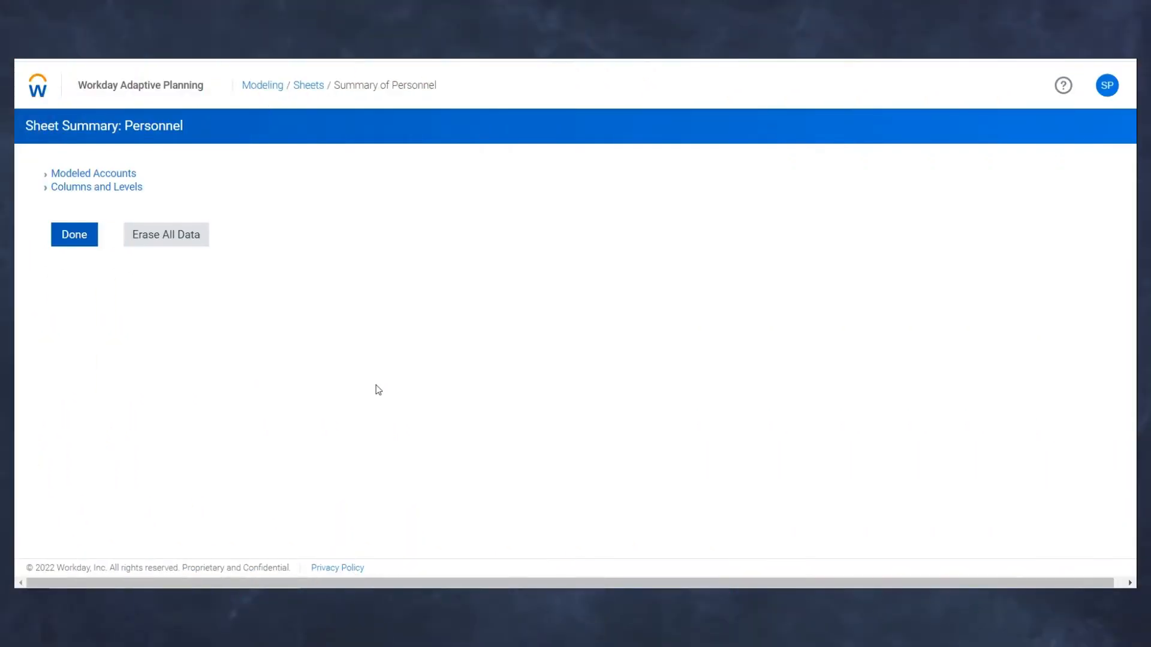
{"action": "mouse_move", "coordinate": [96, 187]}
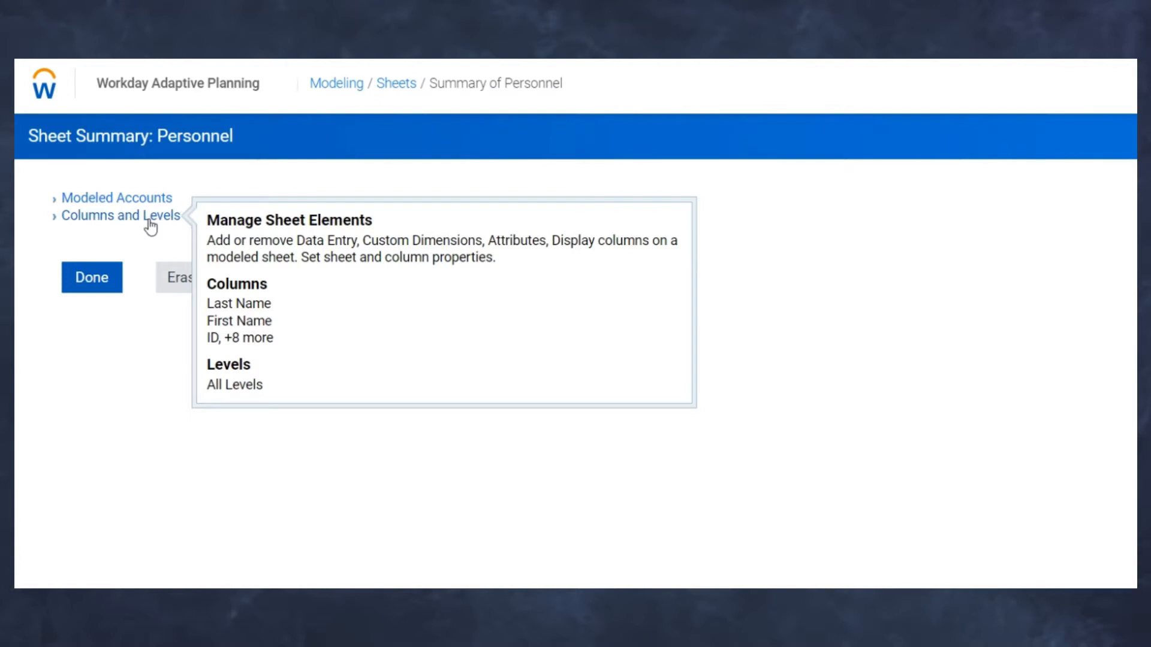
Go into the Personnel sheet's Columns and Levels editor from the sheet summary
{"action": "left_click", "coordinate": [121, 215]}
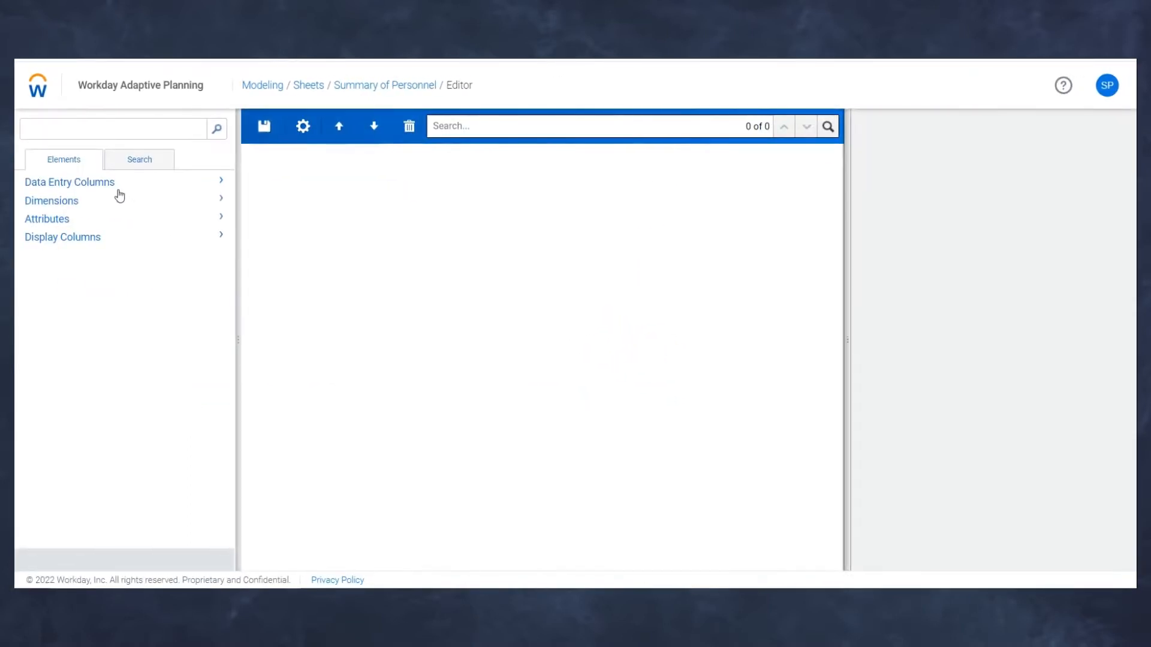
Enable Allow splits in the Personnel sheet's Model Sheet Properties settings and confirm
{"action": "left_click", "coordinate": [70, 182]}
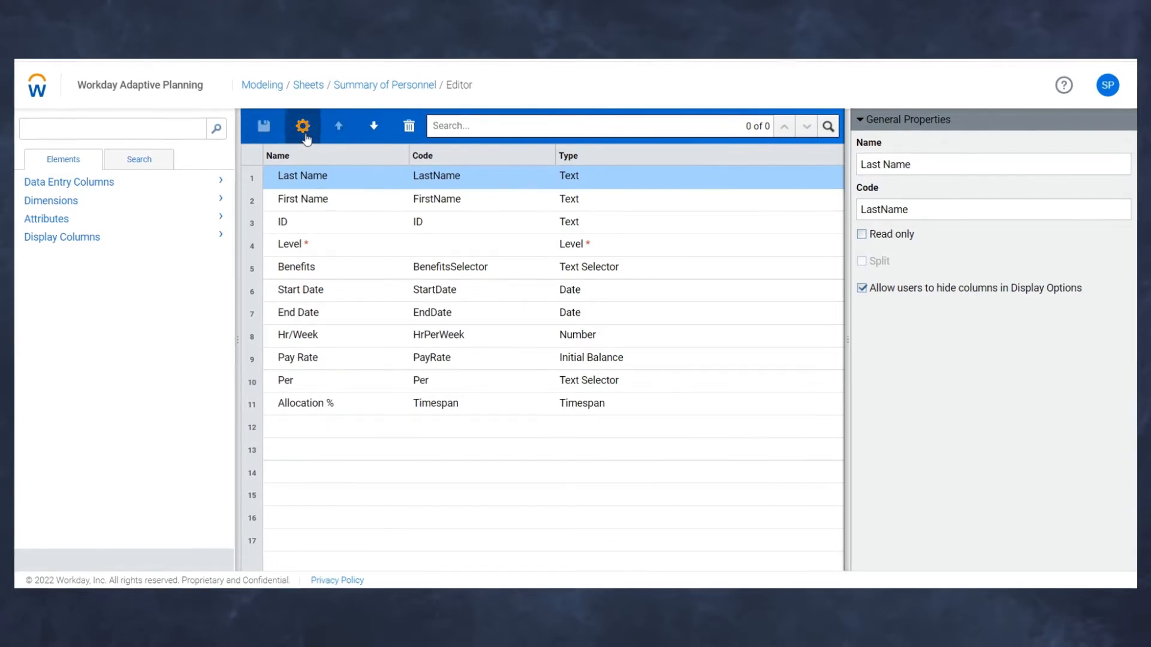
{"action": "left_click", "coordinate": [302, 126]}
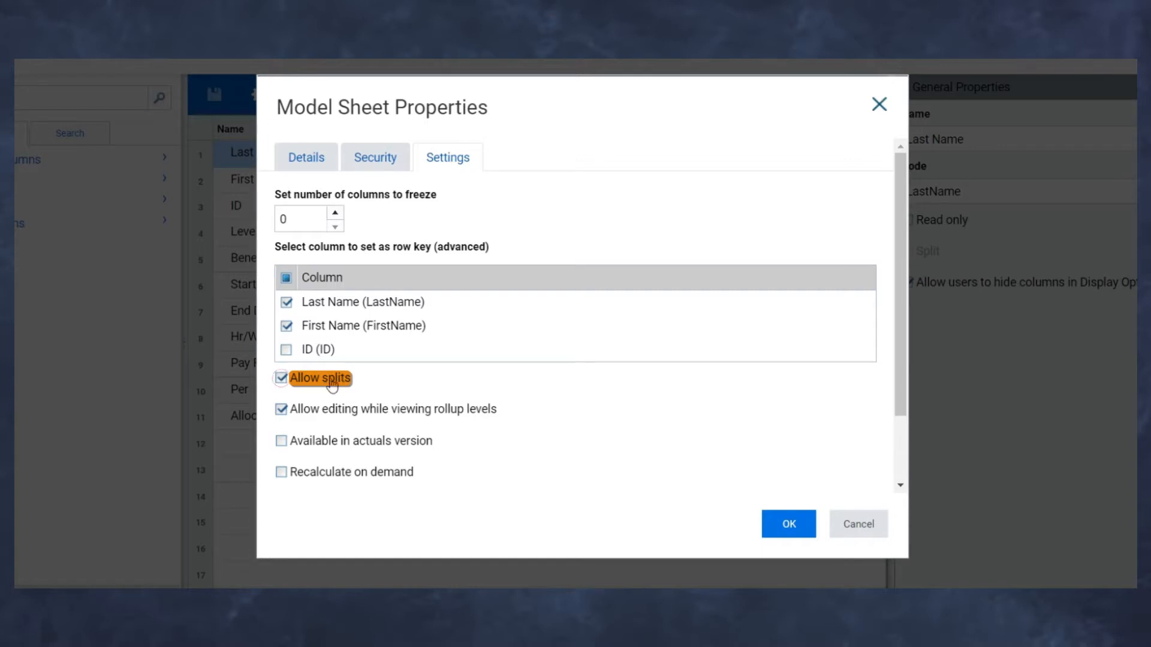
{"action": "left_click", "coordinate": [787, 524]}
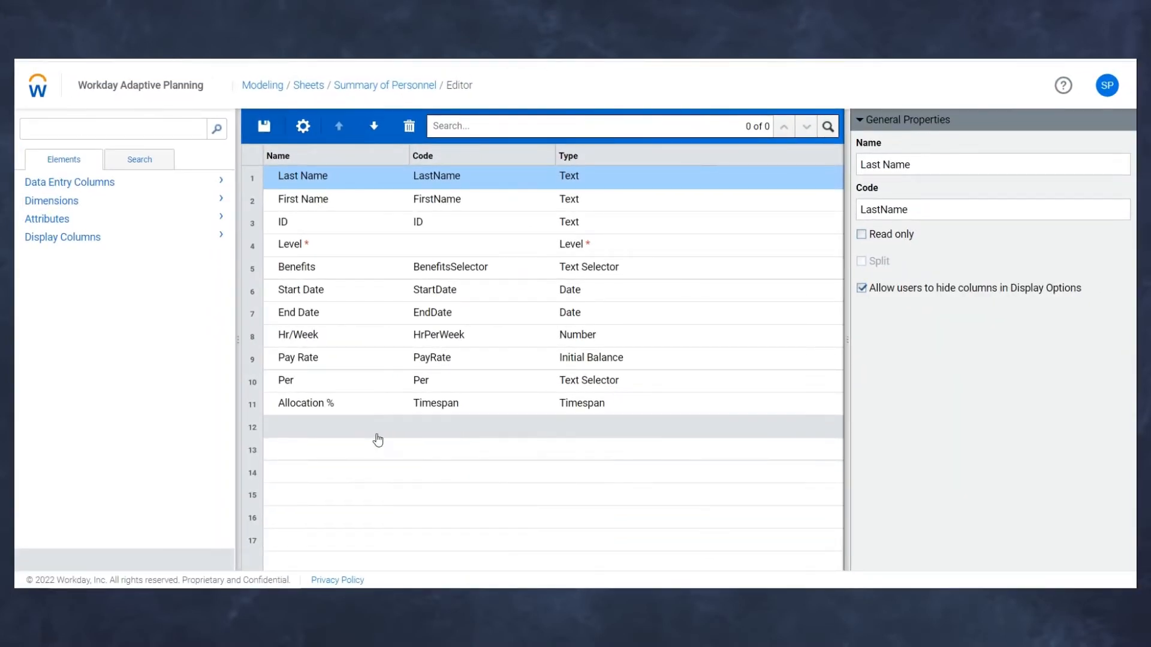
{"action": "mouse_move", "coordinate": [259, 253]}
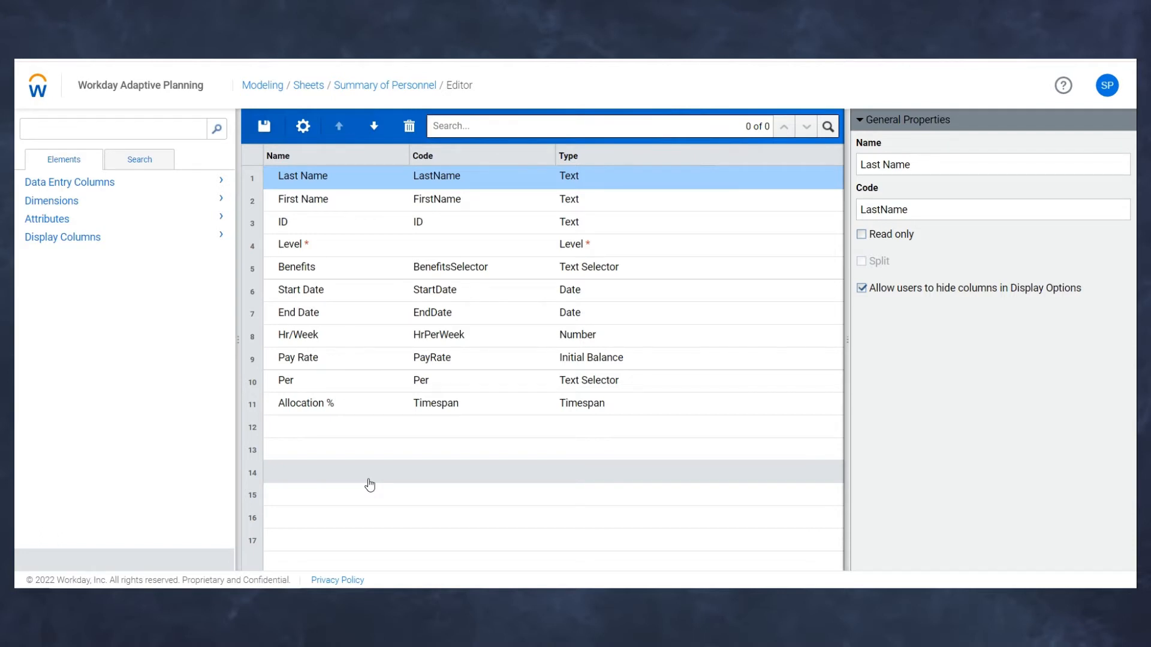
{"action": "mouse_move", "coordinate": [375, 455]}
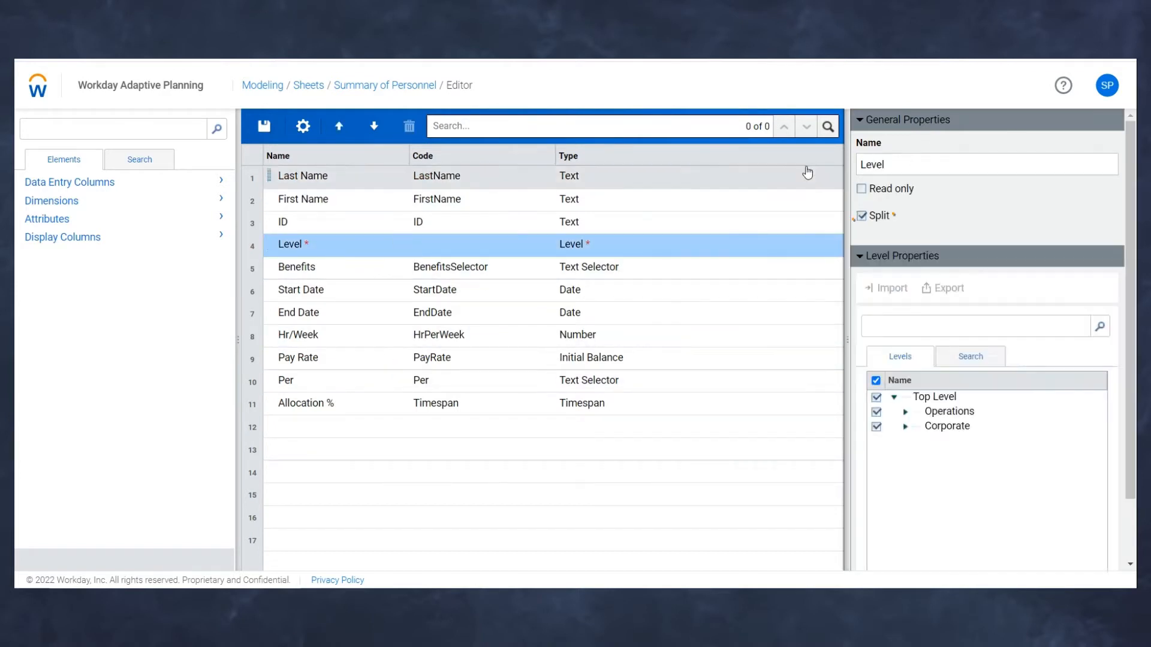
{"action": "mouse_move", "coordinate": [871, 225]}
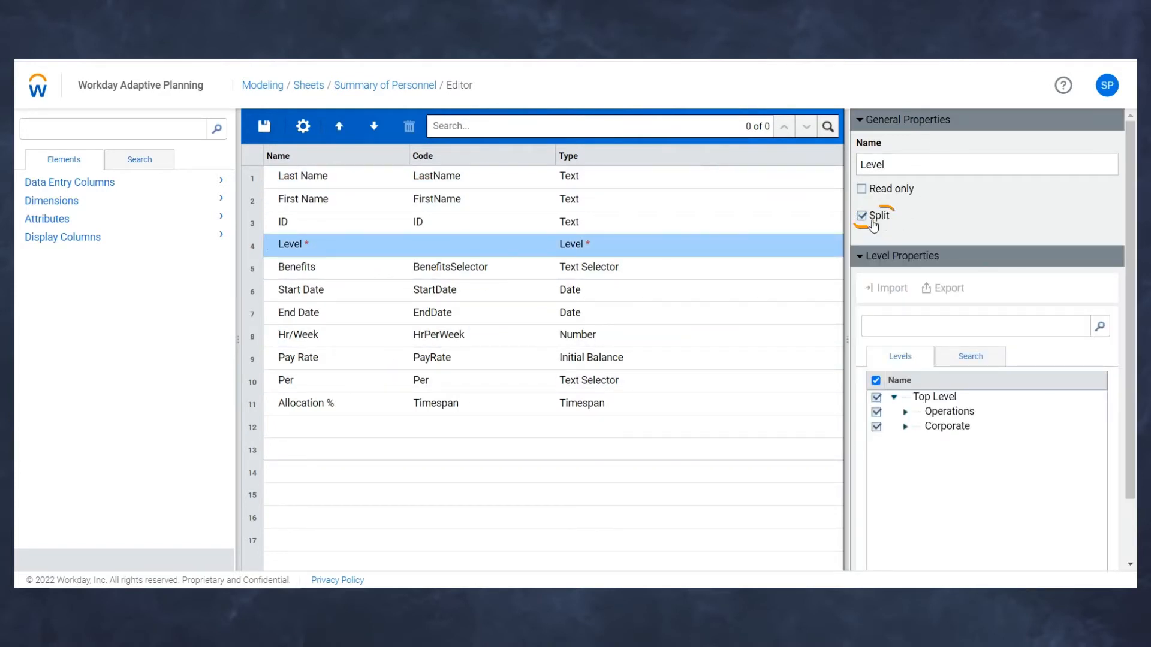
{"action": "mouse_move", "coordinate": [541, 408]}
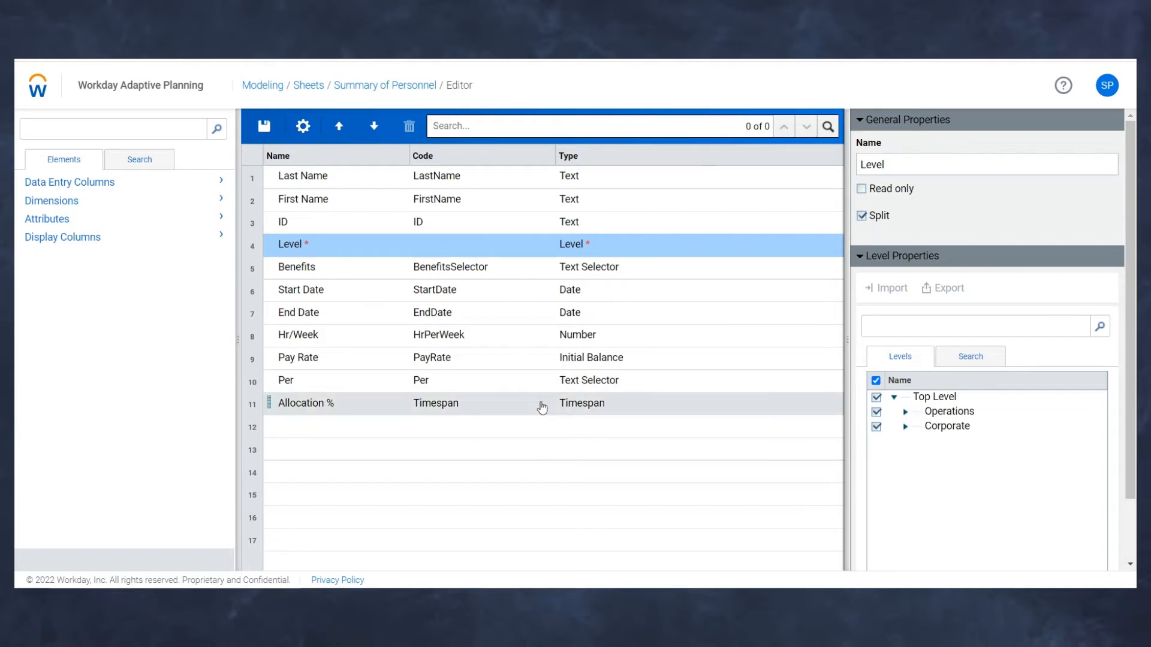
Review the Split setting on the Allocation % and Start Date columns
{"action": "left_click", "coordinate": [305, 403]}
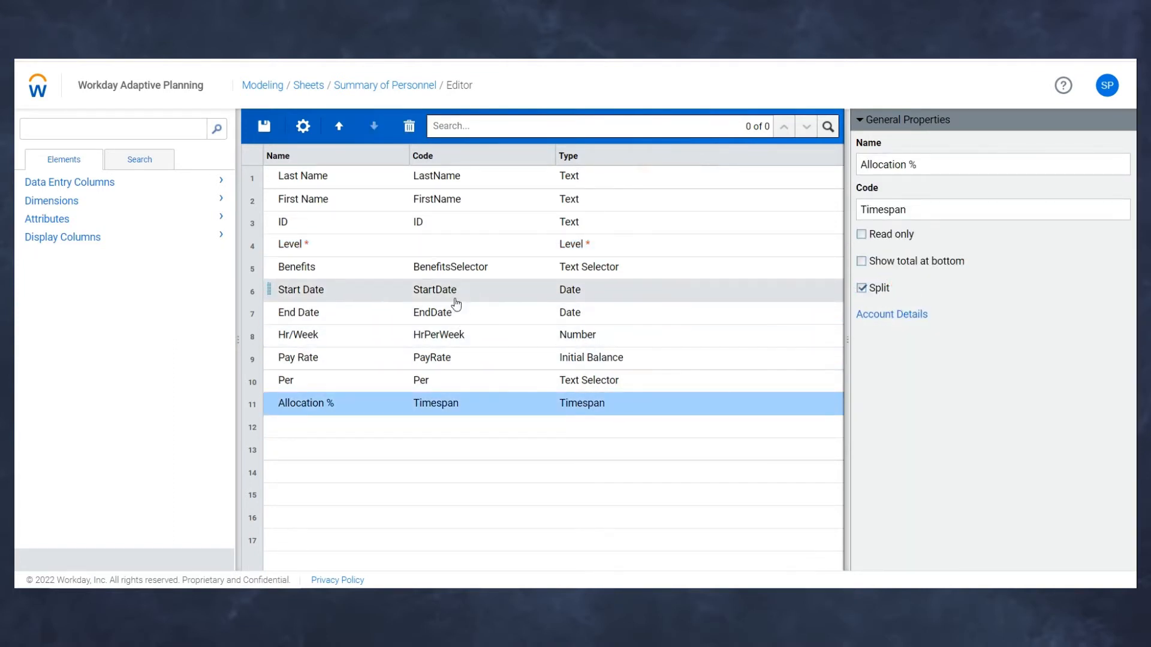
{"action": "left_click", "coordinate": [300, 289]}
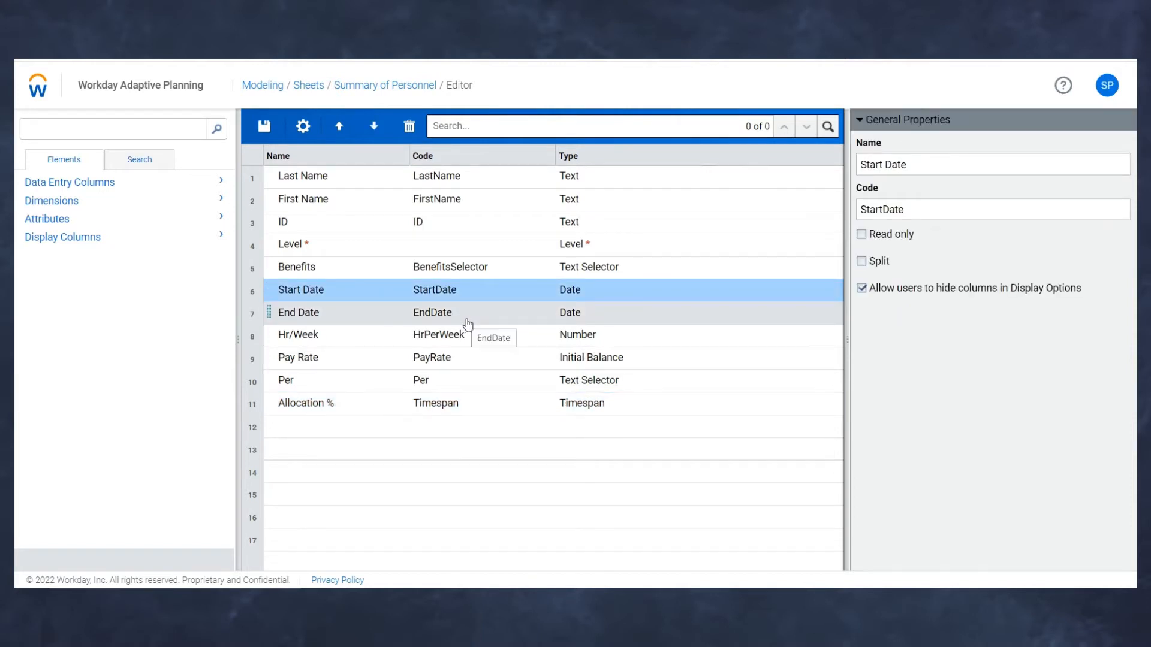
{"action": "mouse_move", "coordinate": [556, 339]}
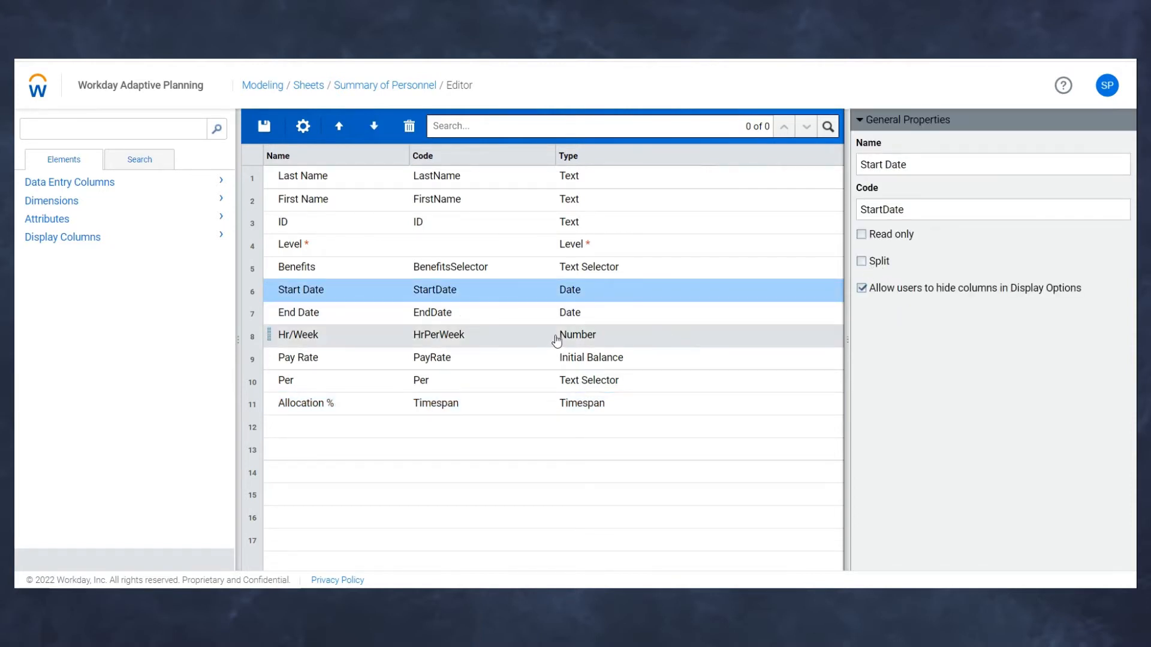
{"action": "mouse_move", "coordinate": [560, 316]}
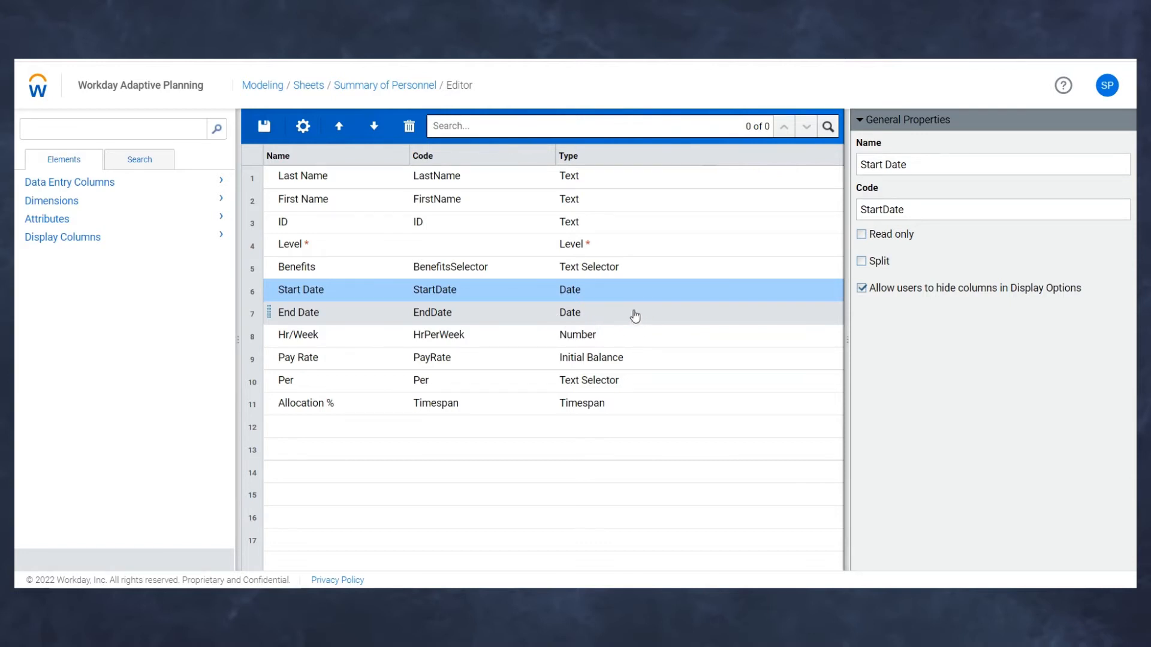
{"action": "mouse_move", "coordinate": [502, 404]}
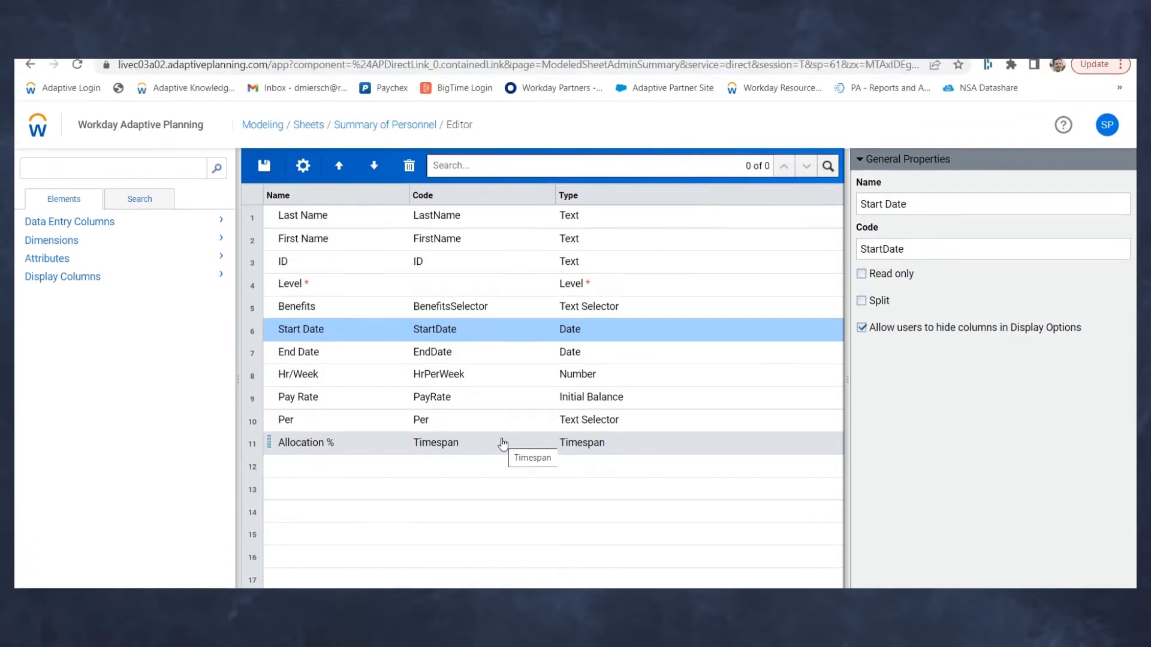
Show the Personnel PartialHeadcount account's formula in the Modeled Accounts detail panel
{"action": "left_click", "coordinate": [280, 67]}
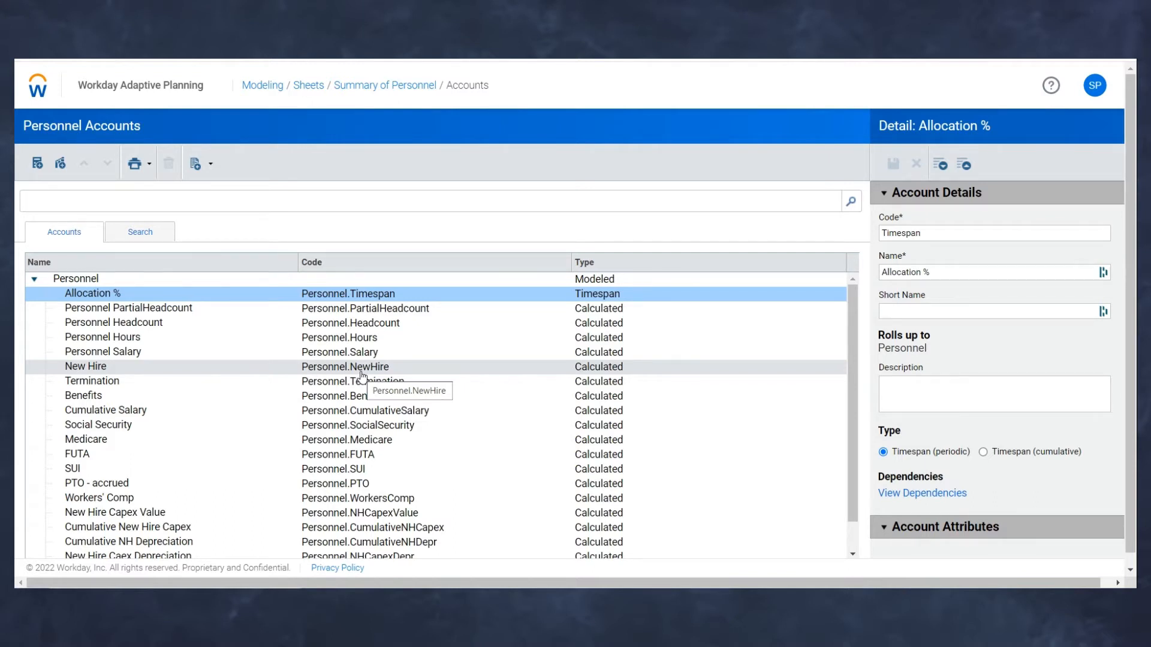
{"action": "left_click", "coordinate": [128, 308]}
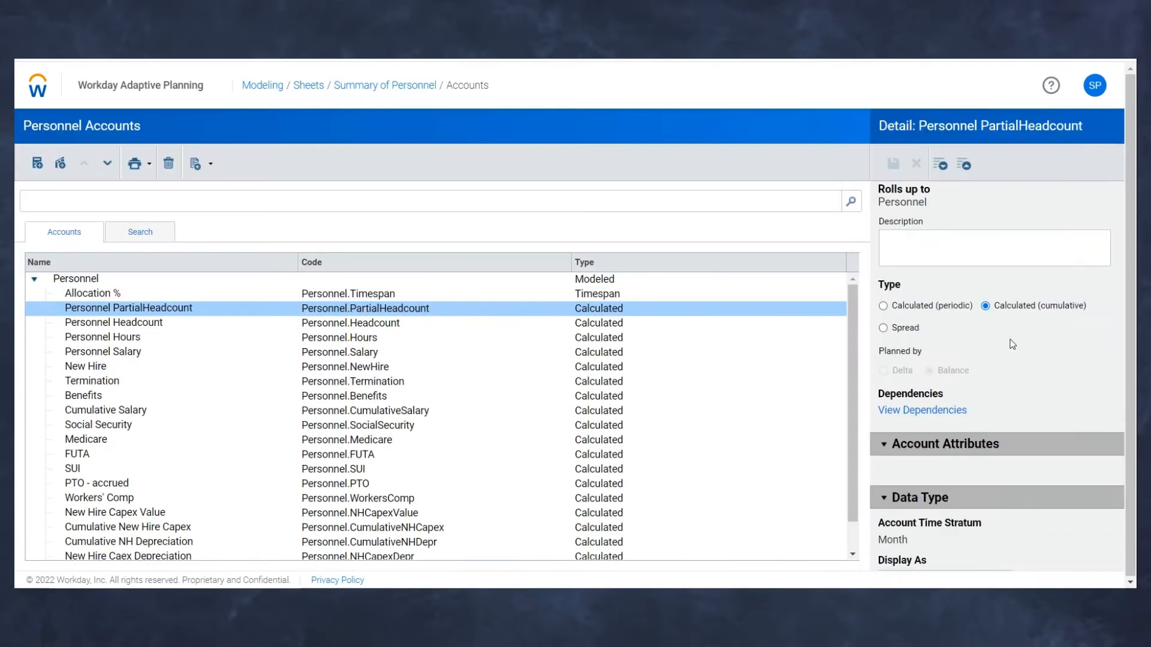
{"action": "scroll", "scroll_direction": "down", "scroll_amount": 3}
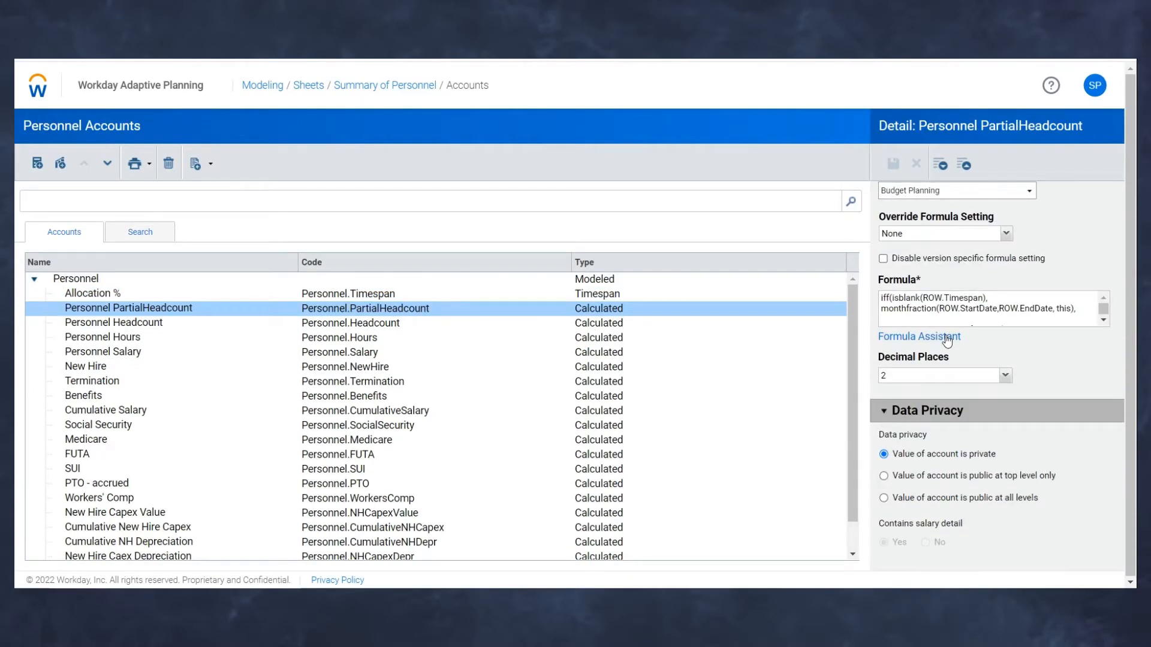
{"action": "mouse_move", "coordinate": [919, 336]}
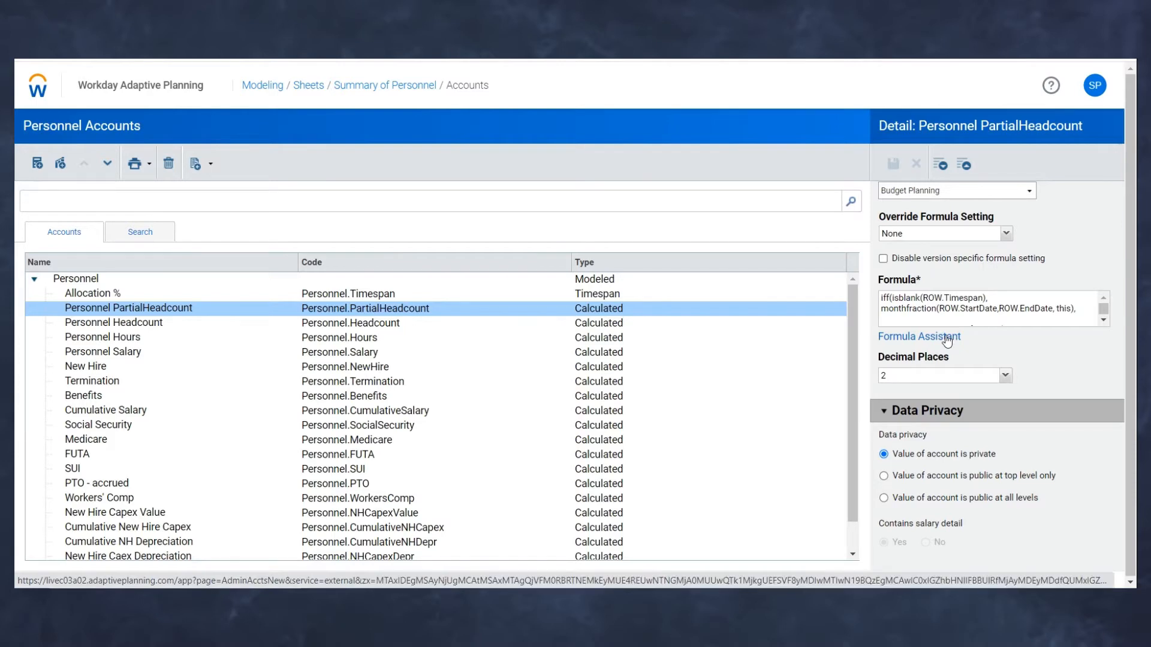
Bring the PartialHeadcount iff formula into the Formula Assistant for reading
{"action": "left_click", "coordinate": [918, 335]}
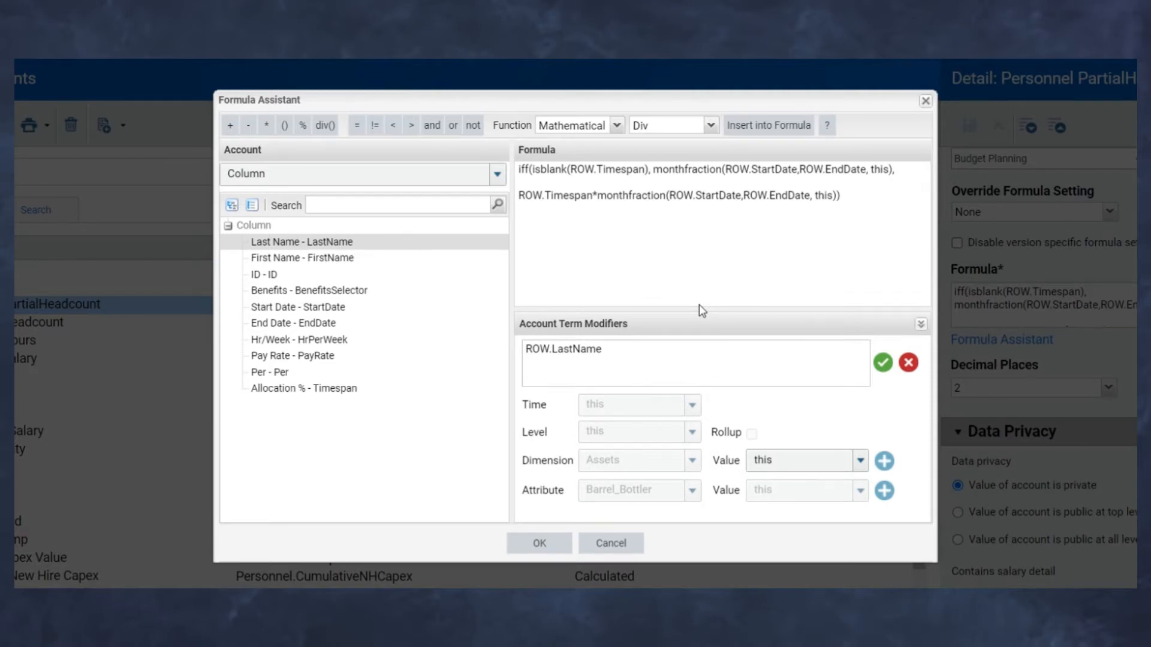
{"action": "mouse_move", "coordinate": [591, 220]}
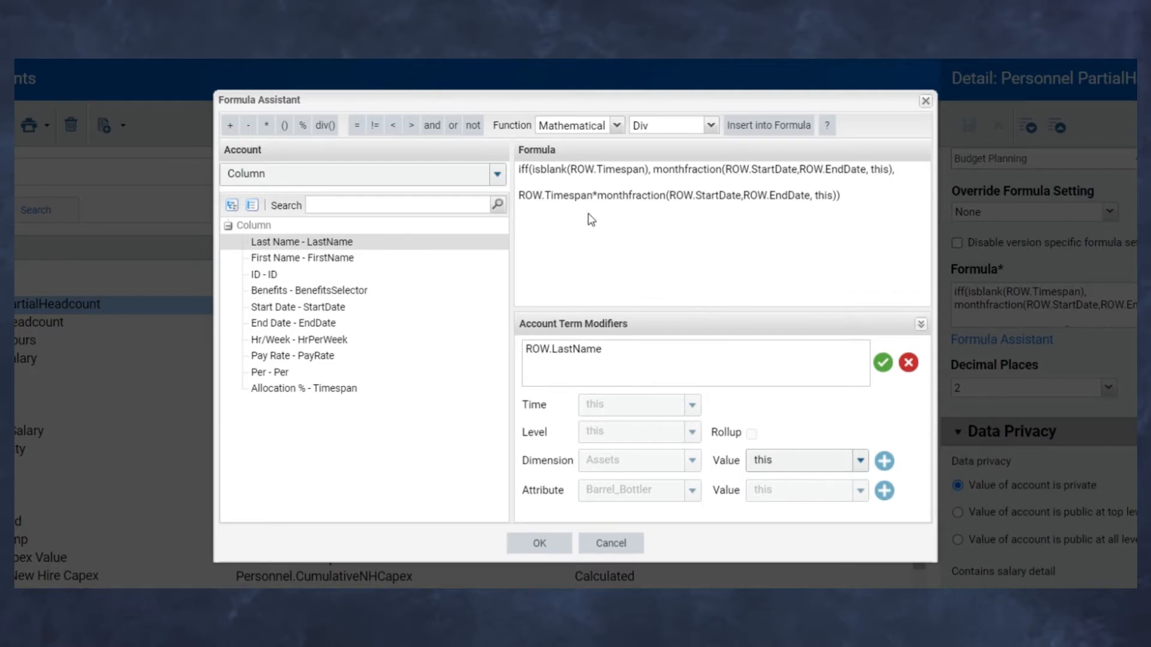
{"action": "mouse_move", "coordinate": [596, 216]}
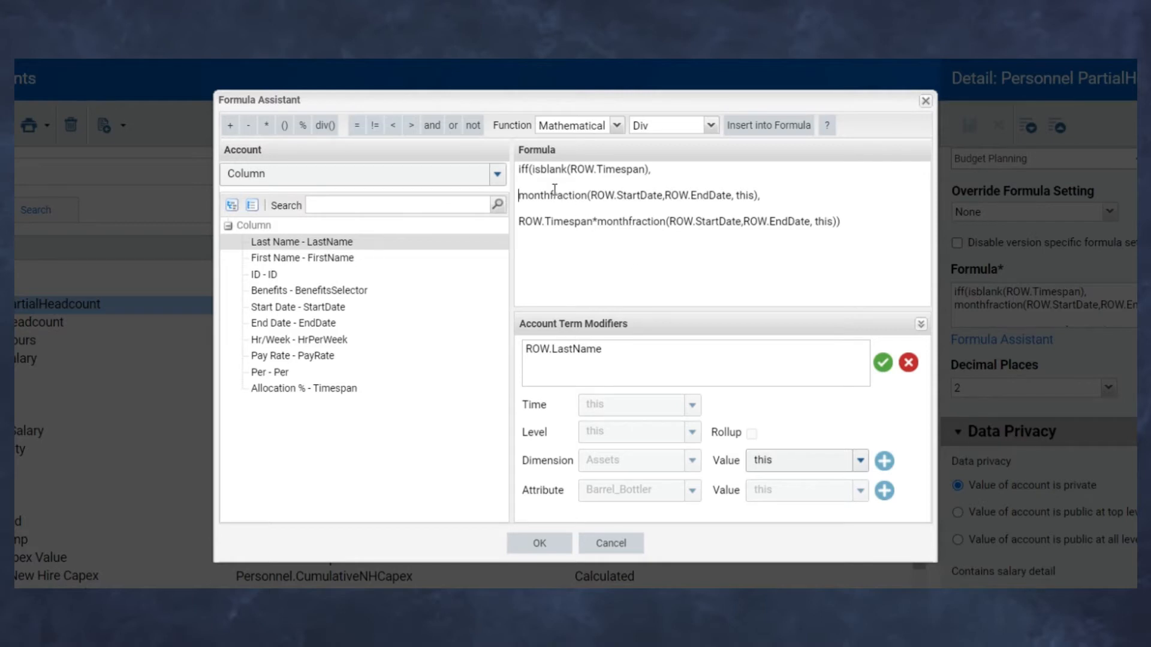
{"action": "mouse_move", "coordinate": [614, 163]}
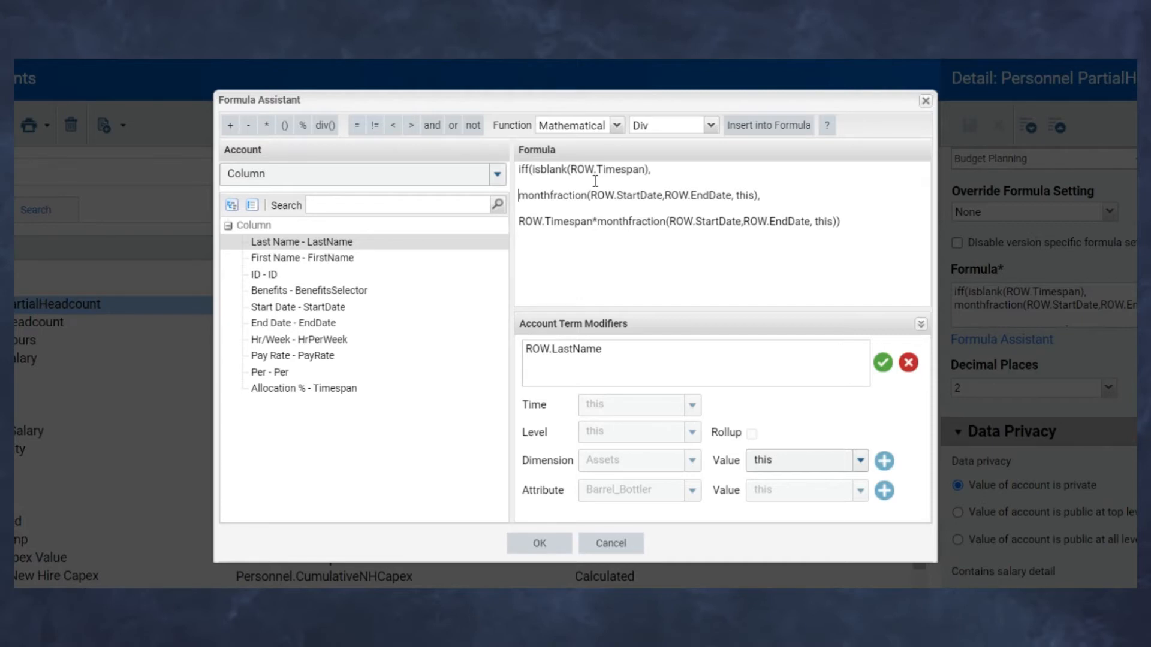
{"action": "mouse_move", "coordinate": [549, 200]}
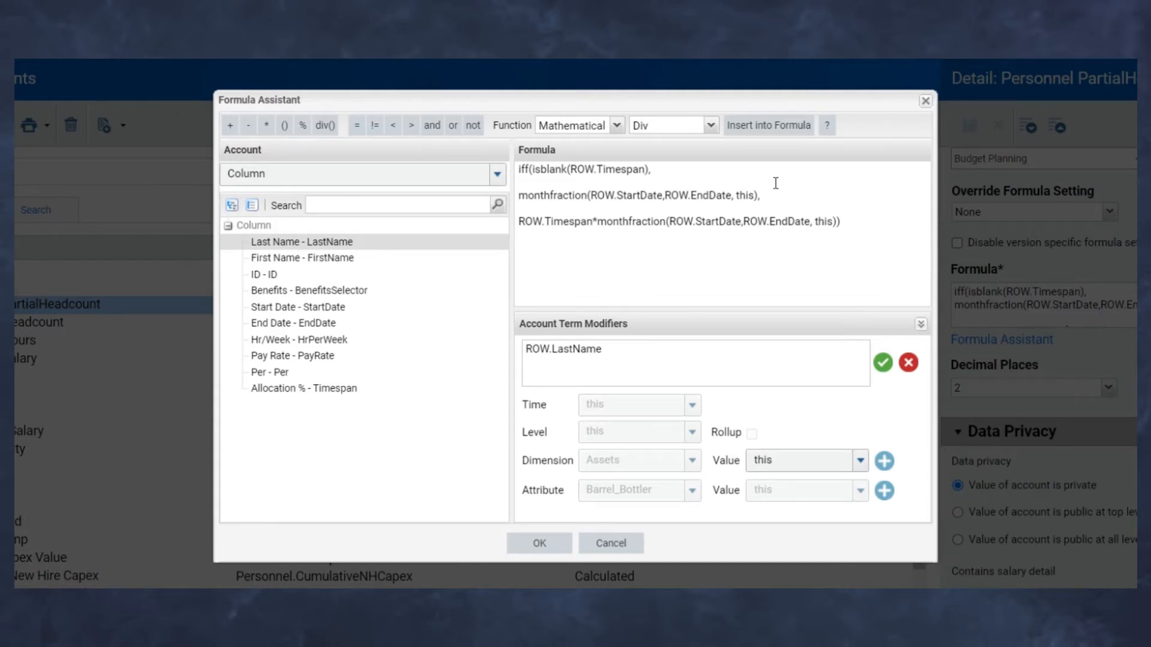
{"action": "mouse_move", "coordinate": [775, 198]}
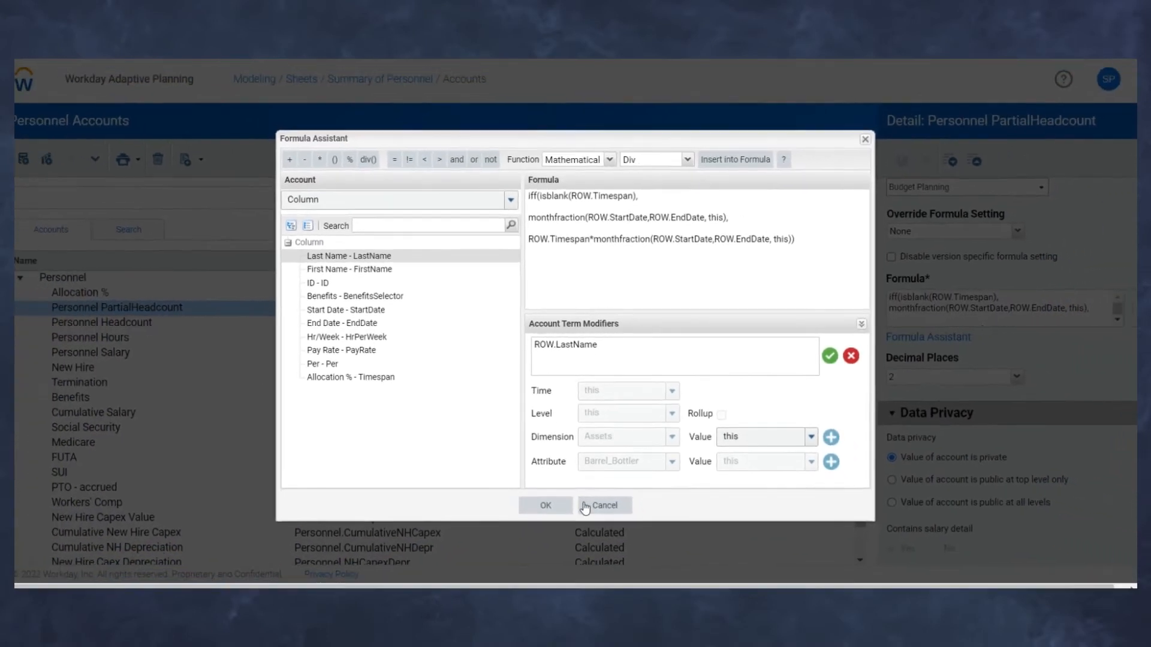
Review the Personnel Salary formula (PartialHeadcount times pay rate) in the Formula Assistant without changes
{"action": "left_click", "coordinate": [603, 505]}
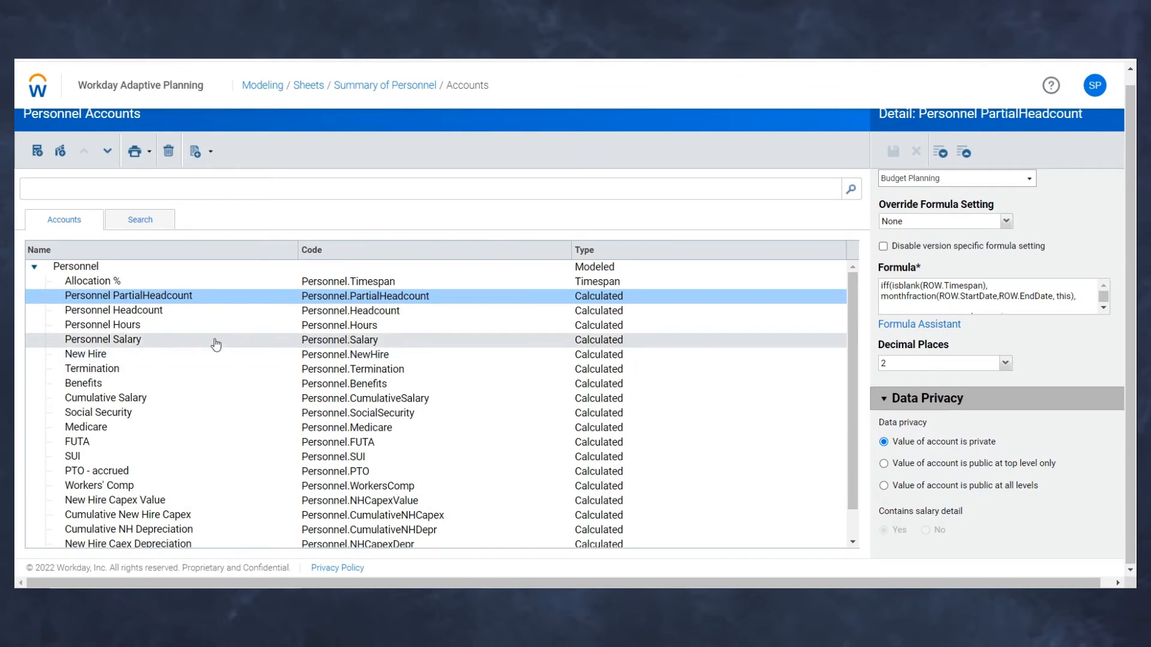
{"action": "left_click", "coordinate": [103, 339]}
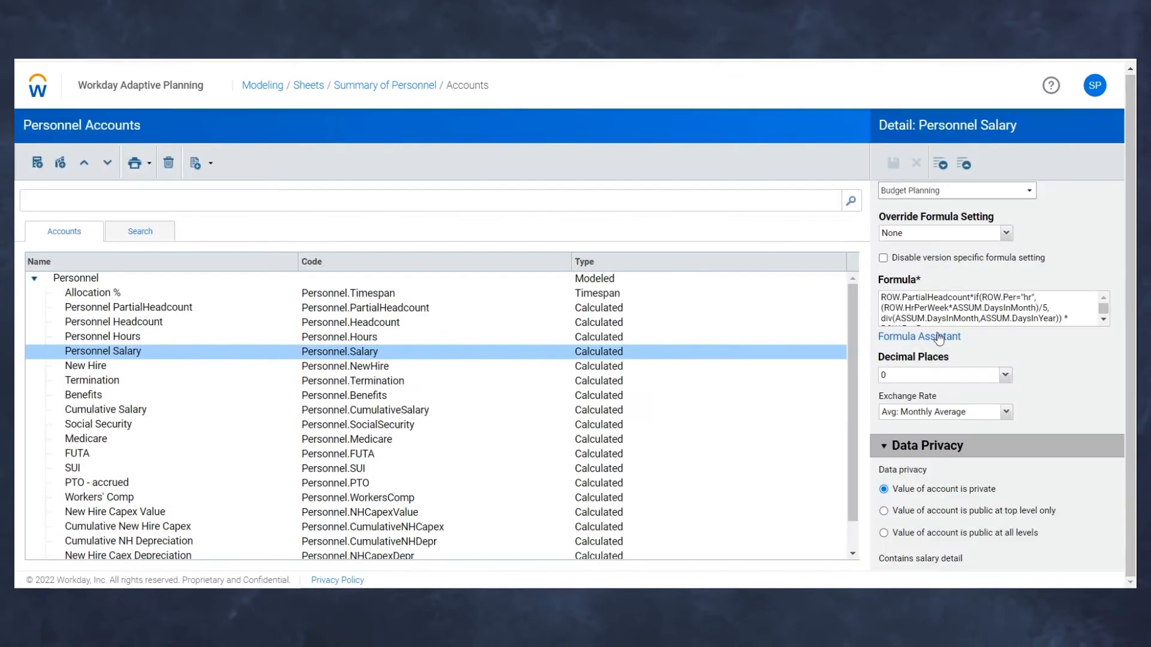
{"action": "mouse_move", "coordinate": [919, 337]}
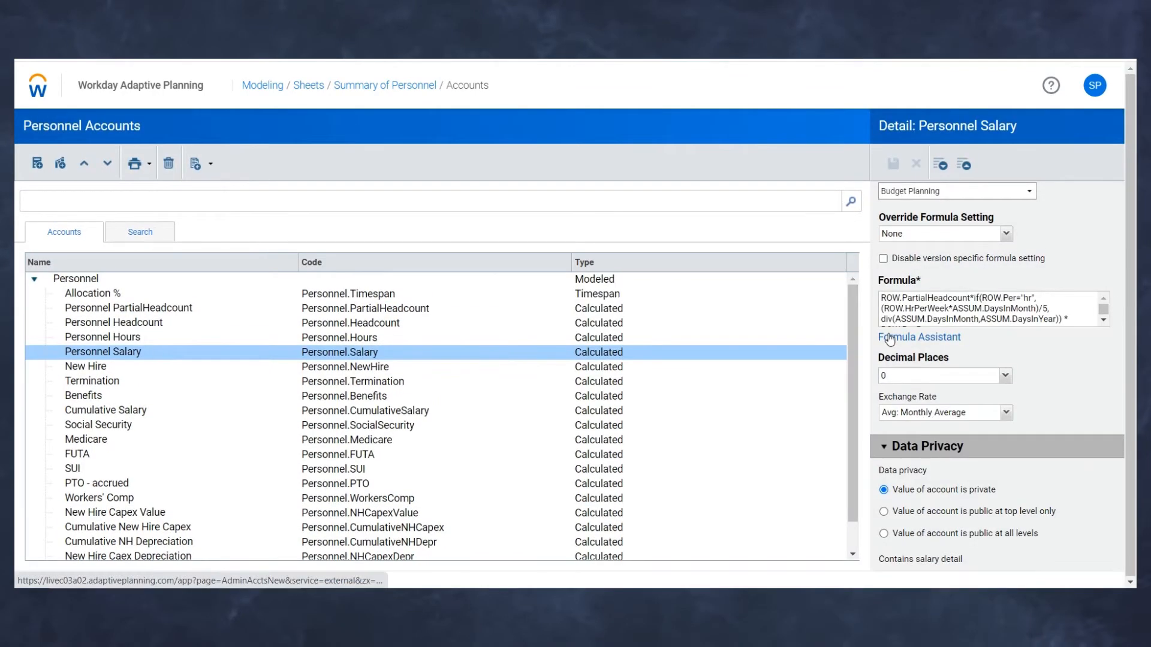
{"action": "left_click", "coordinate": [918, 337]}
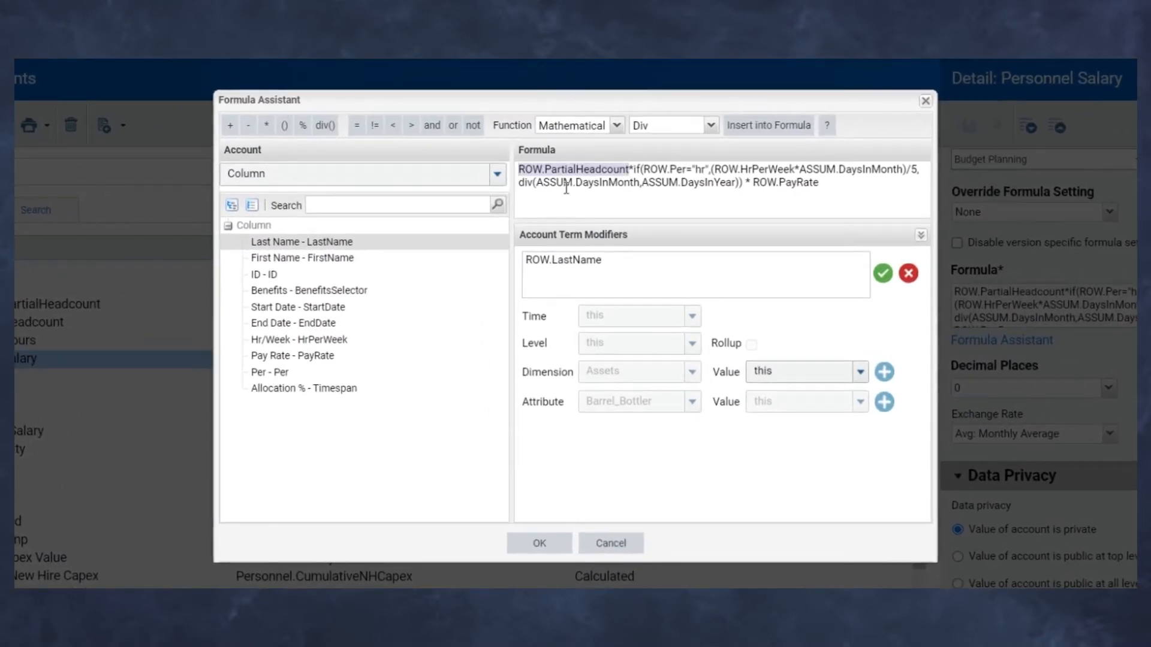
{"action": "mouse_move", "coordinate": [567, 203]}
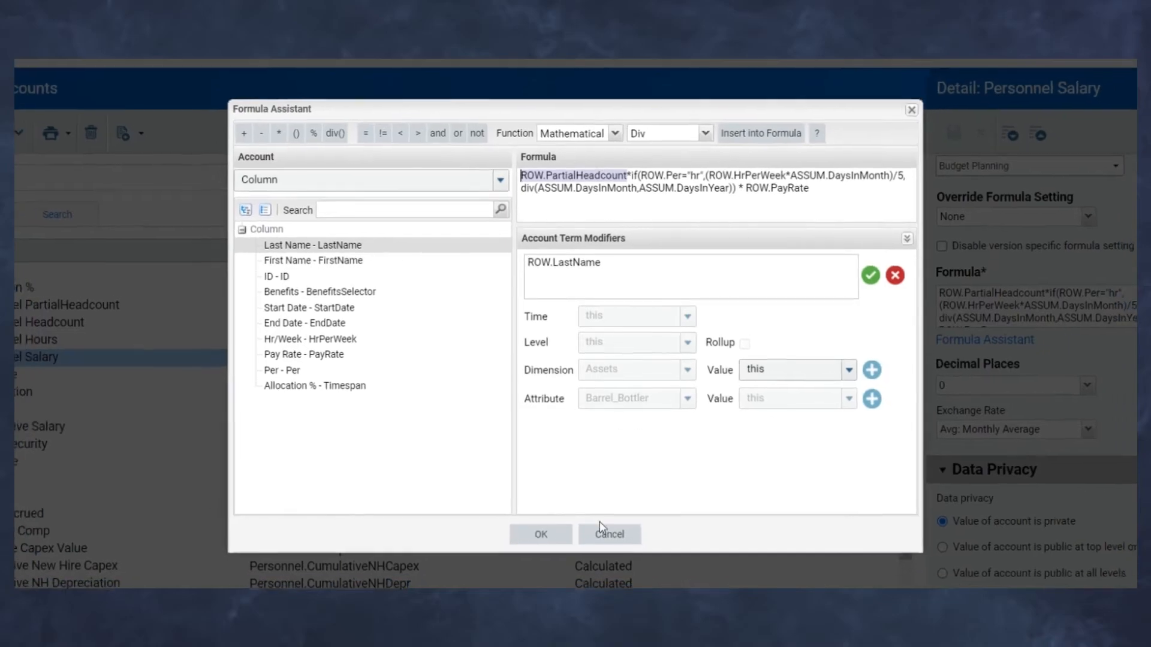
{"action": "left_click", "coordinate": [609, 534]}
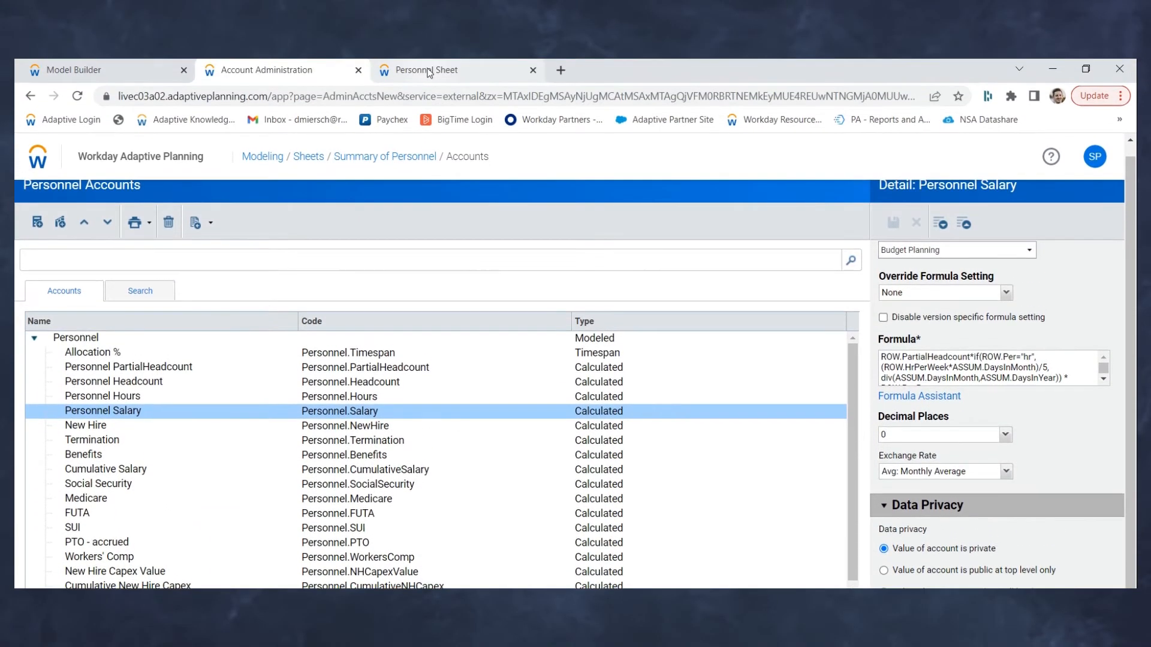
Bring up the cell action menu on John Smith's JAN-2021 cell in the Personnel sheet
{"action": "left_click", "coordinate": [427, 70]}
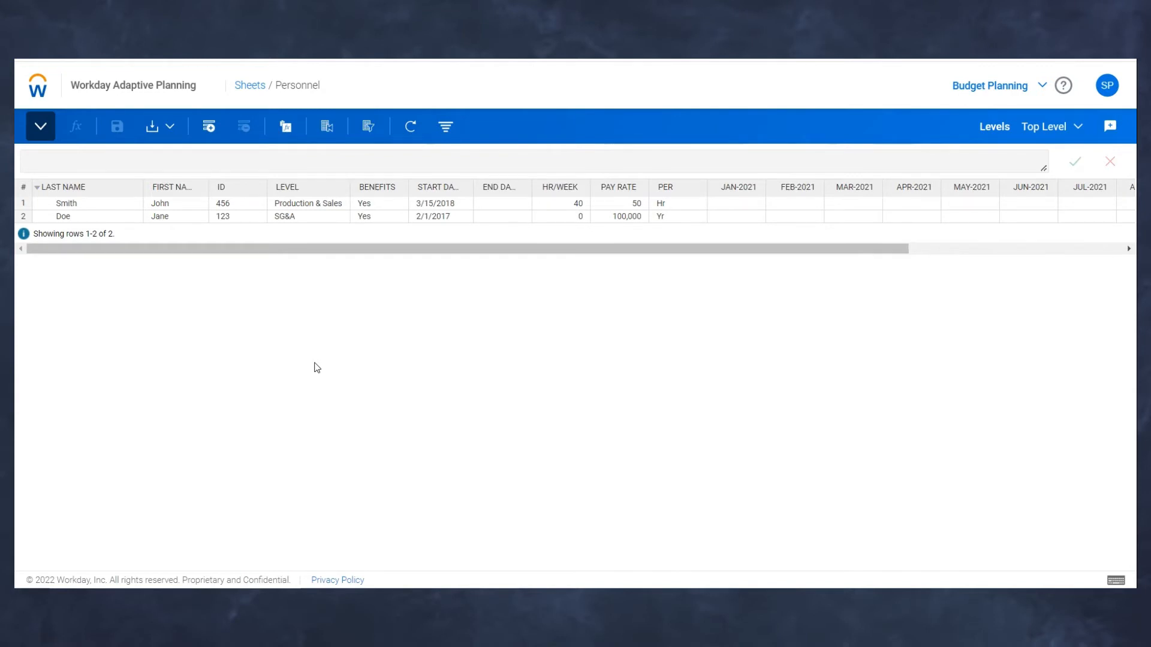
{"action": "left_click", "coordinate": [308, 202]}
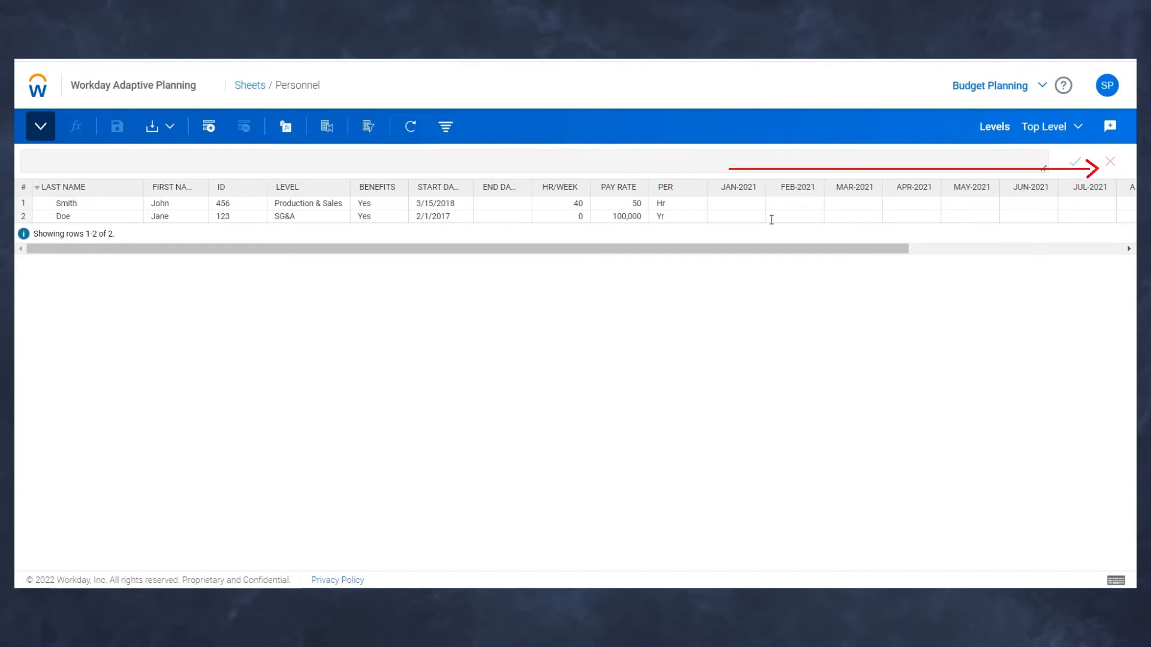
{"action": "mouse_move", "coordinate": [737, 214]}
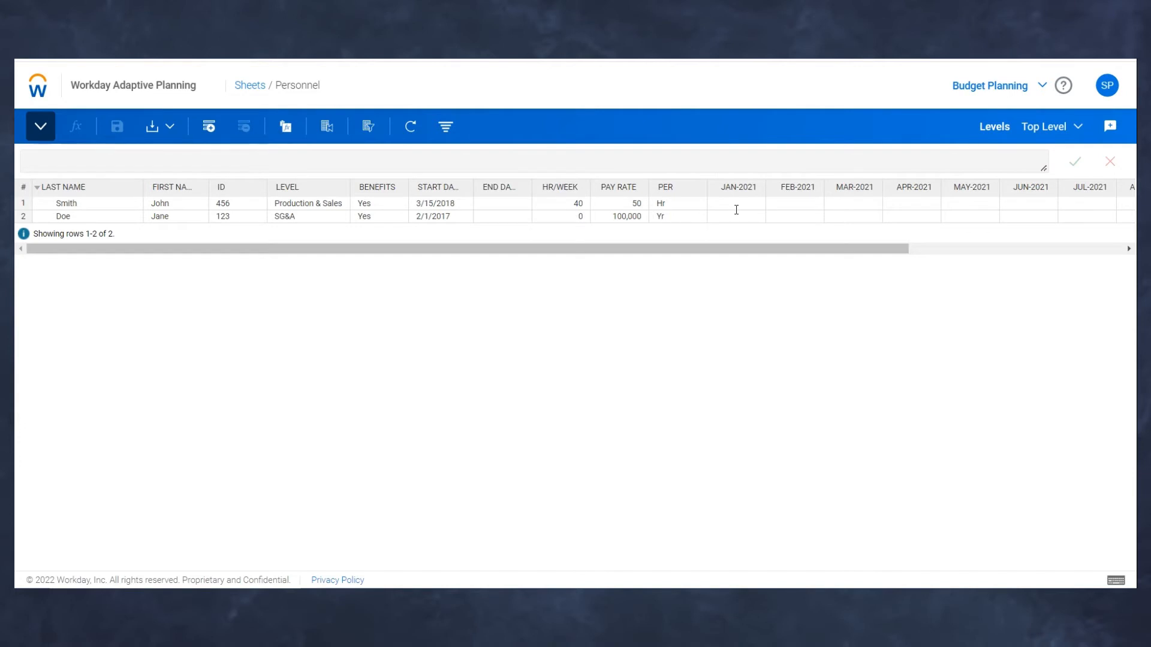
{"action": "right_click", "coordinate": [736, 204]}
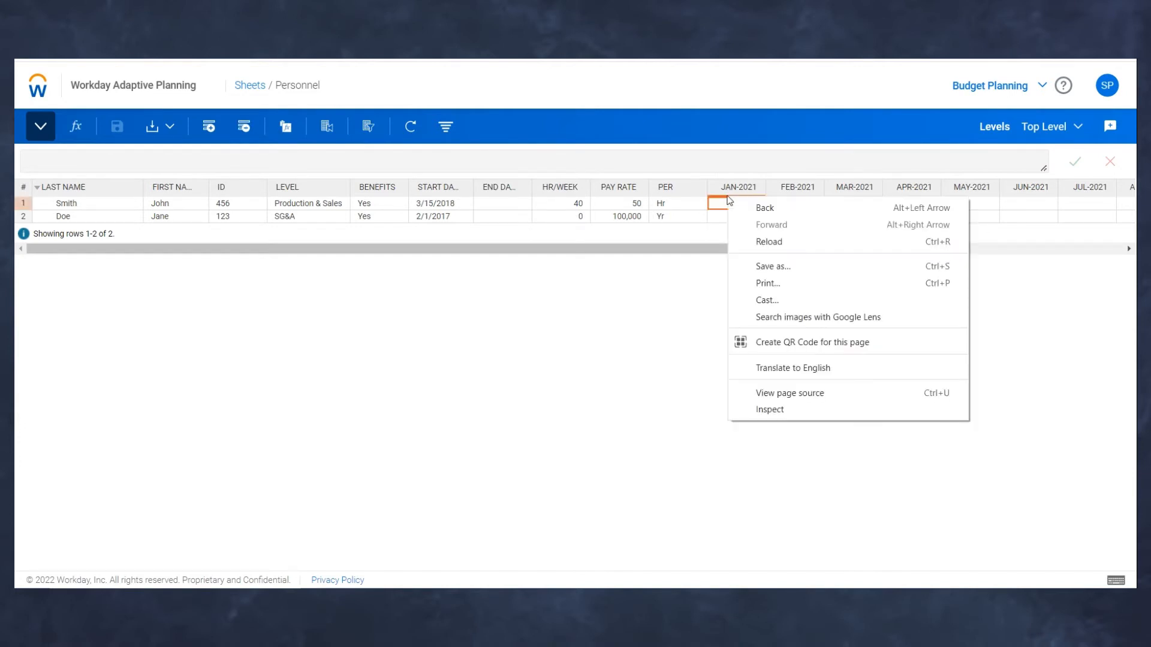
{"action": "right_click", "coordinate": [737, 204]}
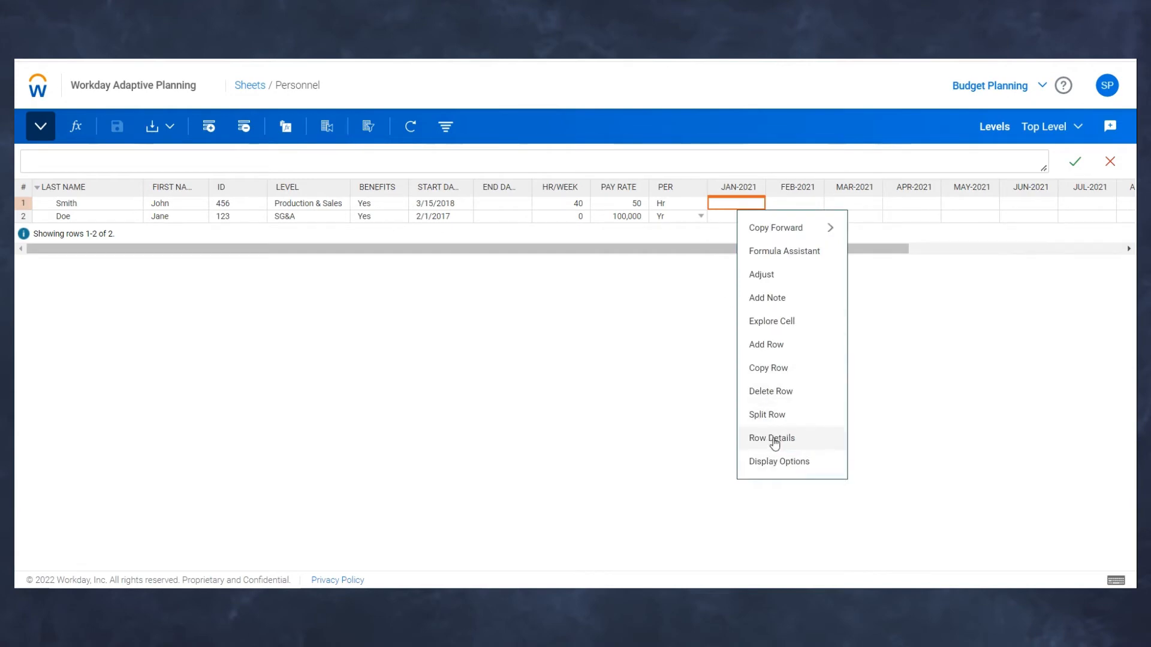
{"action": "left_click", "coordinate": [771, 438]}
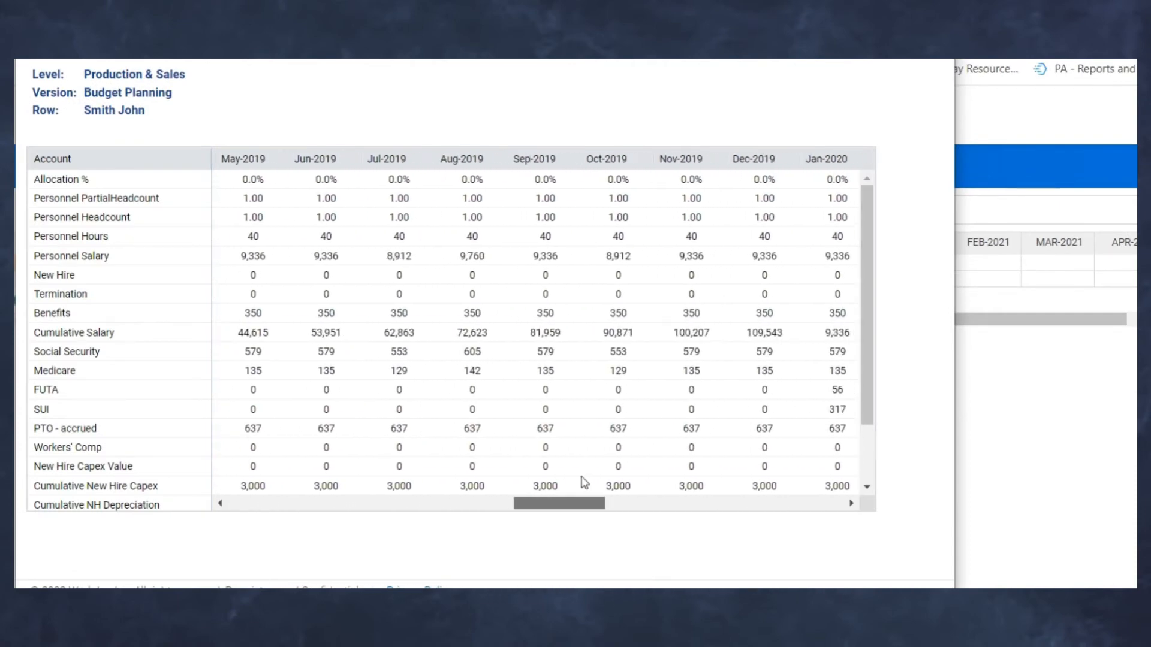
{"action": "scroll", "scroll_direction": "right", "scroll_amount": 3}
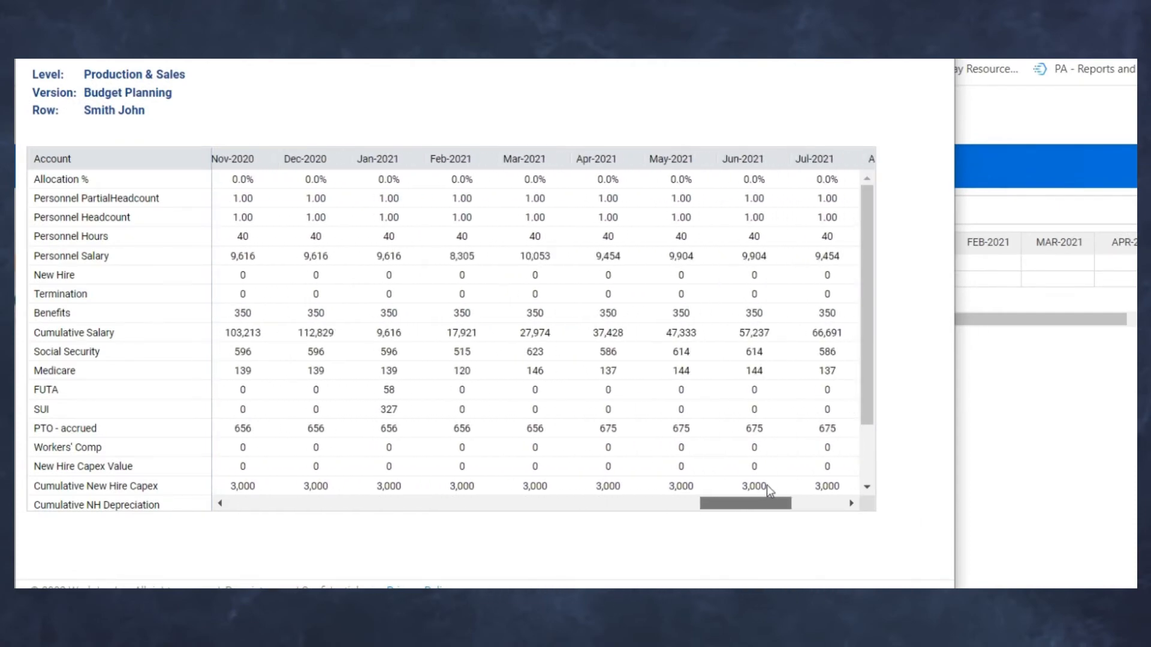
{"action": "scroll", "scroll_direction": "right", "scroll_amount": 3}
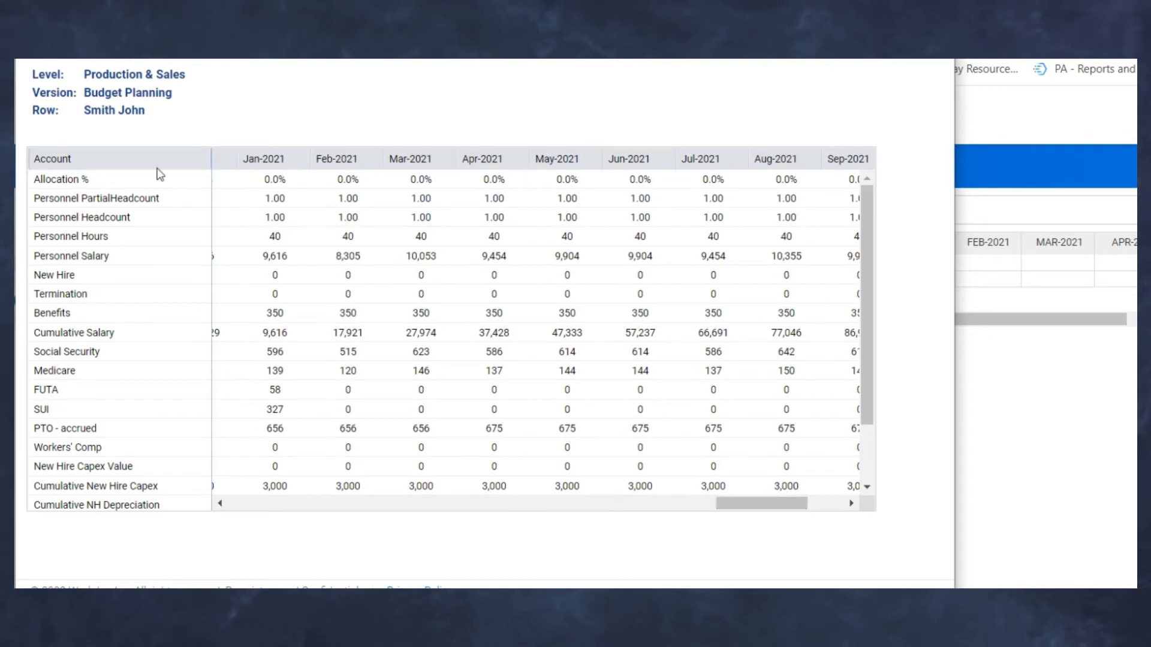
{"action": "left_click", "coordinate": [61, 178]}
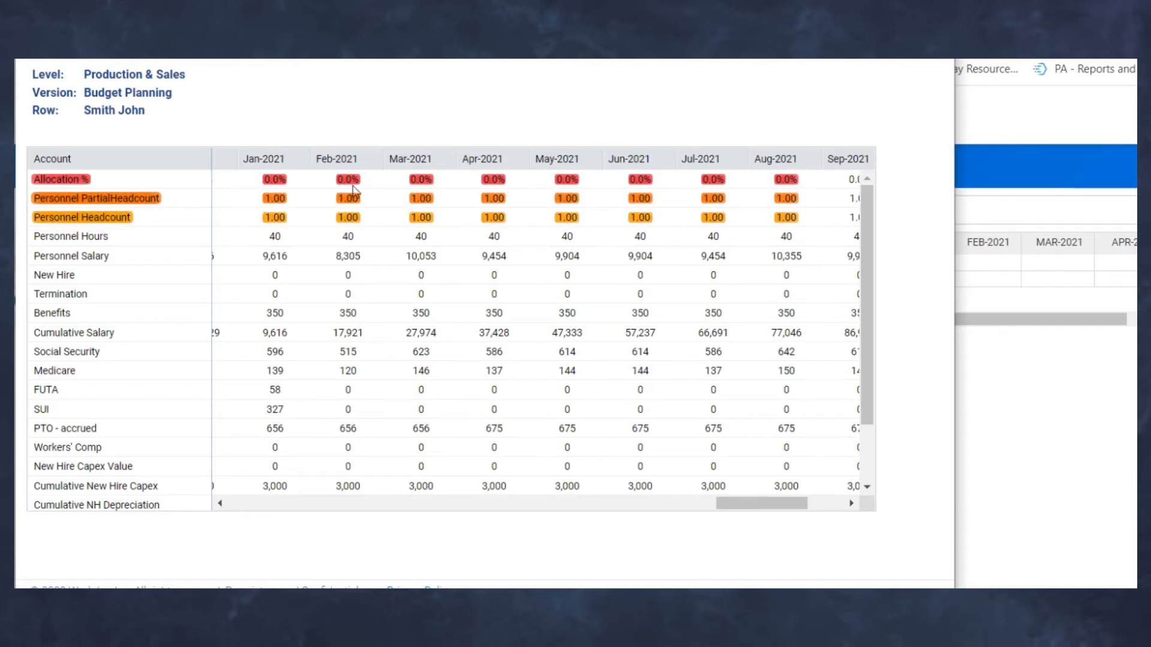
{"action": "mouse_move", "coordinate": [1062, 267]}
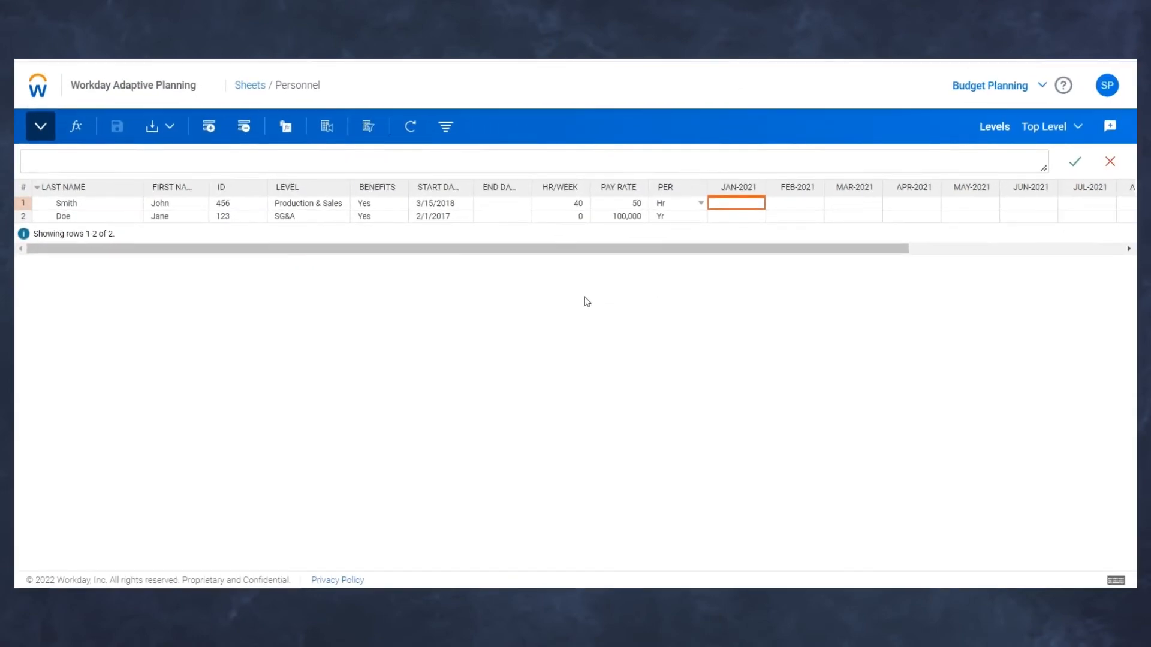
{"action": "mouse_move", "coordinate": [164, 260]}
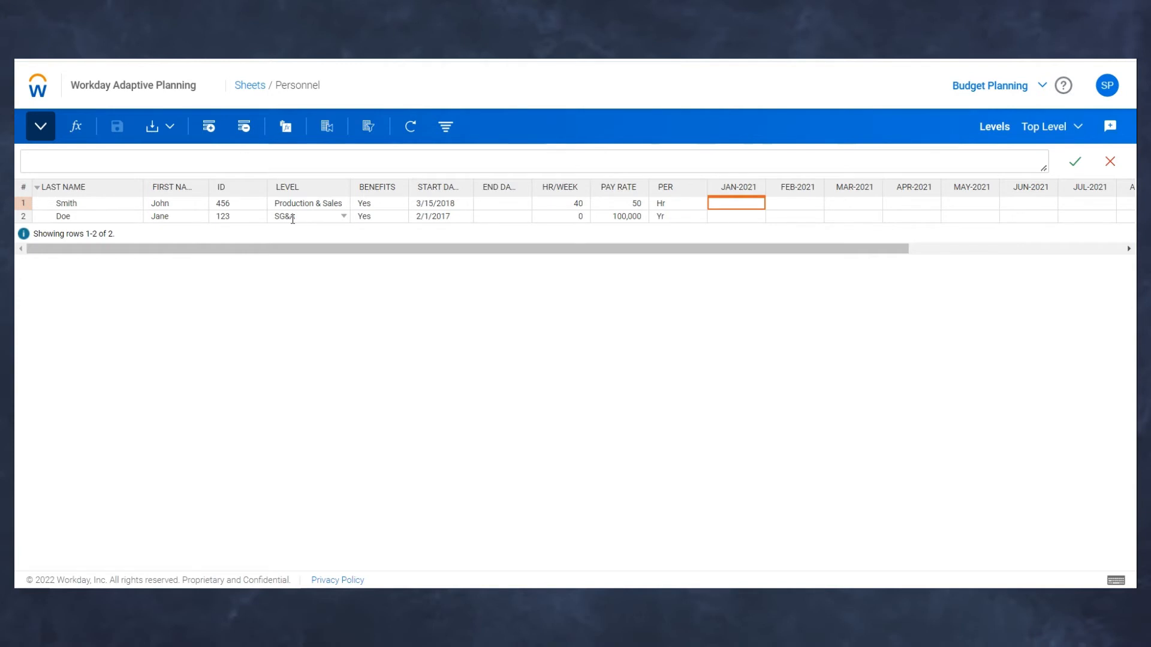
Split Jane Doe's row twice to create SG&A and Production & Sales sub-rows
{"action": "right_click", "coordinate": [307, 216]}
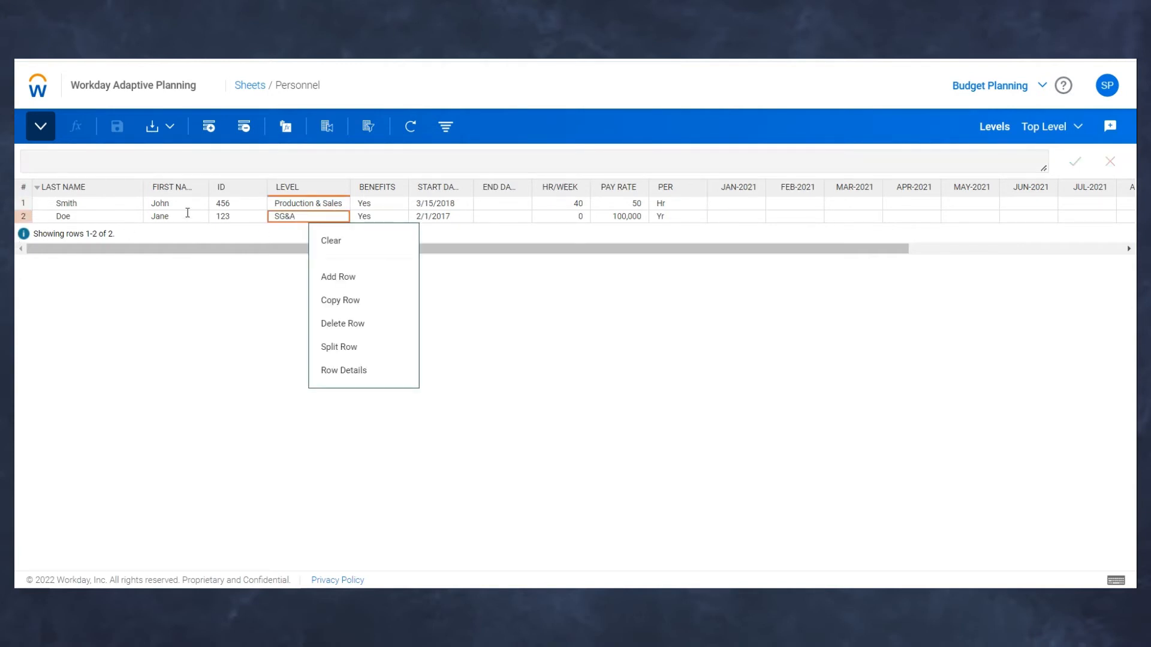
{"action": "mouse_move", "coordinate": [338, 346]}
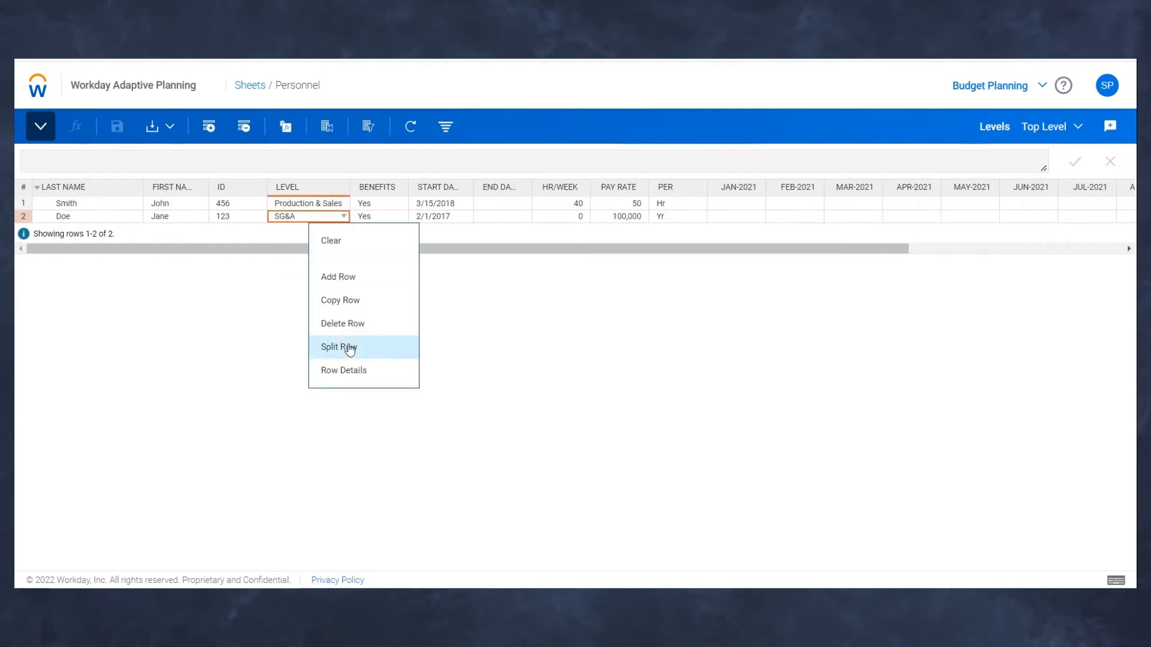
{"action": "left_click", "coordinate": [338, 346]}
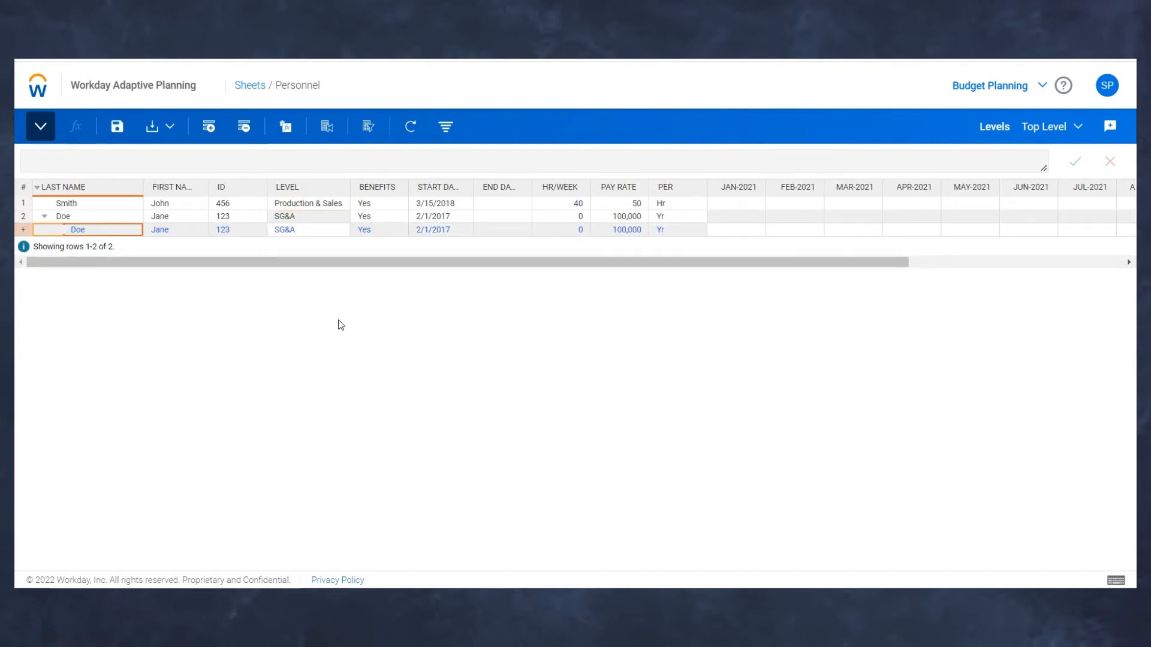
{"action": "right_click", "coordinate": [308, 229]}
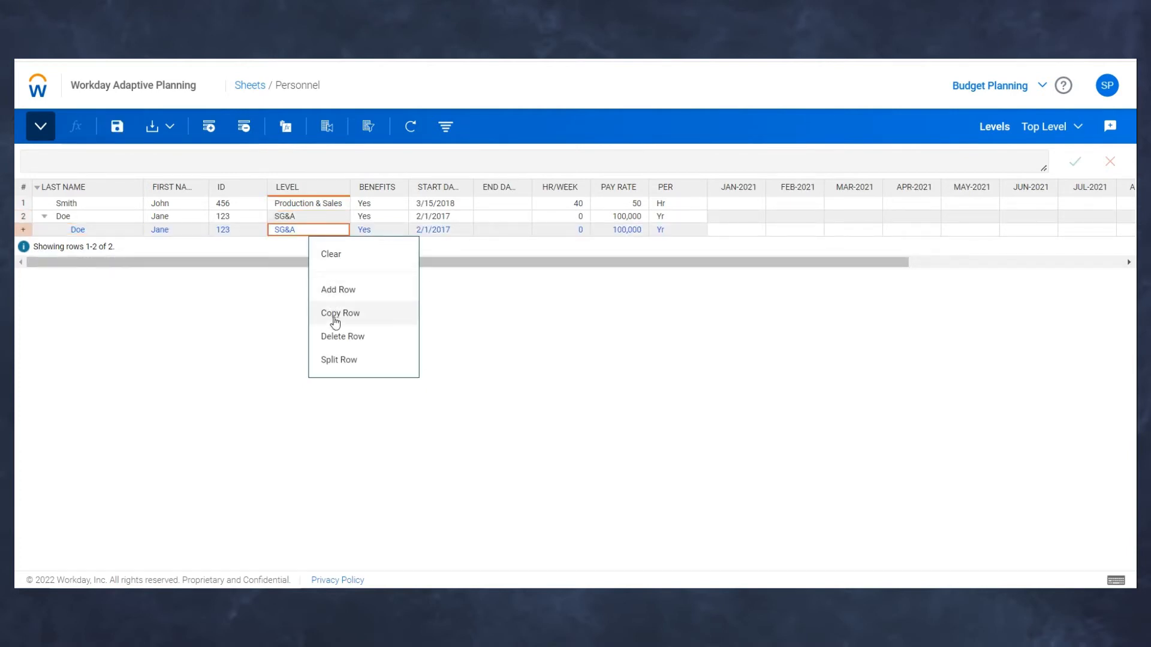
{"action": "mouse_move", "coordinate": [338, 360]}
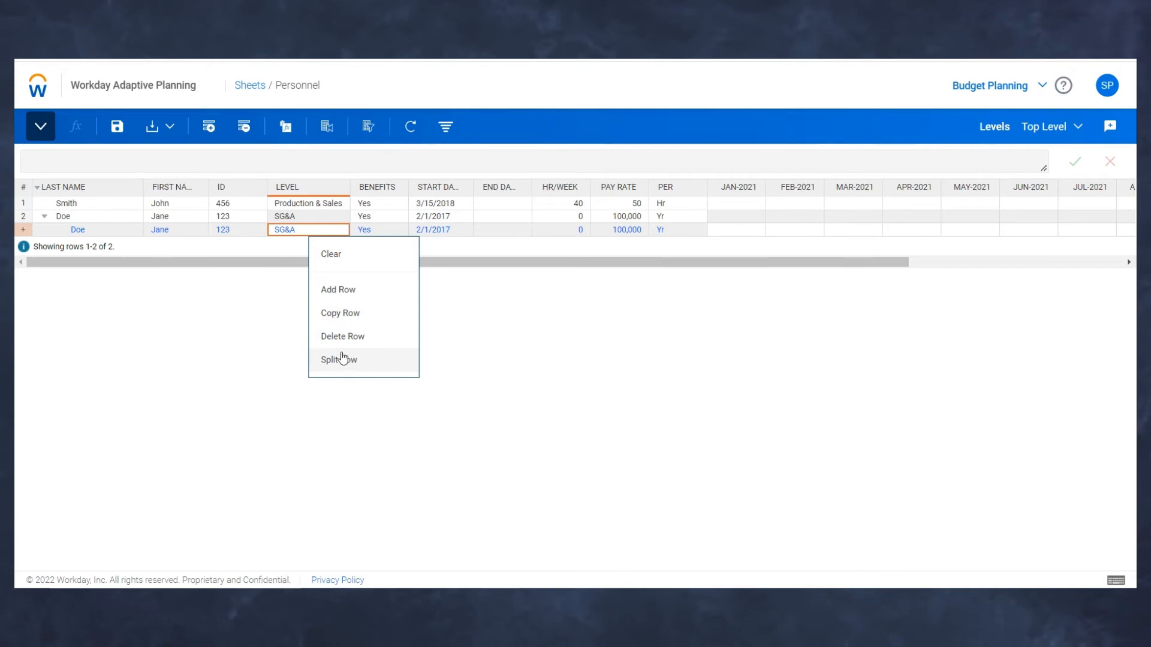
{"action": "left_click", "coordinate": [338, 360]}
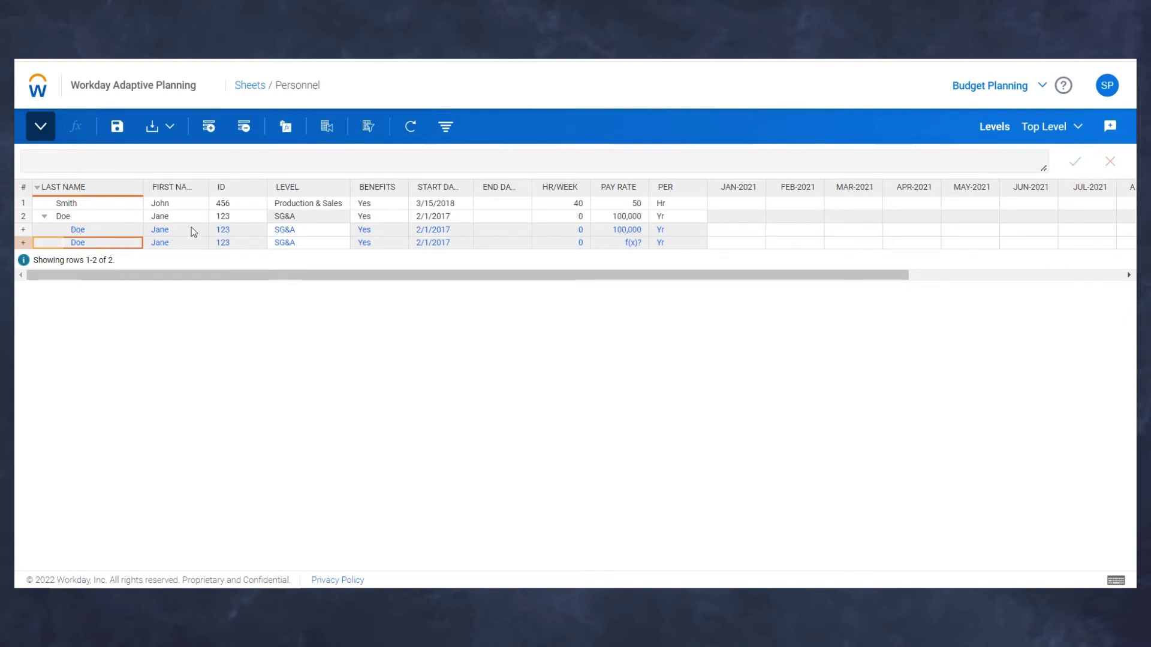
{"action": "mouse_move", "coordinate": [205, 233]}
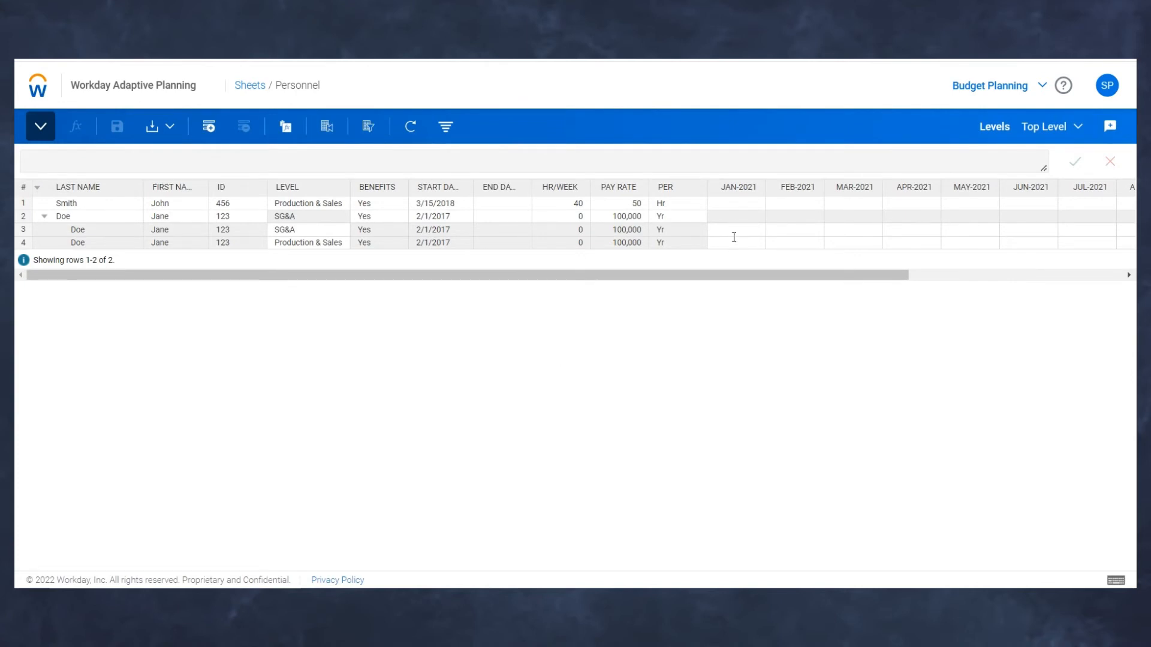
{"action": "mouse_move", "coordinate": [728, 236]}
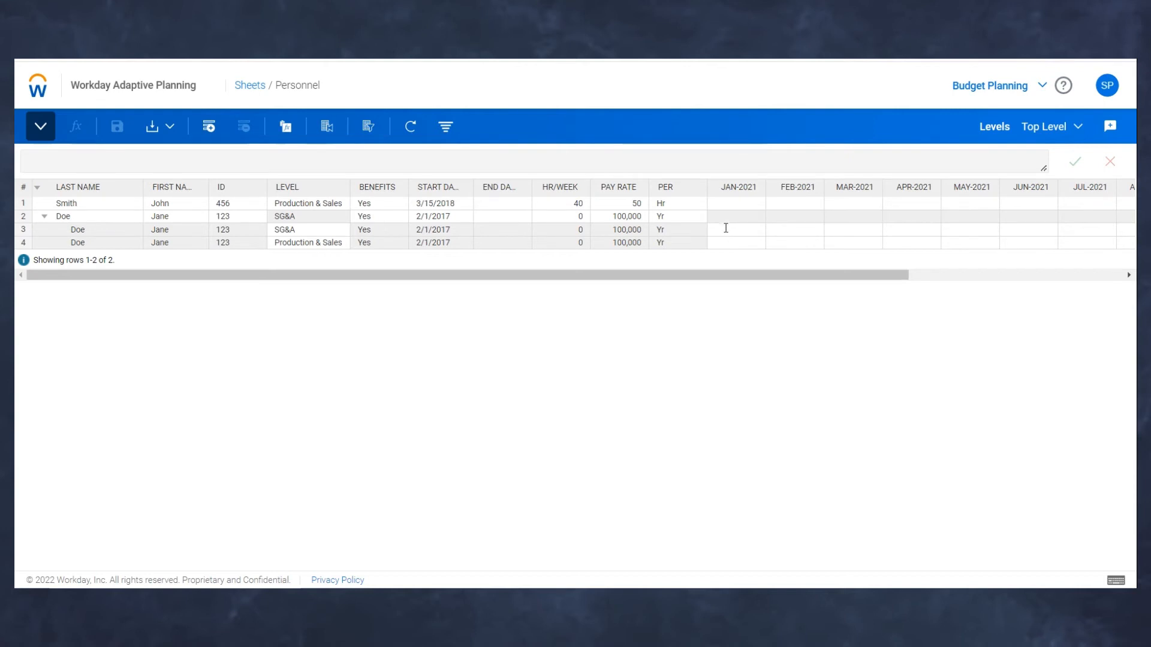
{"action": "mouse_move", "coordinate": [738, 229]}
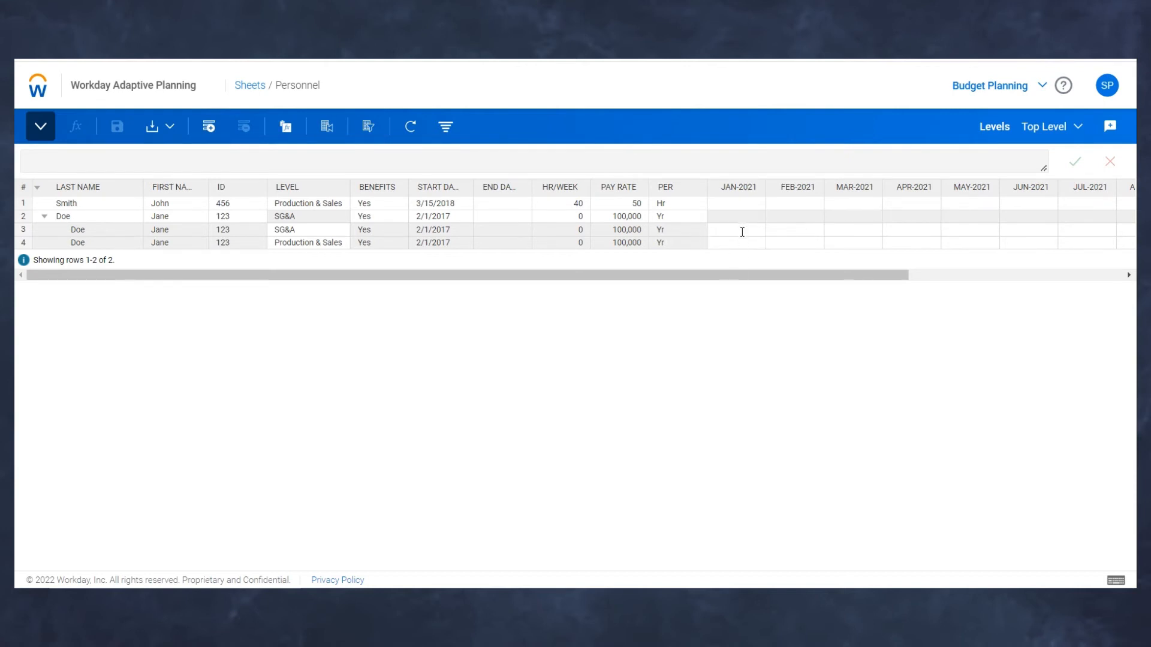
Enter 25 for Production & Sales in January-2021, copy the 75/25 split to all months and save
{"action": "left_click", "coordinate": [735, 229]}
{"action": "type", "text": "75"}
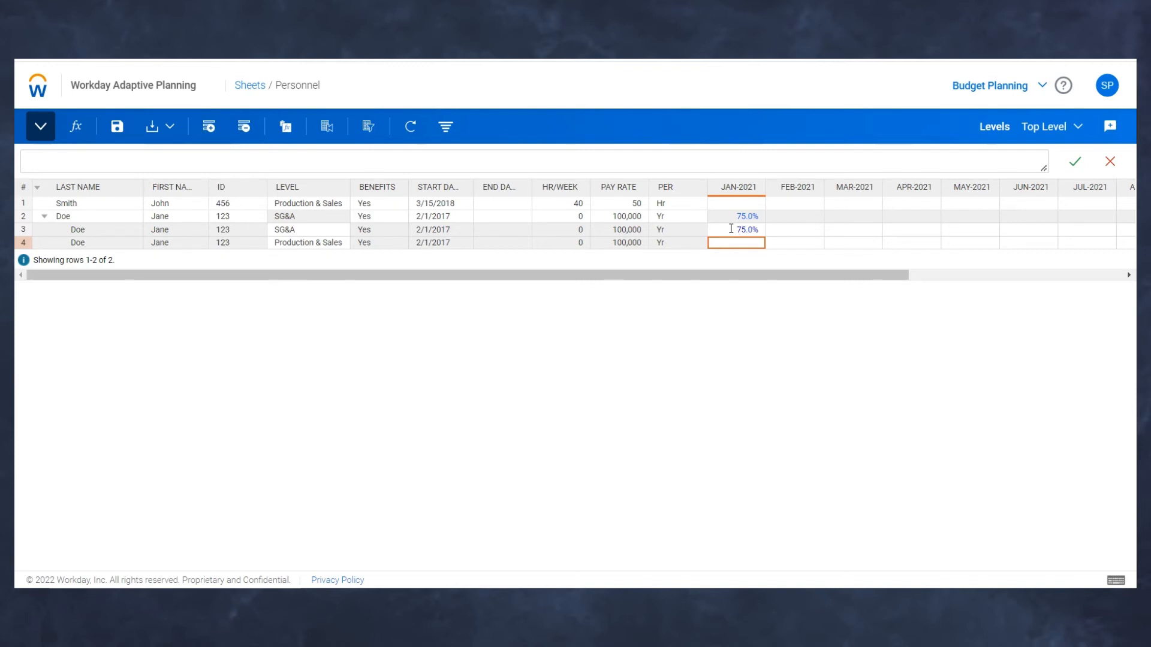
{"action": "type", "text": "25.0%"}
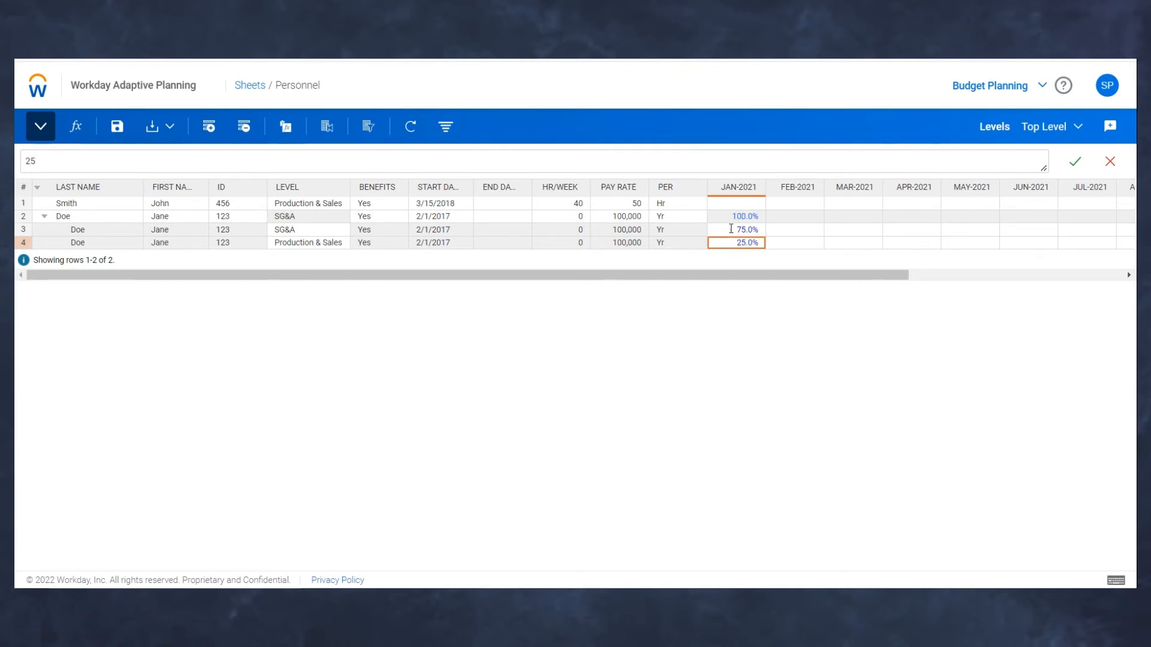
{"action": "left_click", "coordinate": [736, 229]}
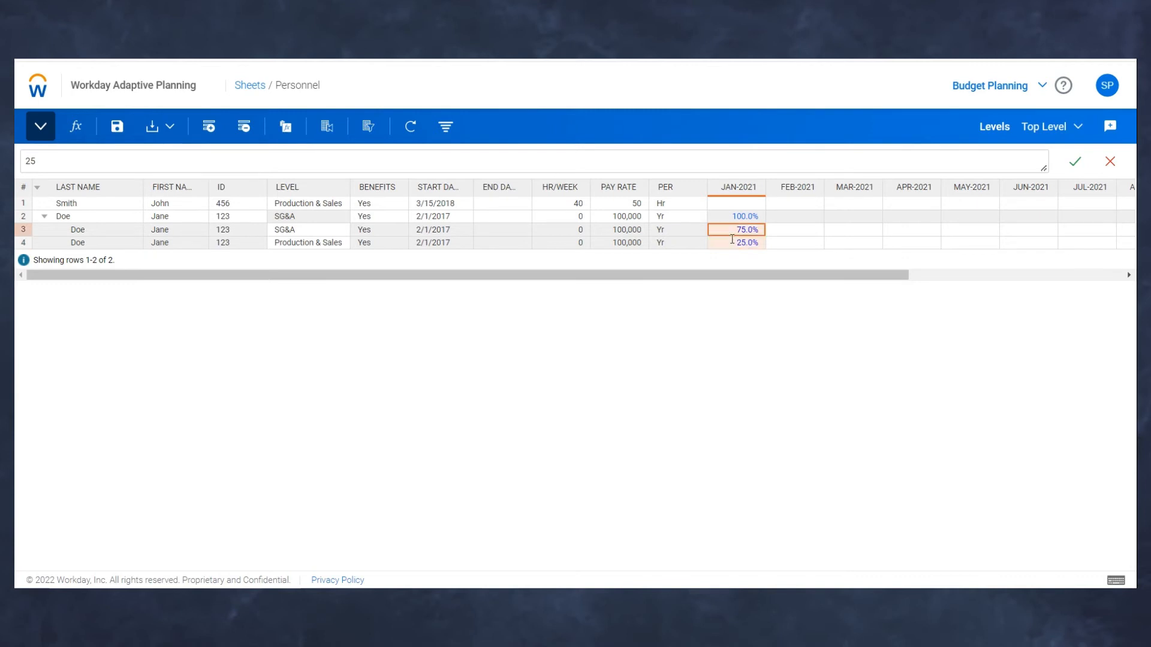
{"action": "right_click", "coordinate": [737, 242]}
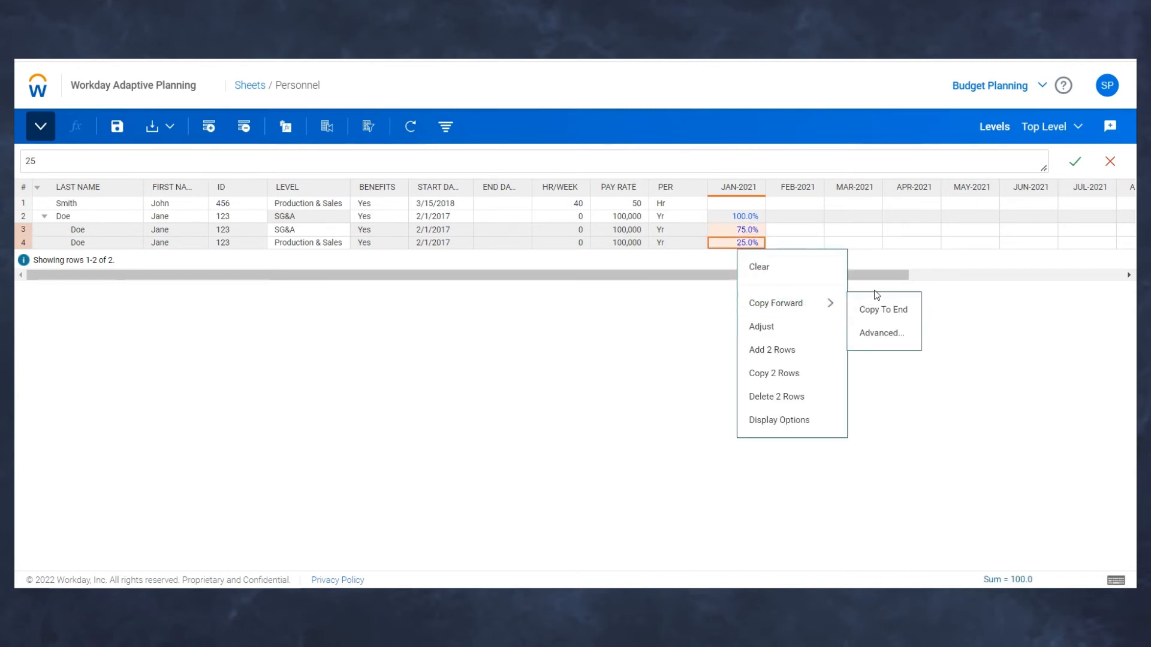
{"action": "left_click", "coordinate": [883, 309]}
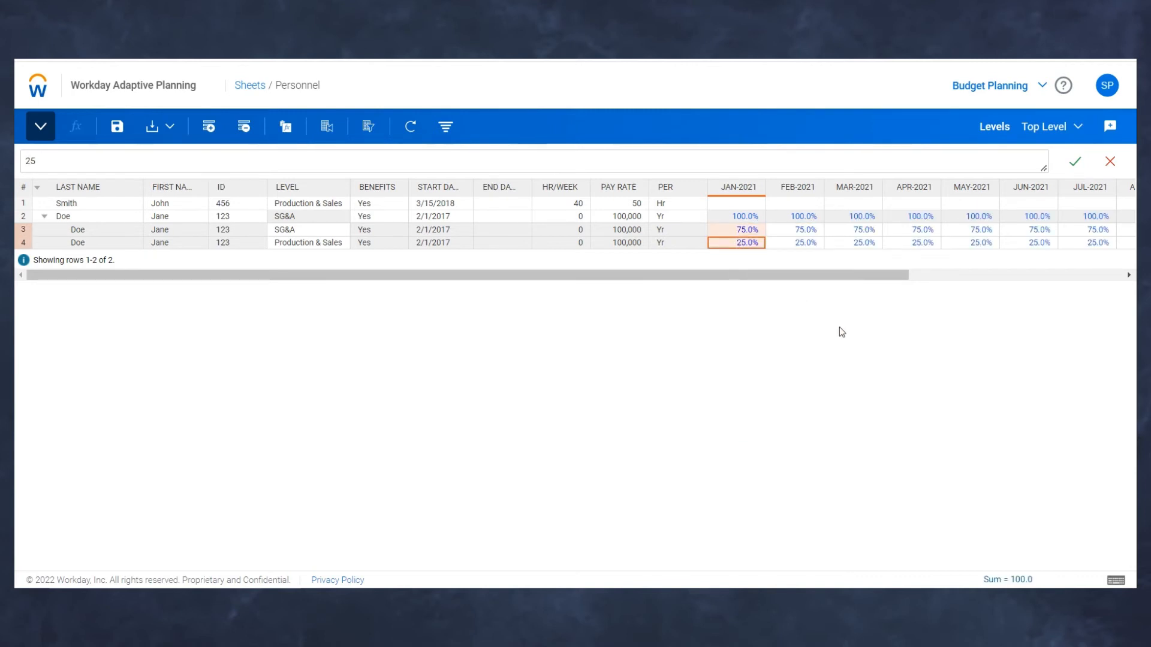
{"action": "mouse_move", "coordinate": [476, 367]}
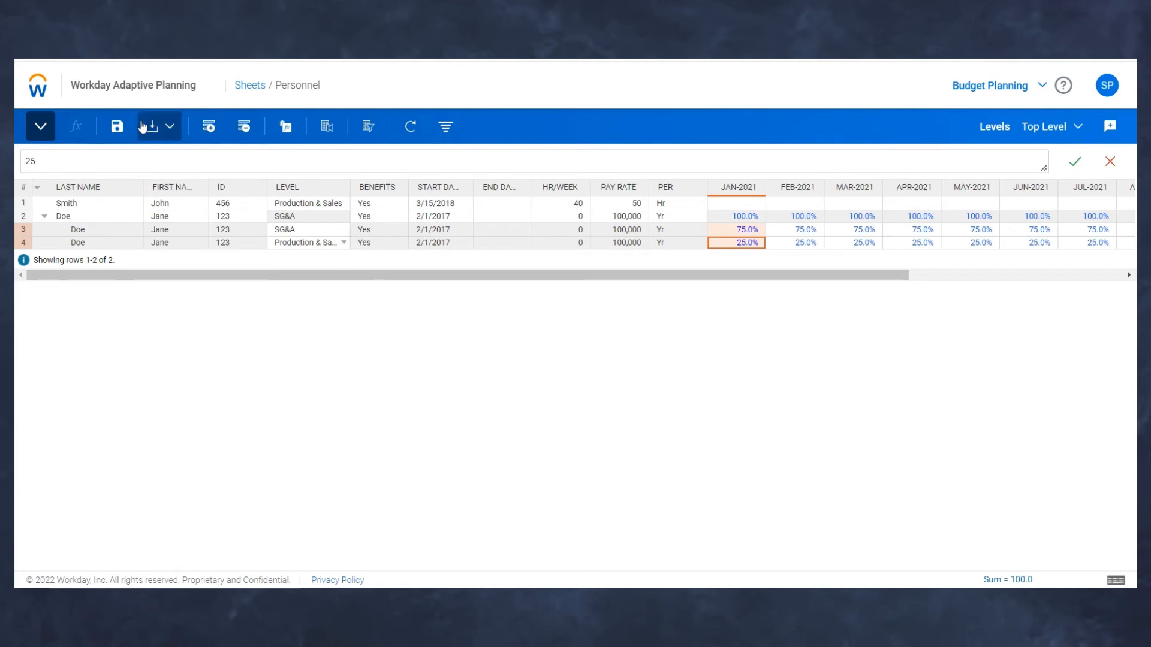
{"action": "left_click", "coordinate": [116, 126]}
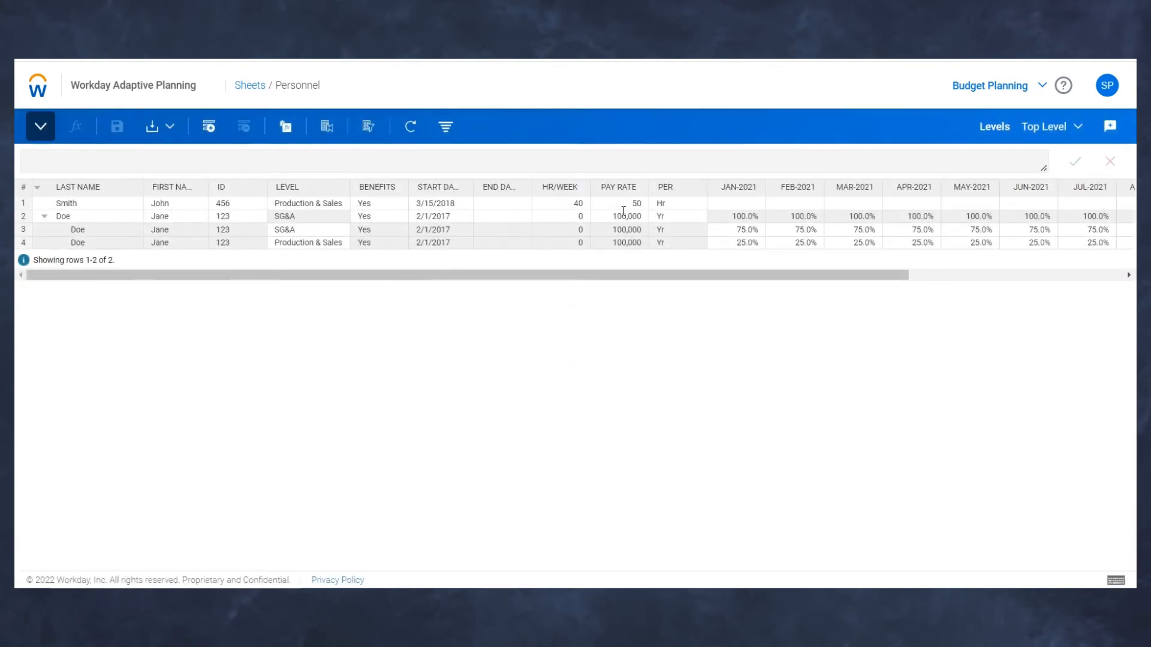
{"action": "left_click", "coordinate": [308, 229]}
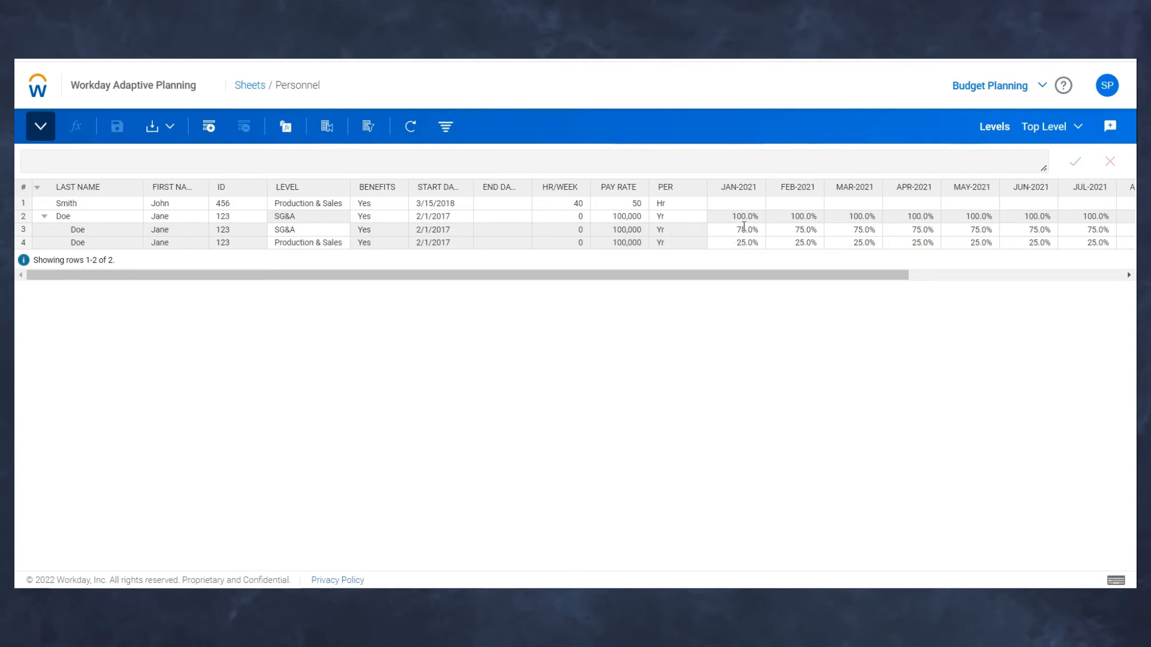
{"action": "mouse_move", "coordinate": [592, 231]}
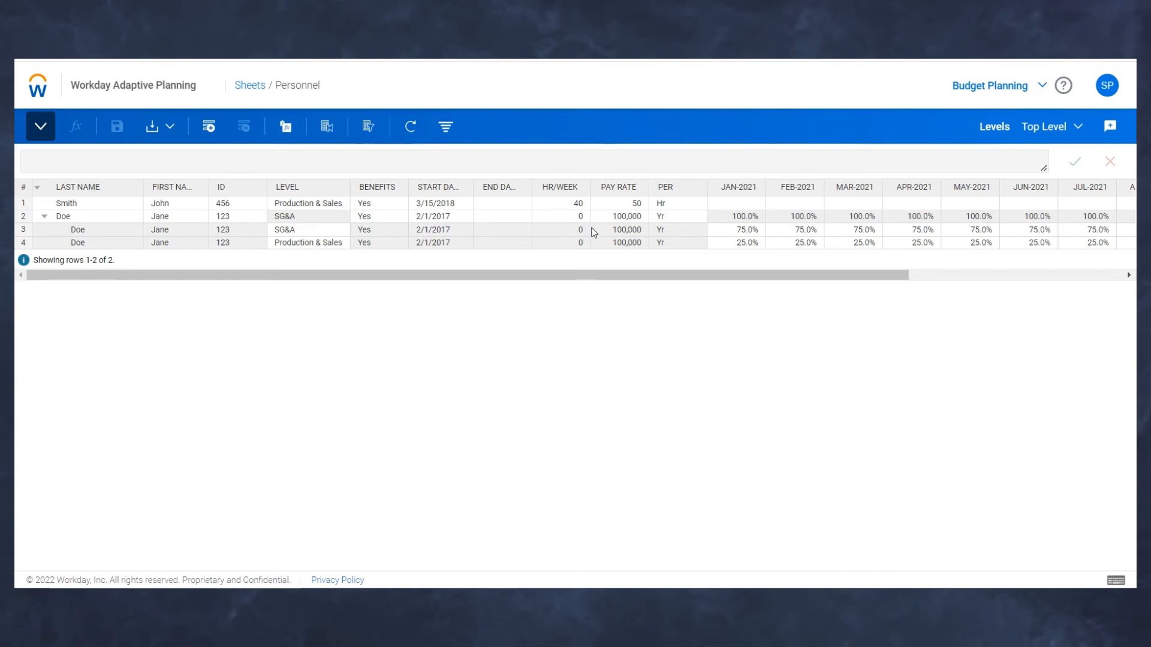
{"action": "mouse_move", "coordinate": [732, 249]}
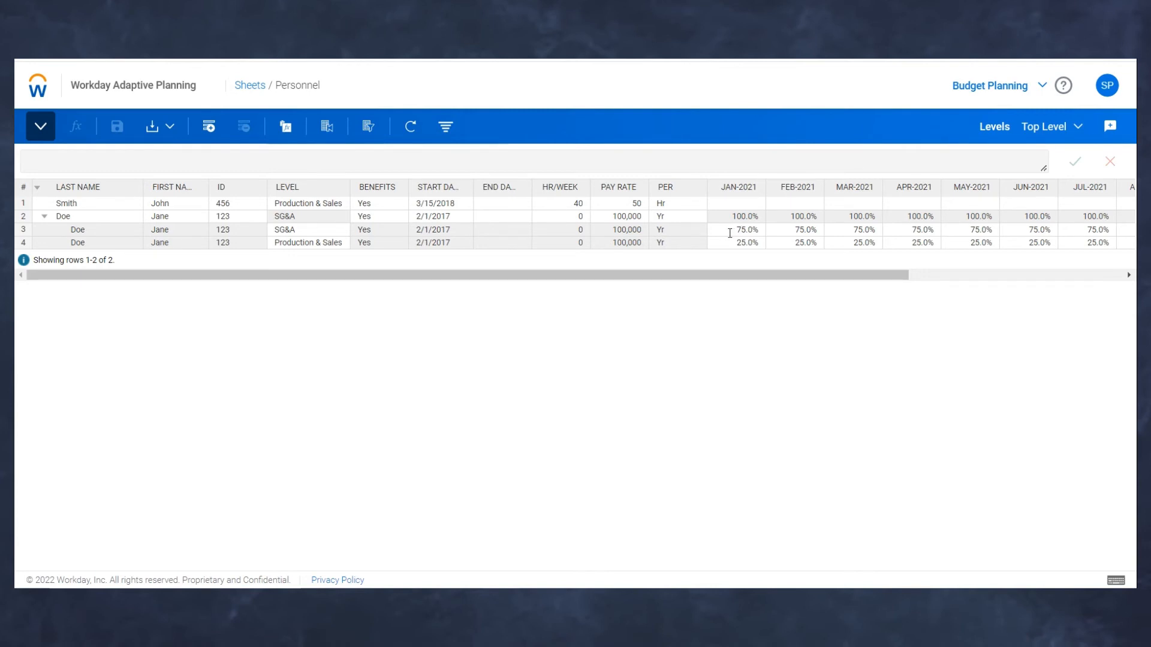
Show Row Details for Jane Doe's SG&A sub-row with its monthly allocation and headcount
{"action": "right_click", "coordinate": [736, 230]}
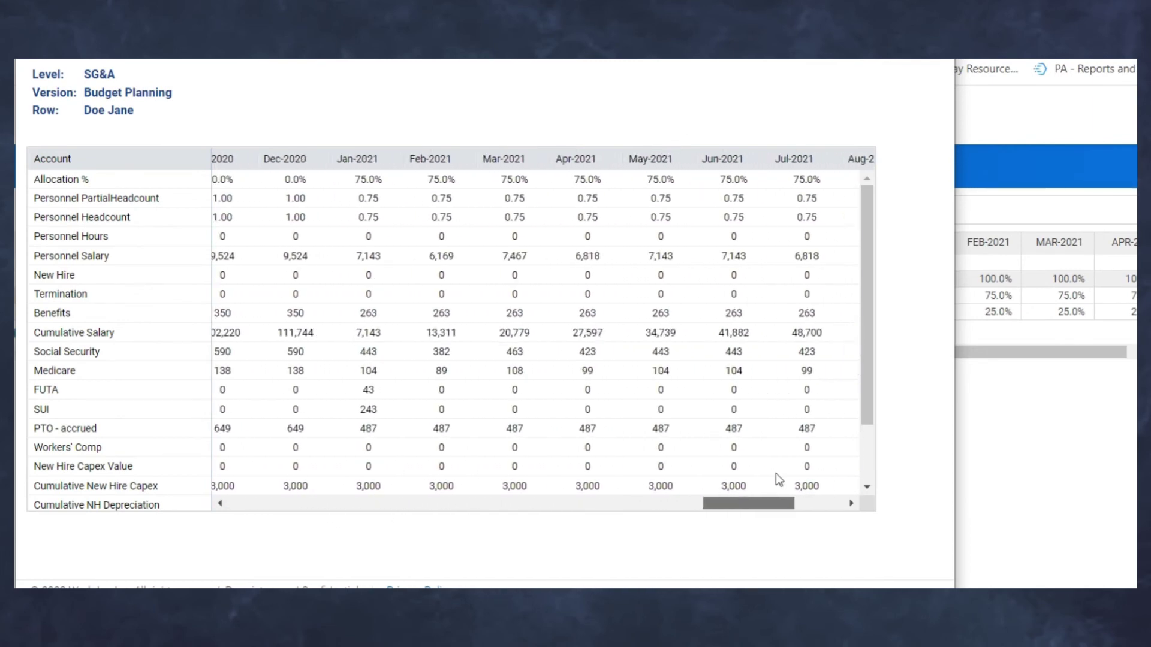
{"action": "scroll", "scroll_direction": "right", "scroll_amount": 3}
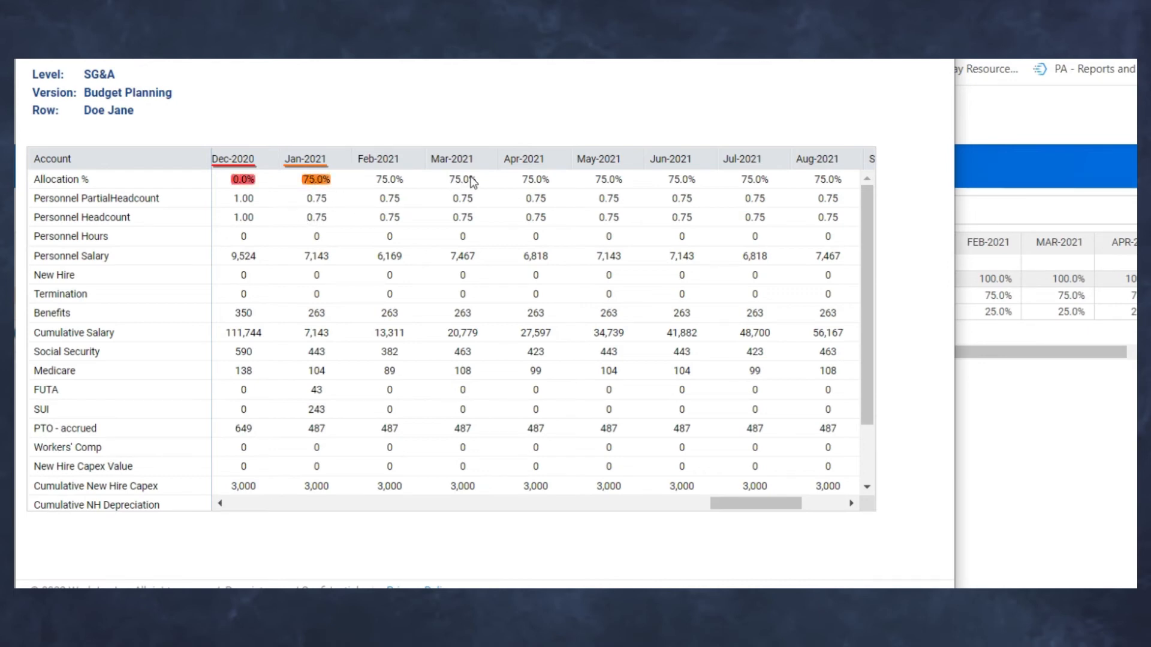
{"action": "mouse_move", "coordinate": [319, 204]}
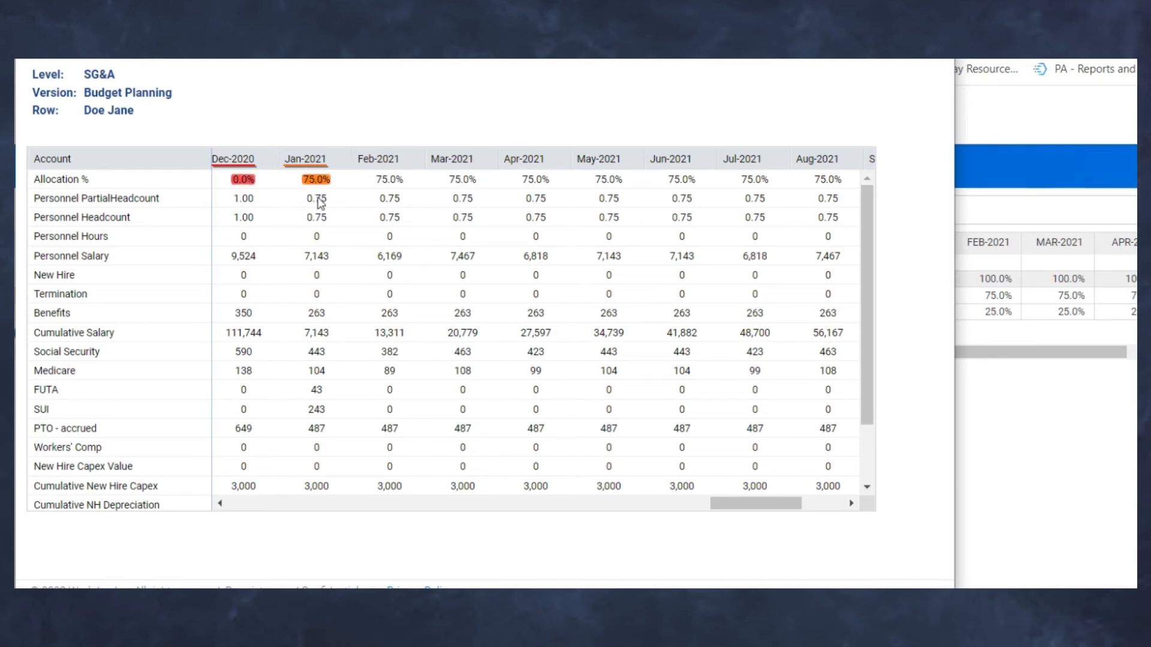
{"action": "left_click", "coordinate": [243, 198]}
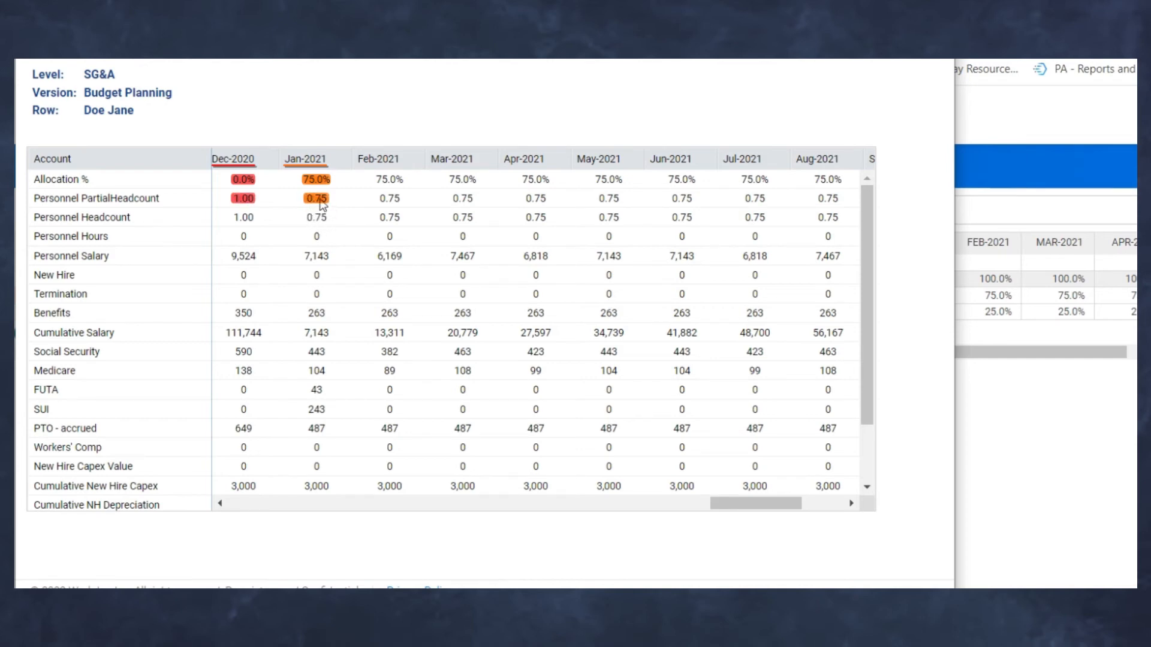
{"action": "mouse_move", "coordinate": [248, 269]}
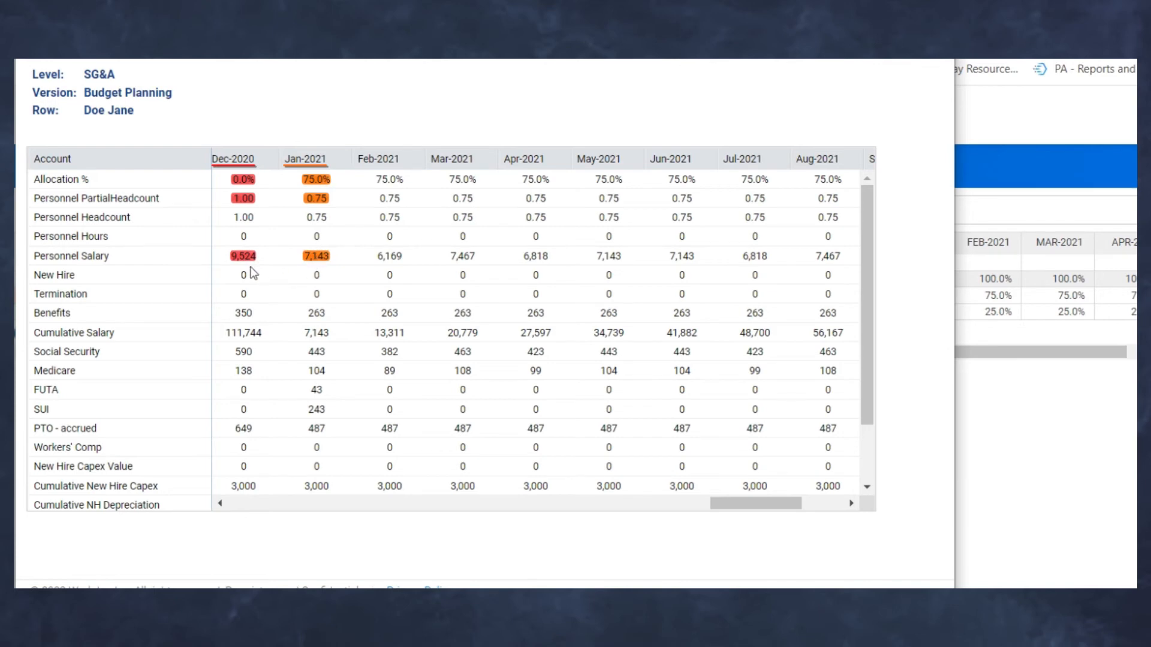
{"action": "mouse_move", "coordinate": [323, 277]}
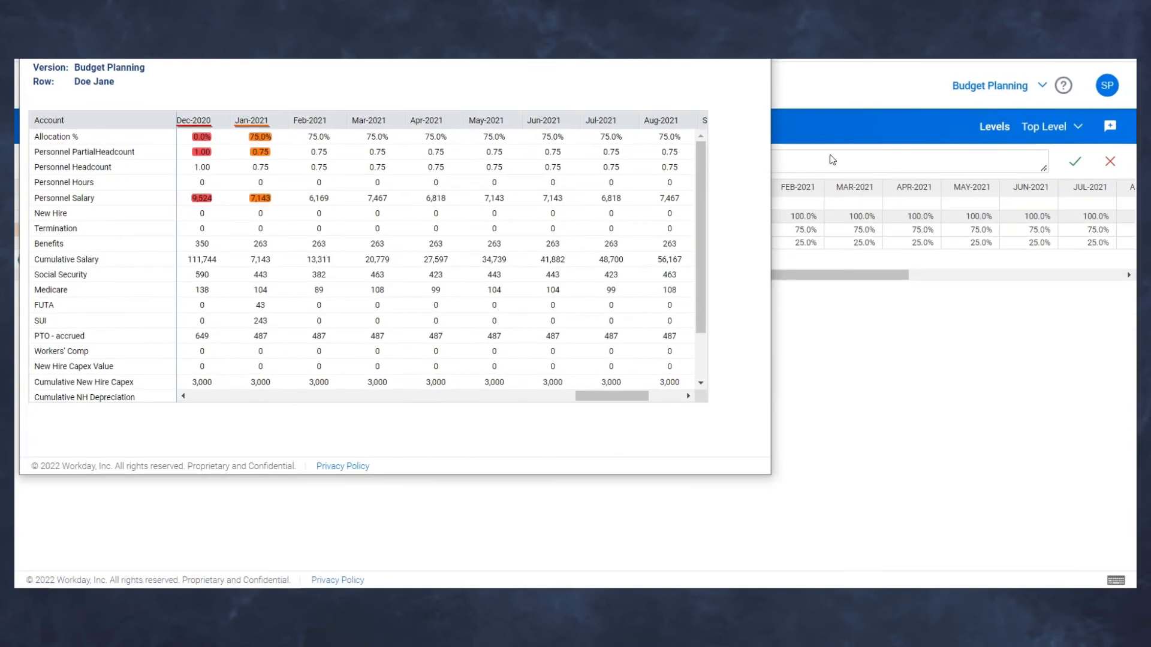
Inspect Jane Doe's Production & Sales row details showing 25% allocation and 0.25 headcount across months
{"action": "right_click", "coordinate": [797, 242]}
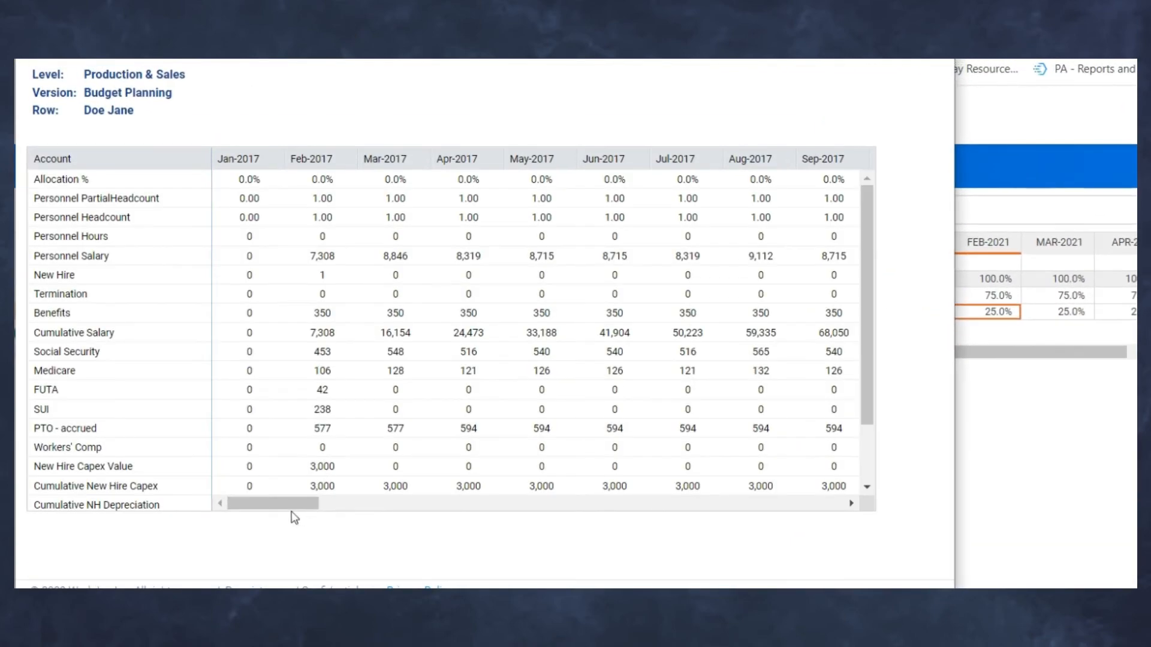
{"action": "mouse_move", "coordinate": [263, 495]}
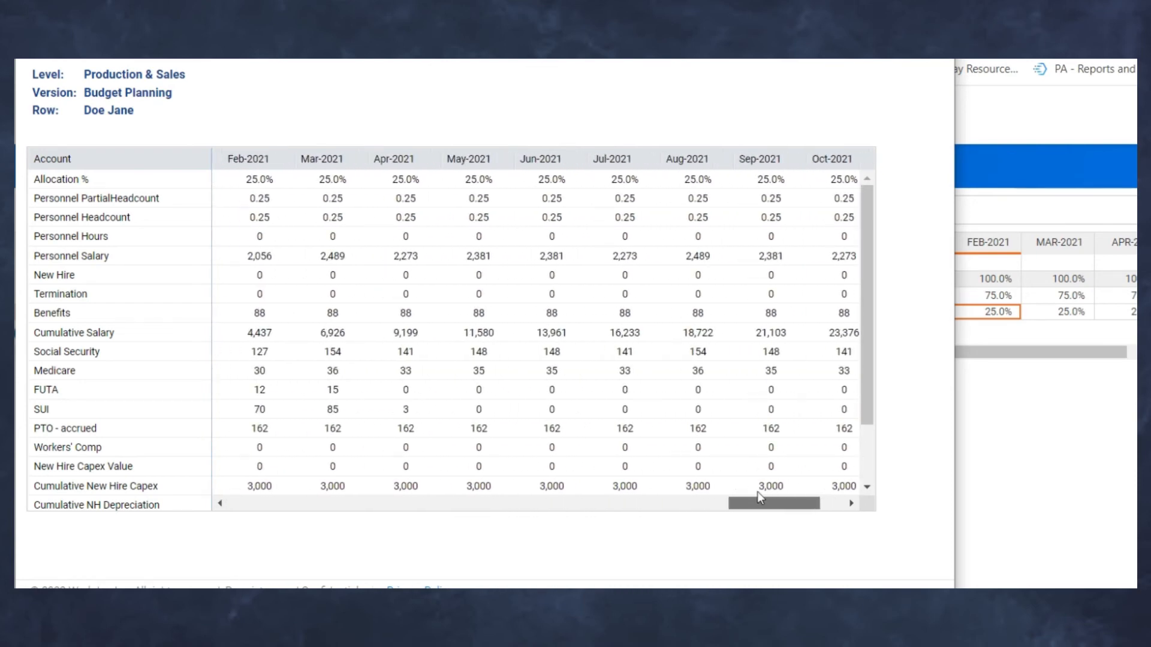
{"action": "scroll", "scroll_direction": "left", "scroll_amount": 3}
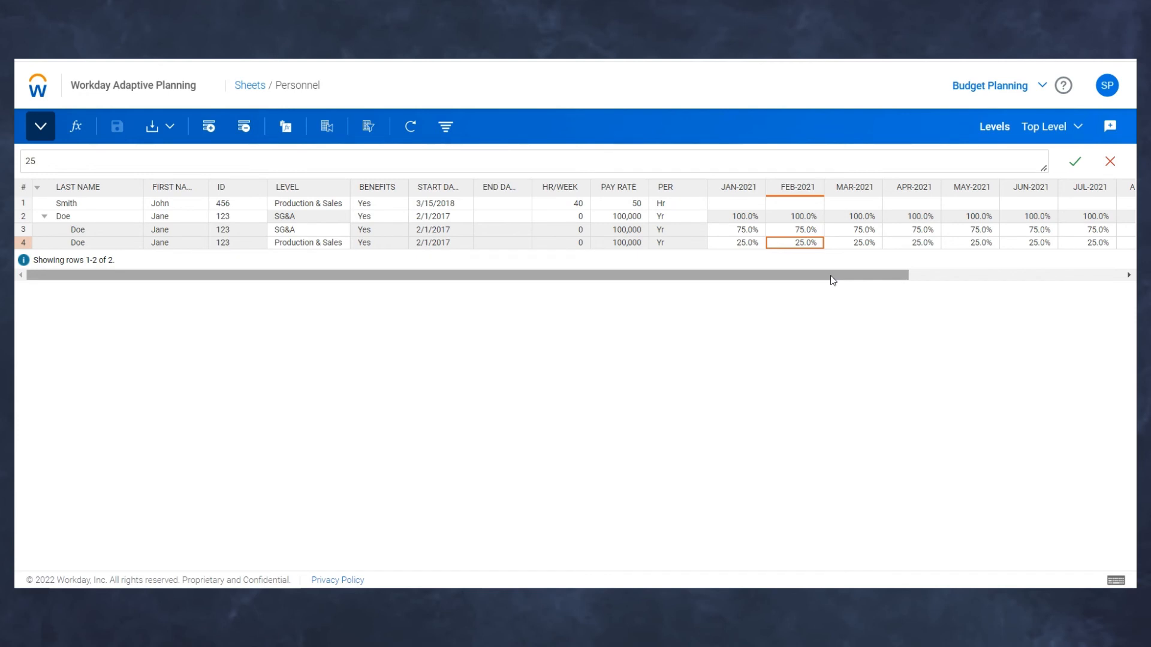
Enter 50% in both April-2021 allocation cells and copy the 50/50 split forward to later months
{"action": "left_click", "coordinate": [912, 229]}
{"action": "type", "text": "5"}
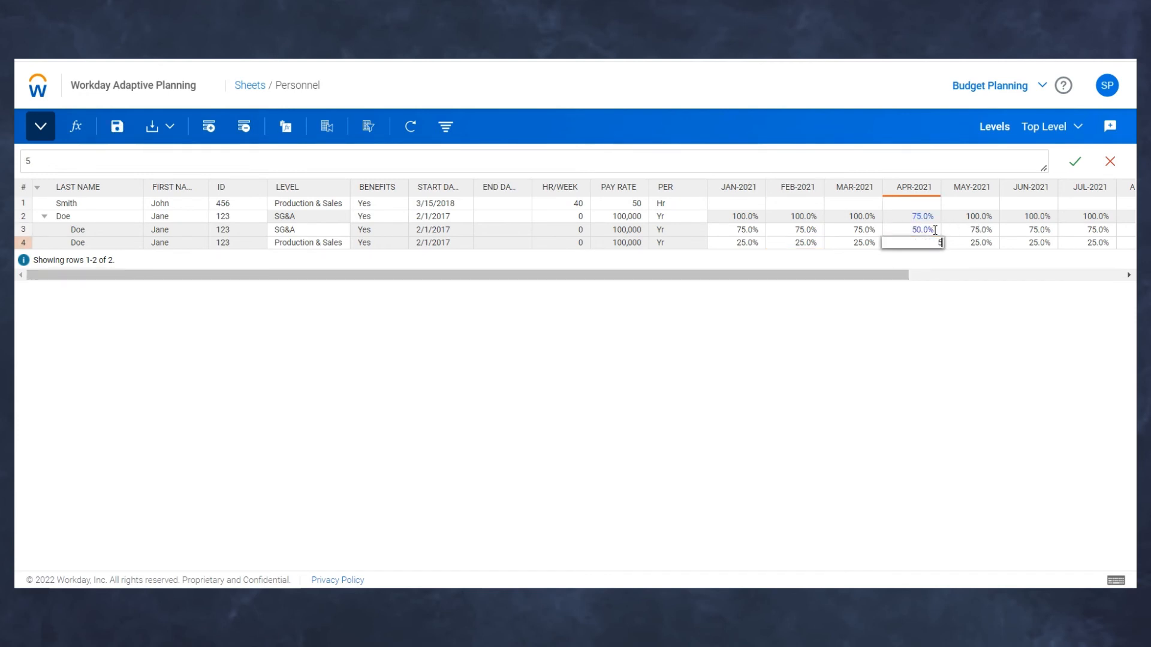
{"action": "type", "text": "0"}
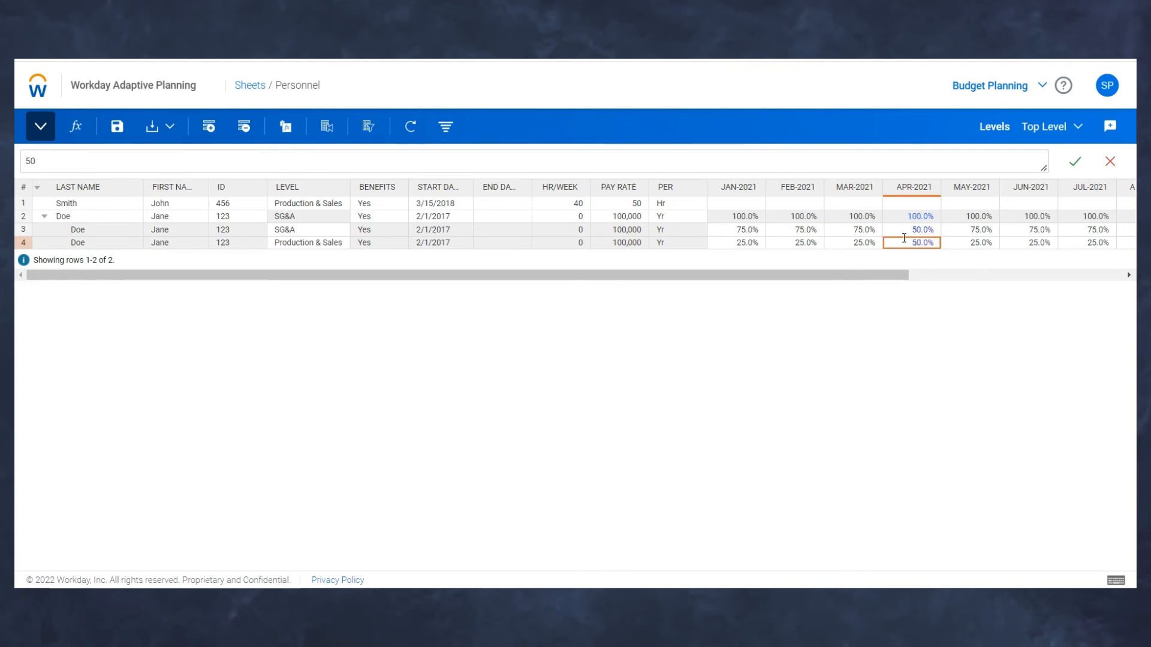
{"action": "right_click", "coordinate": [921, 242]}
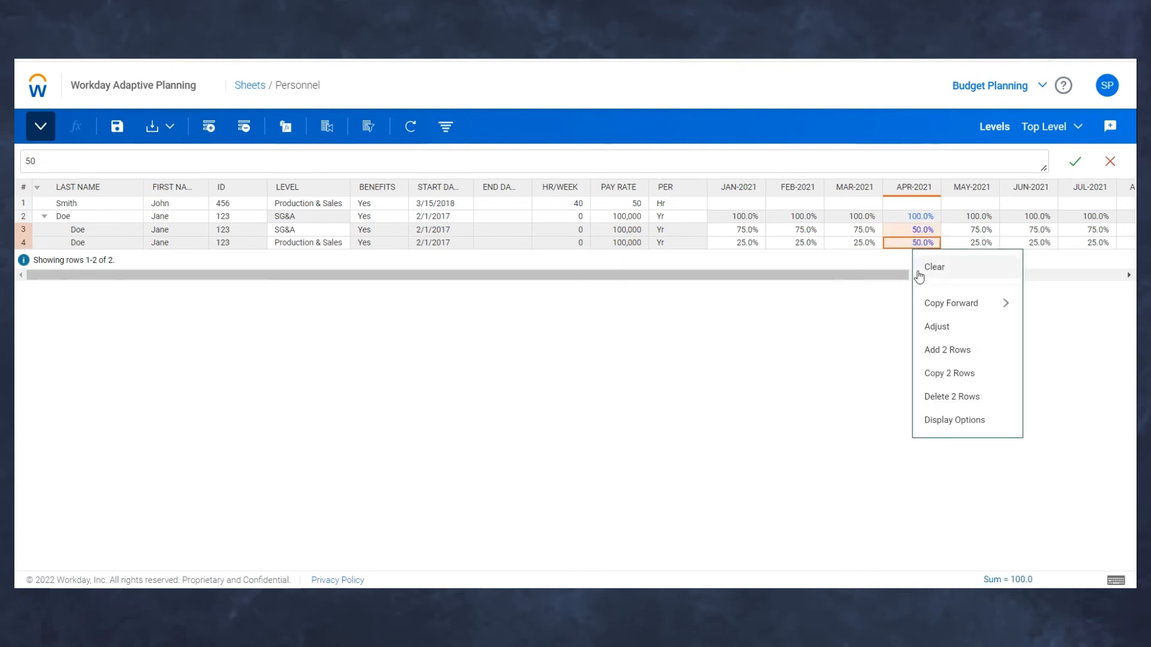
{"action": "left_click", "coordinate": [951, 302]}
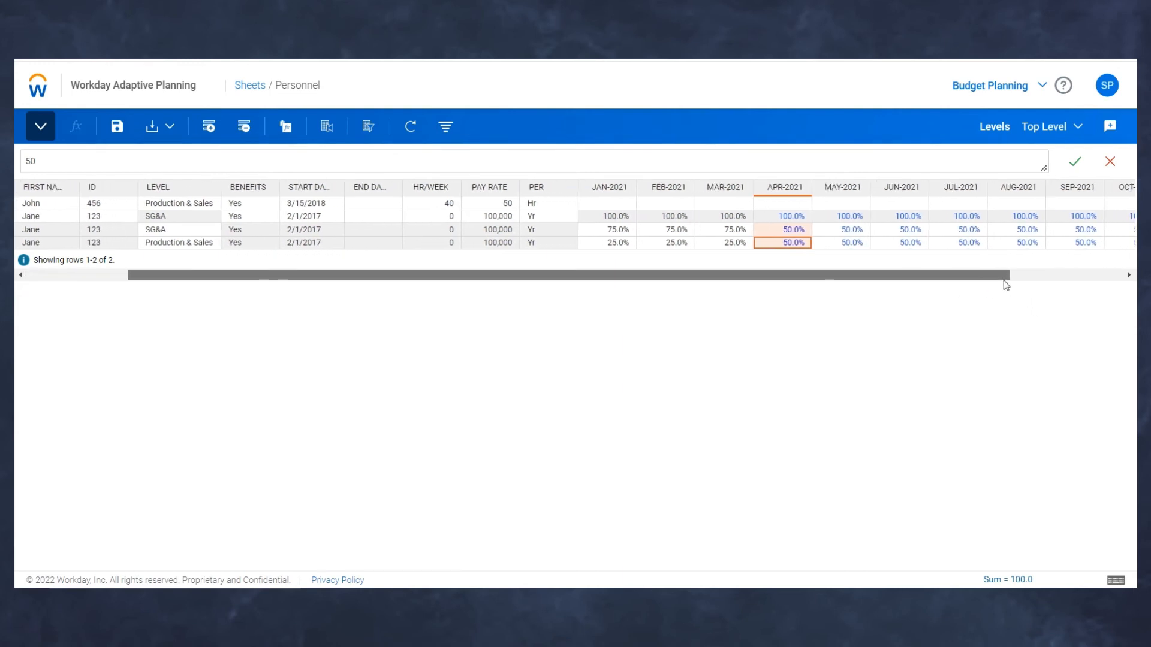
Save the Personnel sheet with Jane Doe's new 50/50 allocation
{"action": "left_click", "coordinate": [115, 125]}
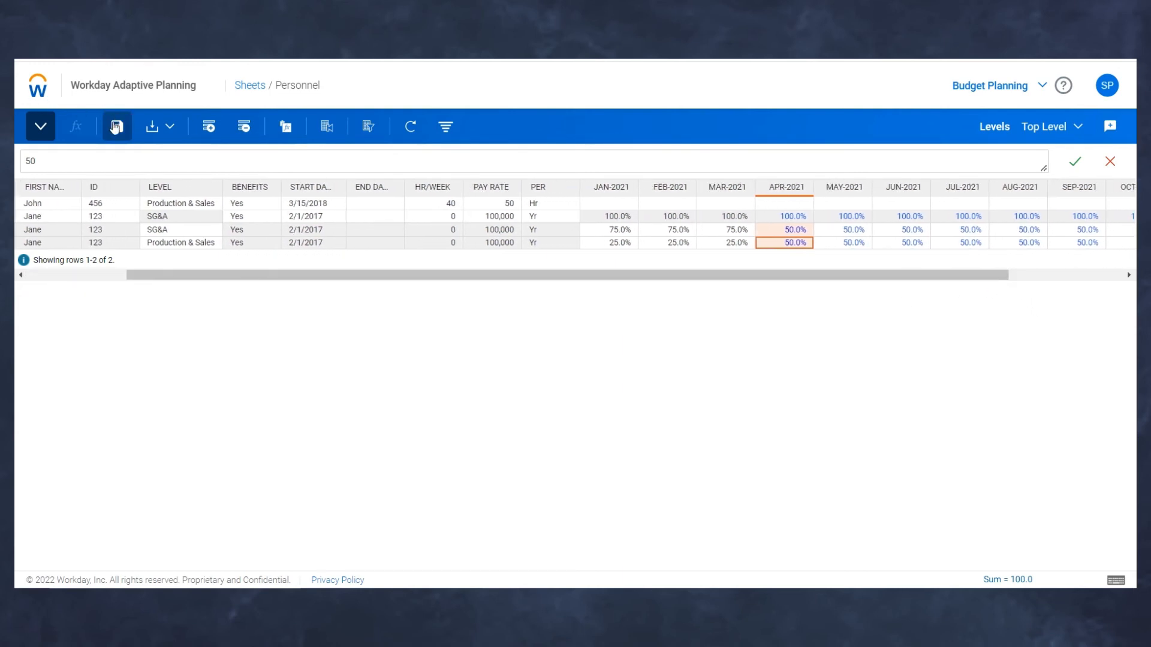
{"action": "left_click", "coordinate": [116, 125]}
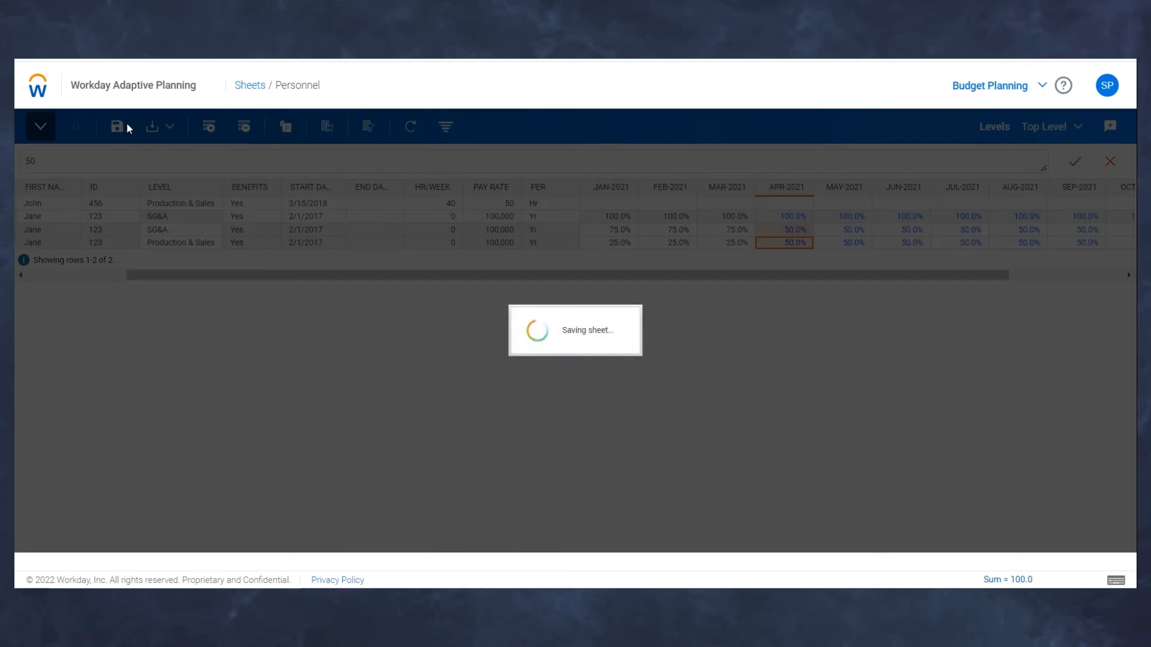
{"action": "left_click", "coordinate": [116, 126]}
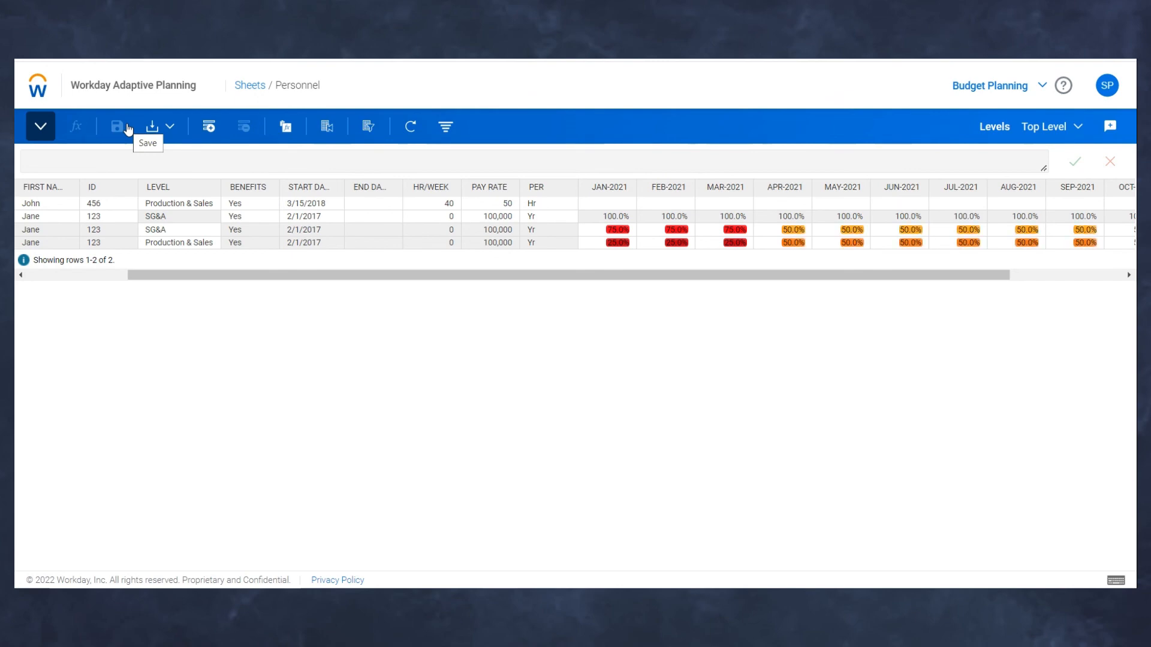
{"action": "left_click", "coordinate": [116, 126]}
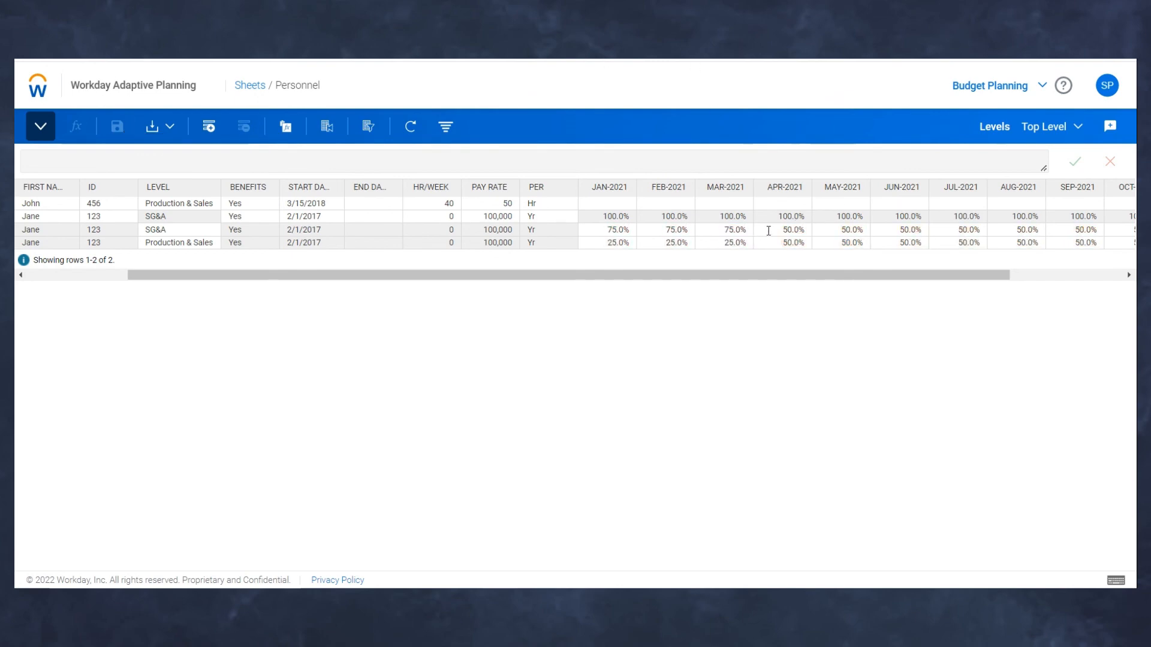
{"action": "right_click", "coordinate": [782, 230]}
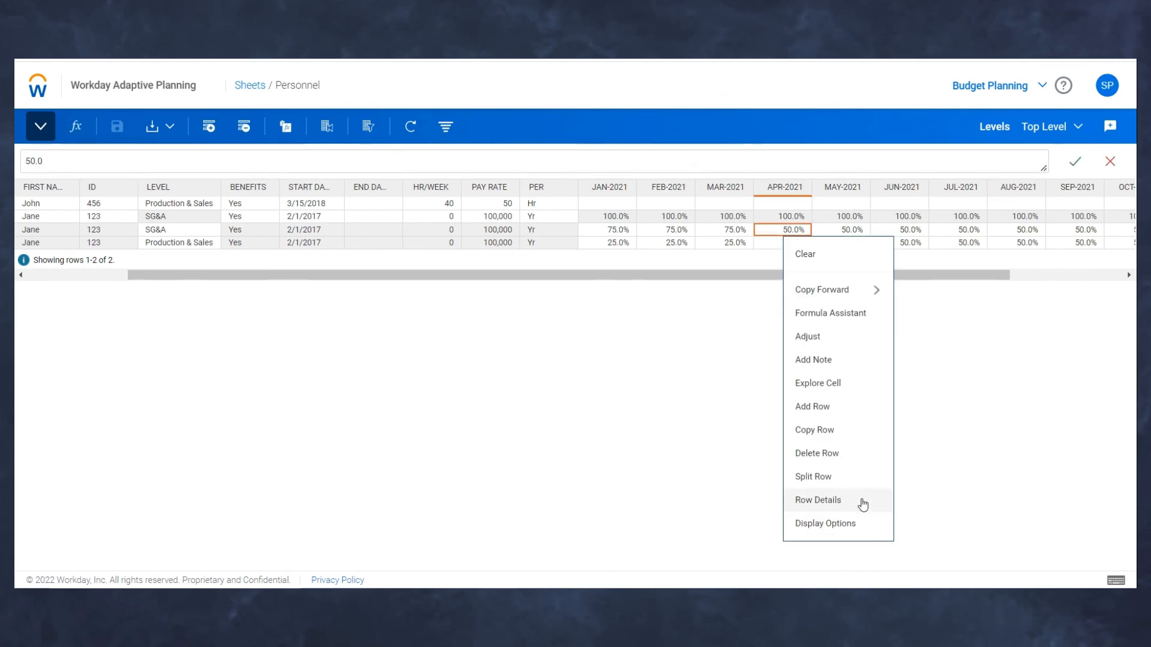
{"action": "left_click", "coordinate": [817, 500]}
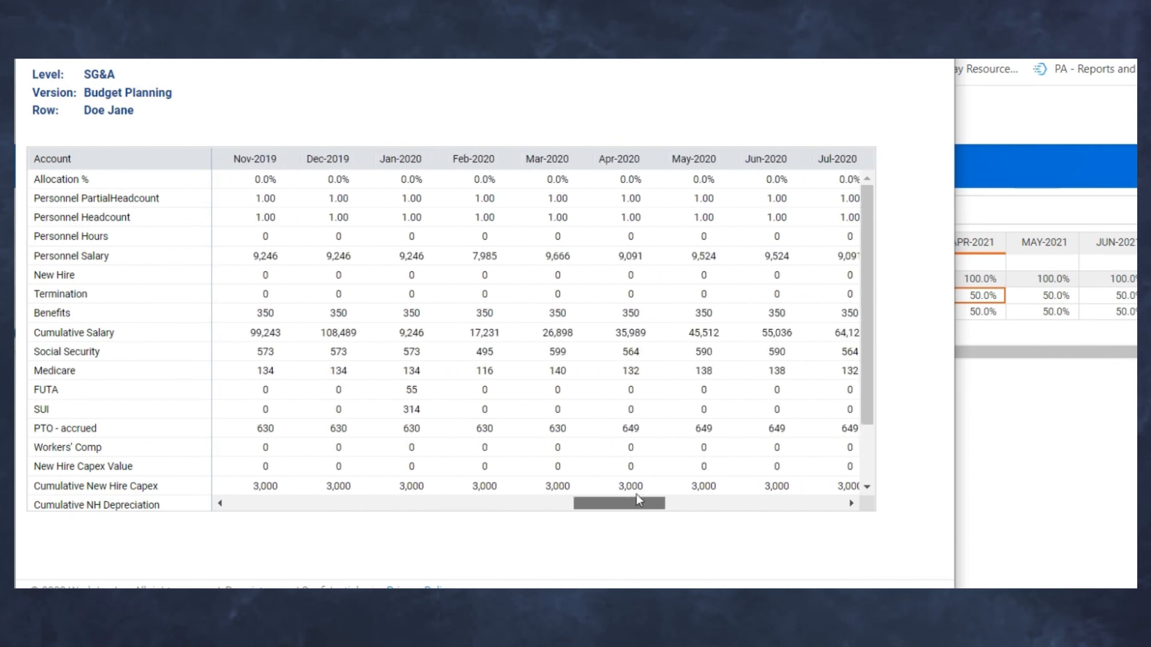
{"action": "scroll", "scroll_direction": "right", "scroll_amount": 3}
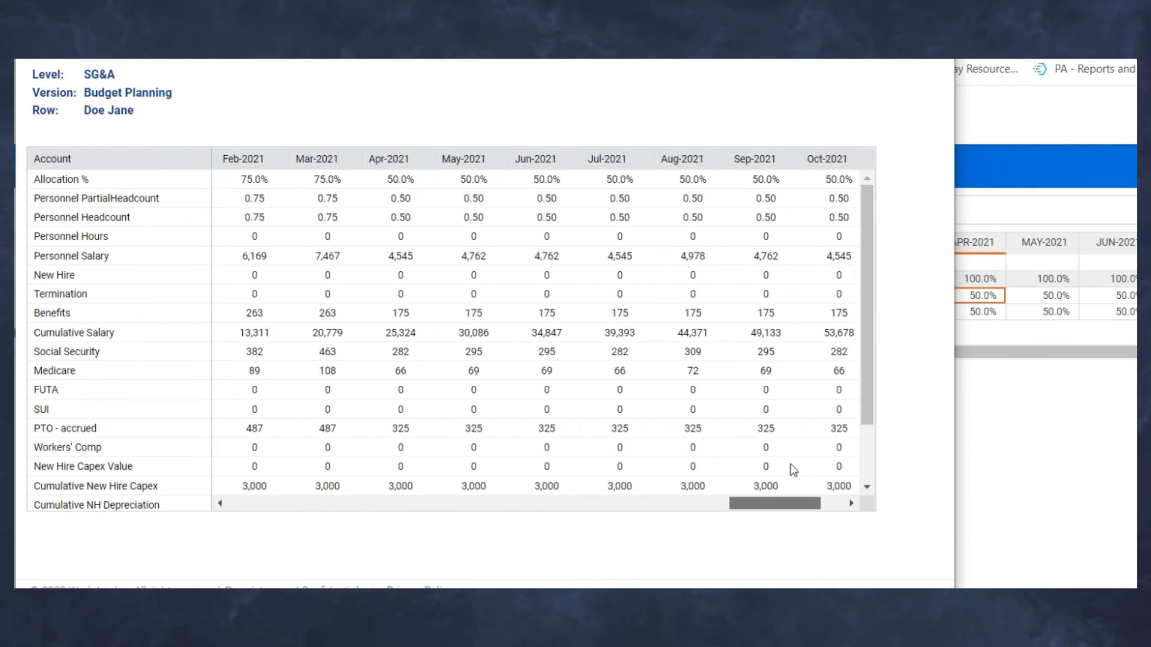
{"action": "scroll", "scroll_direction": "left", "scroll_amount": 3}
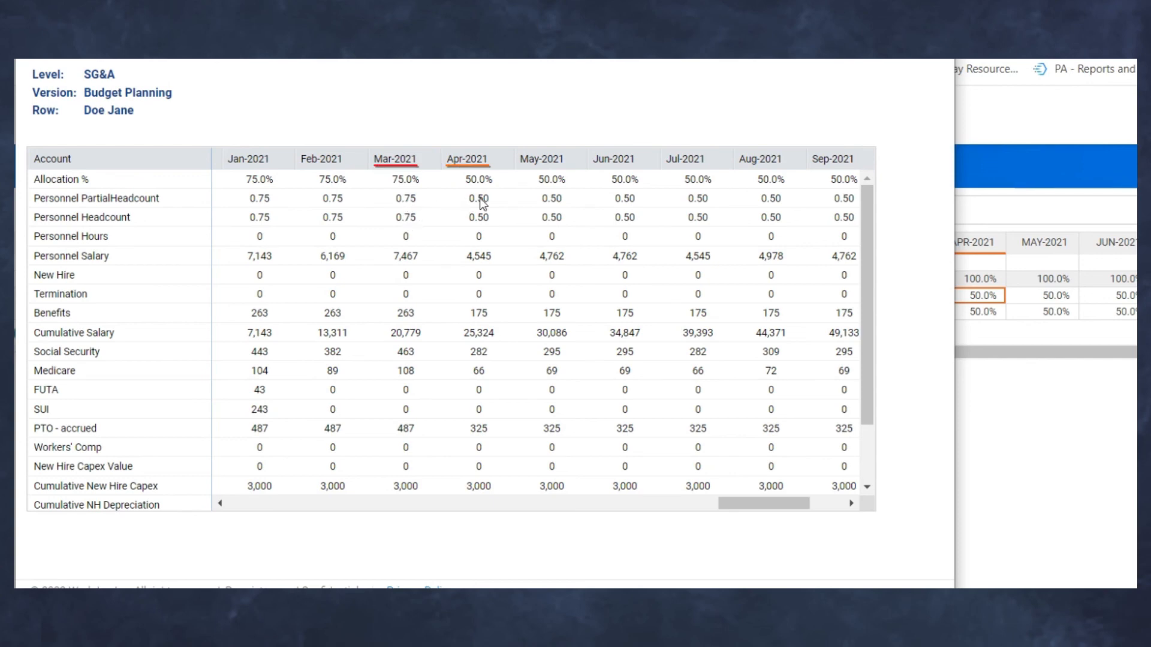
{"action": "left_click", "coordinate": [404, 198]}
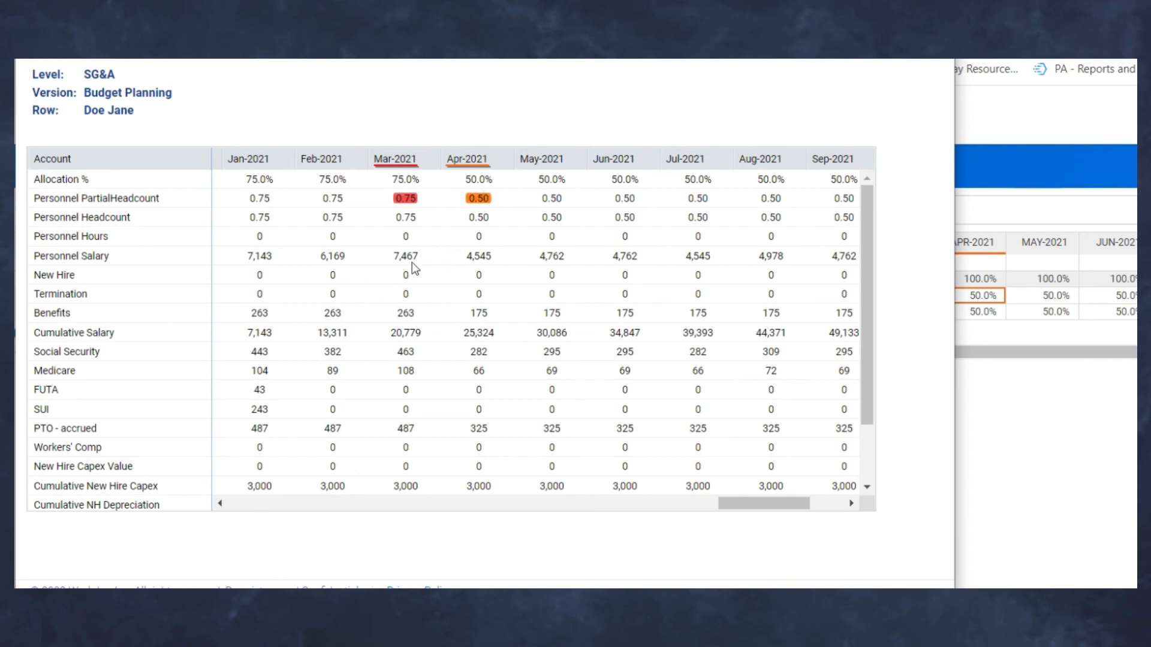
{"action": "mouse_move", "coordinate": [479, 270]}
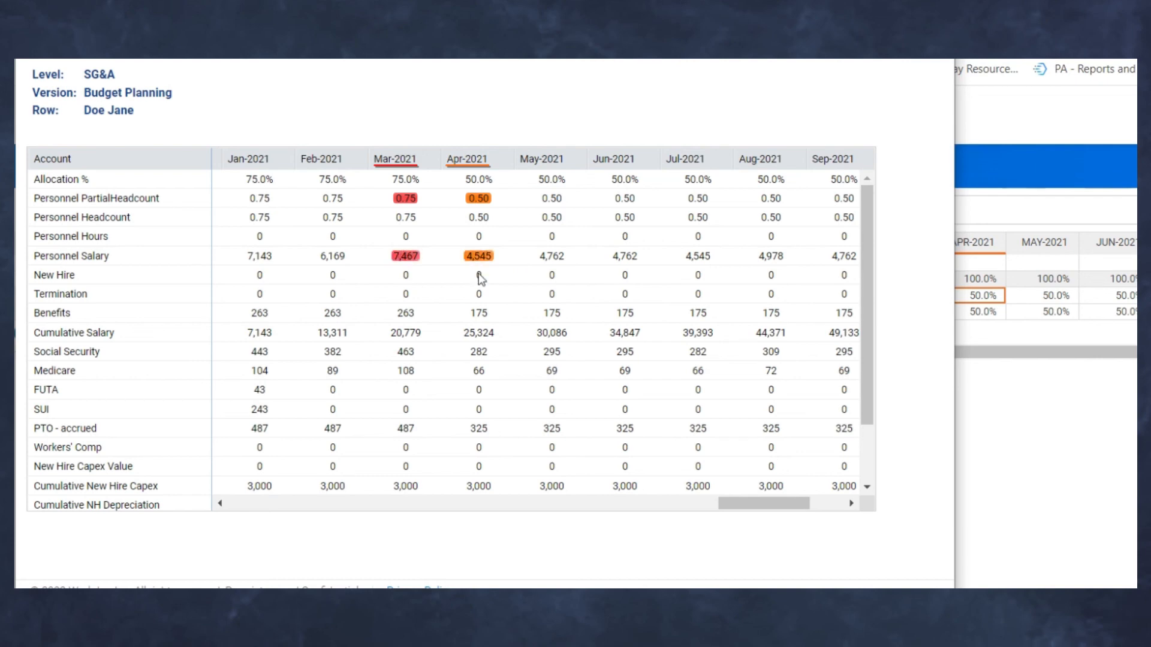
{"action": "mouse_move", "coordinate": [481, 415]}
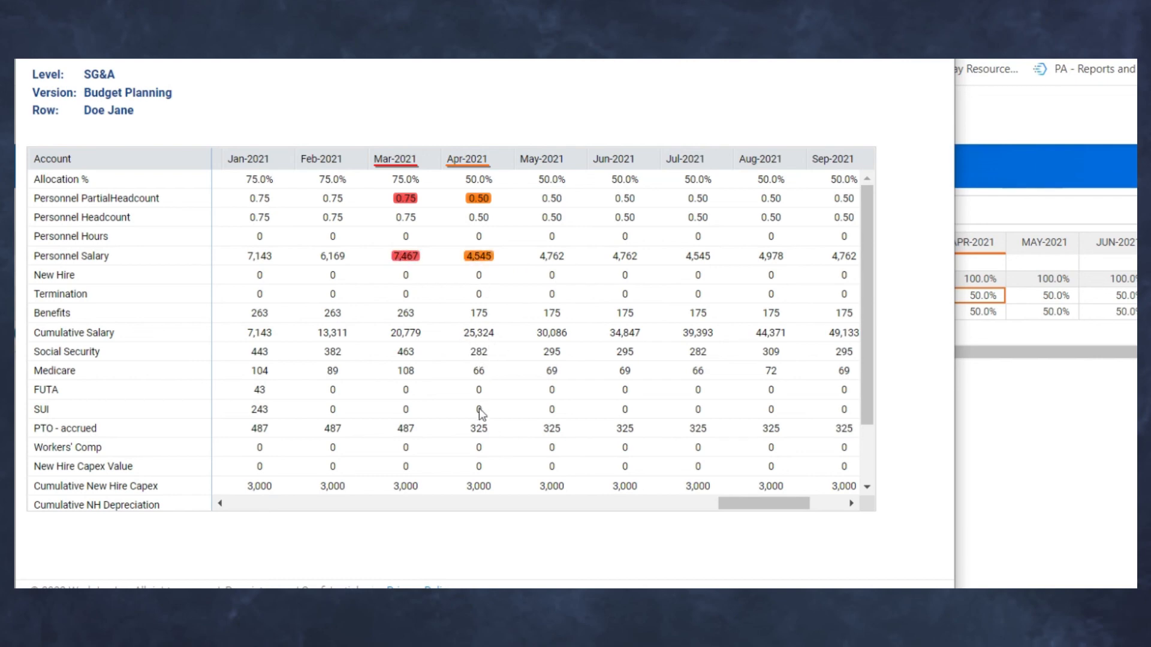
{"action": "scroll", "scroll_direction": "down", "scroll_amount": 3}
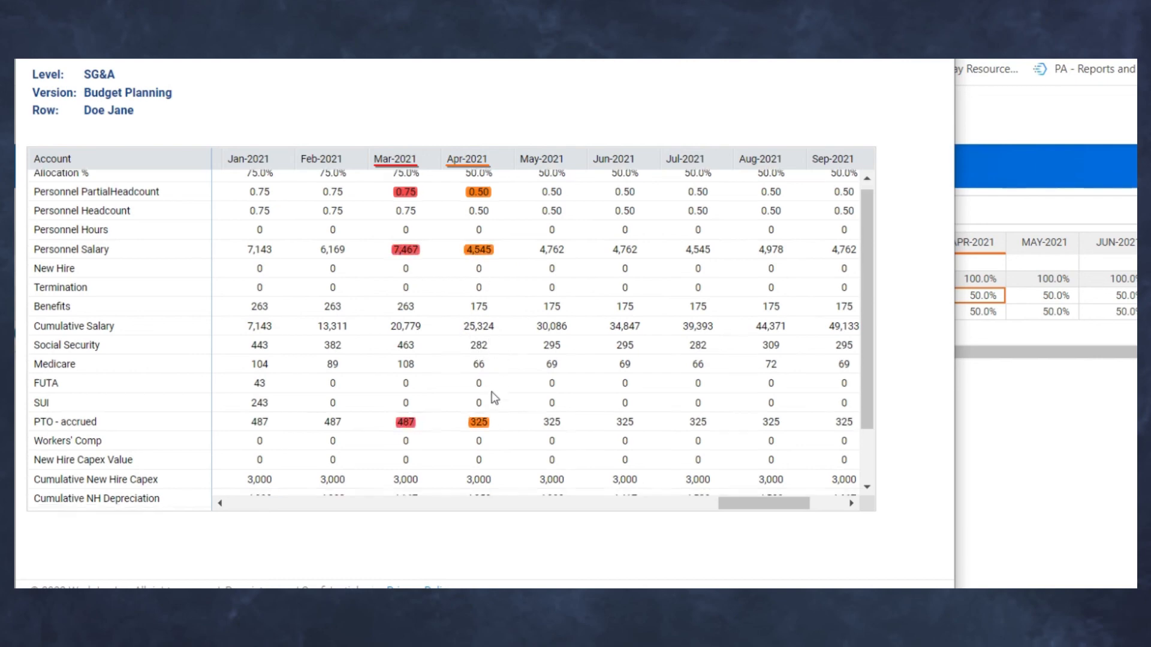
{"action": "scroll", "scroll_direction": "down", "scroll_amount": 3}
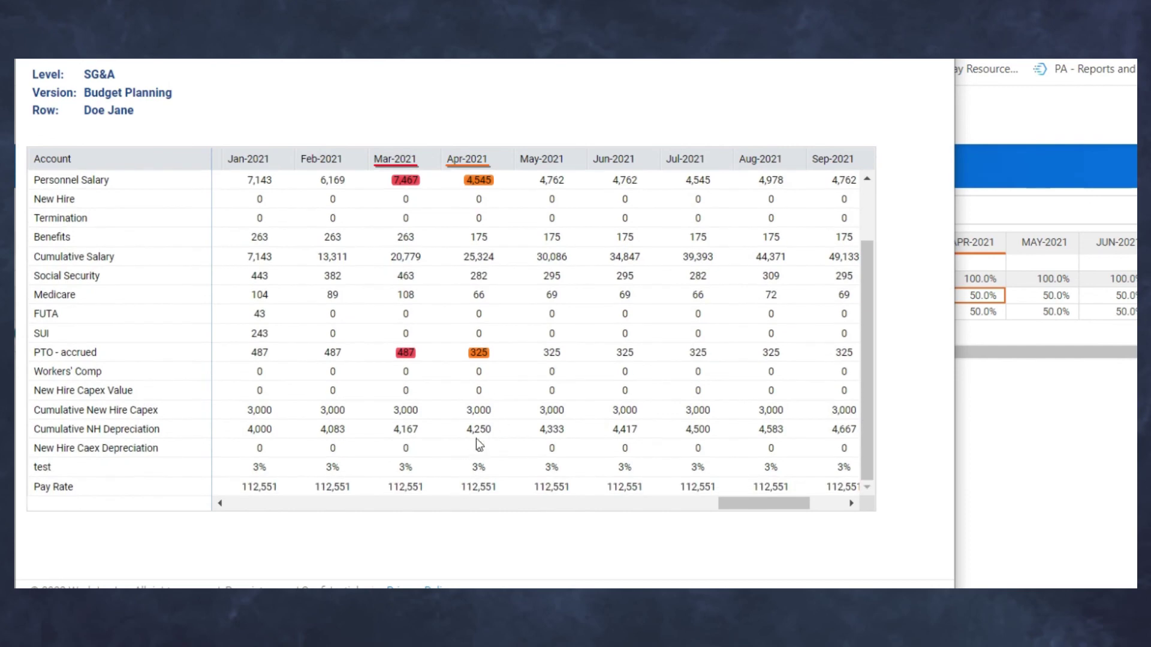
{"action": "scroll", "scroll_direction": "up", "scroll_amount": 3}
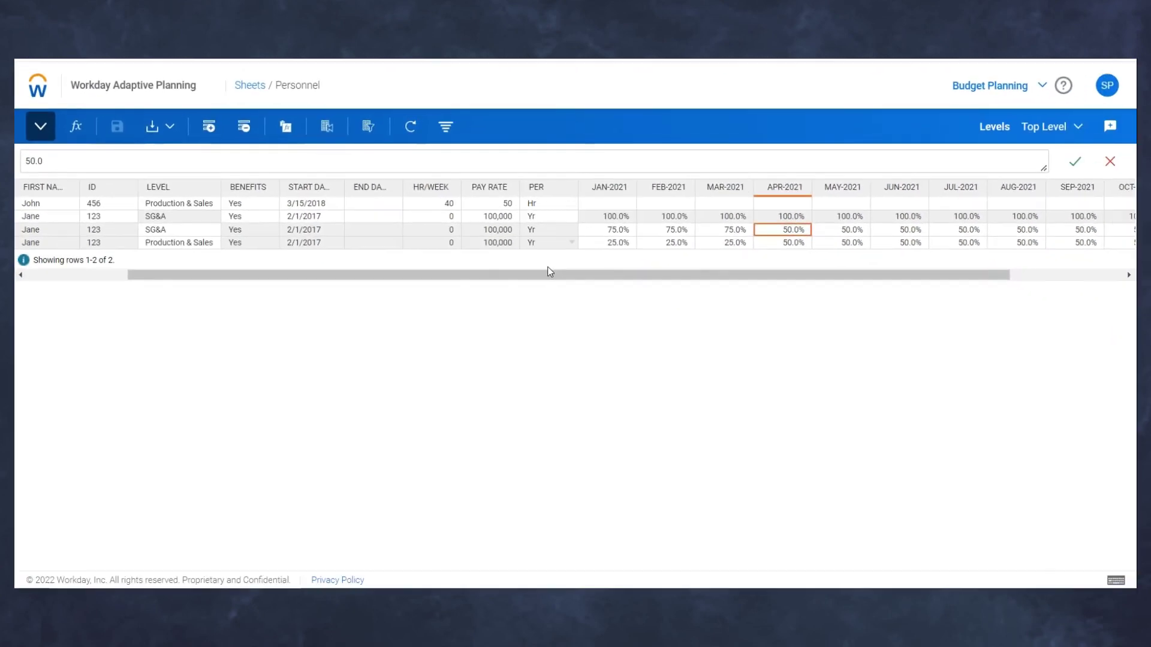
{"action": "mouse_move", "coordinate": [553, 286]}
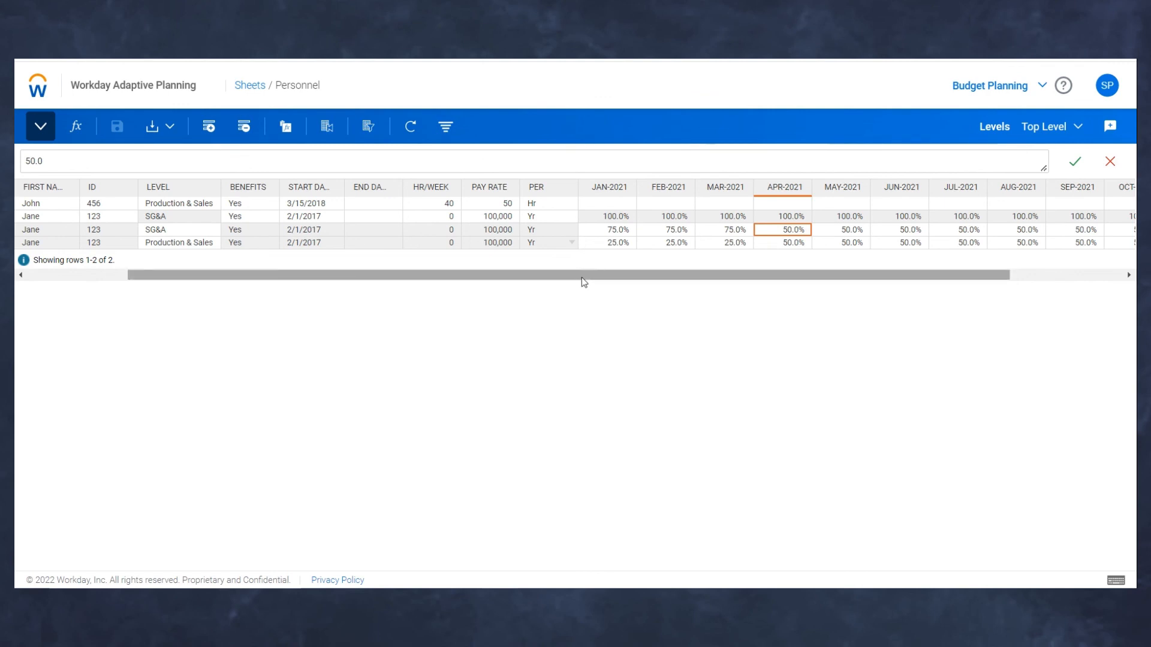
{"action": "mouse_move", "coordinate": [568, 293]}
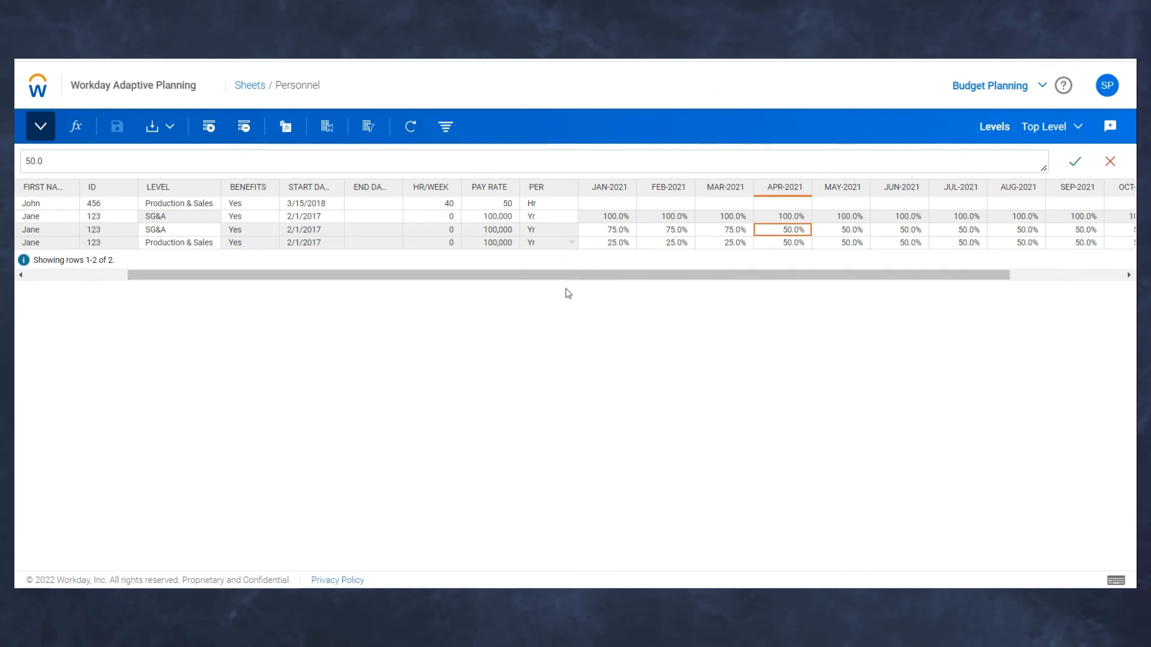